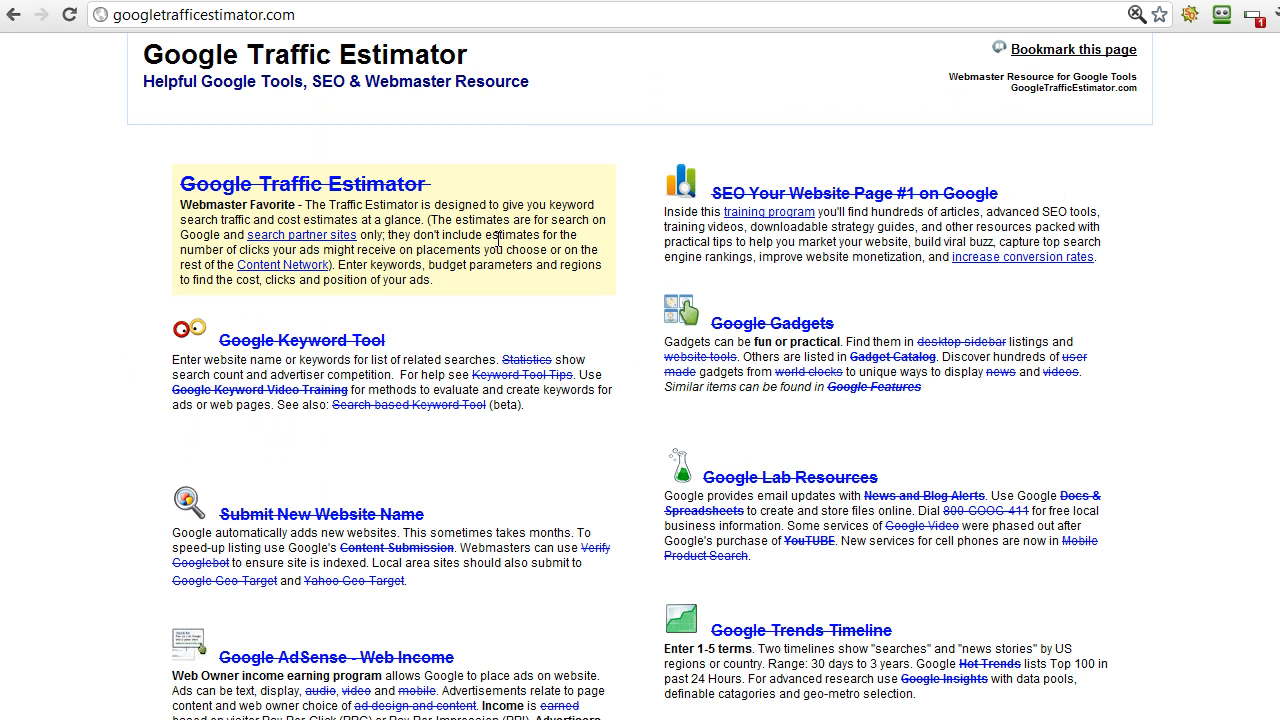
{"action": "mouse_move", "coordinate": [304, 124]}
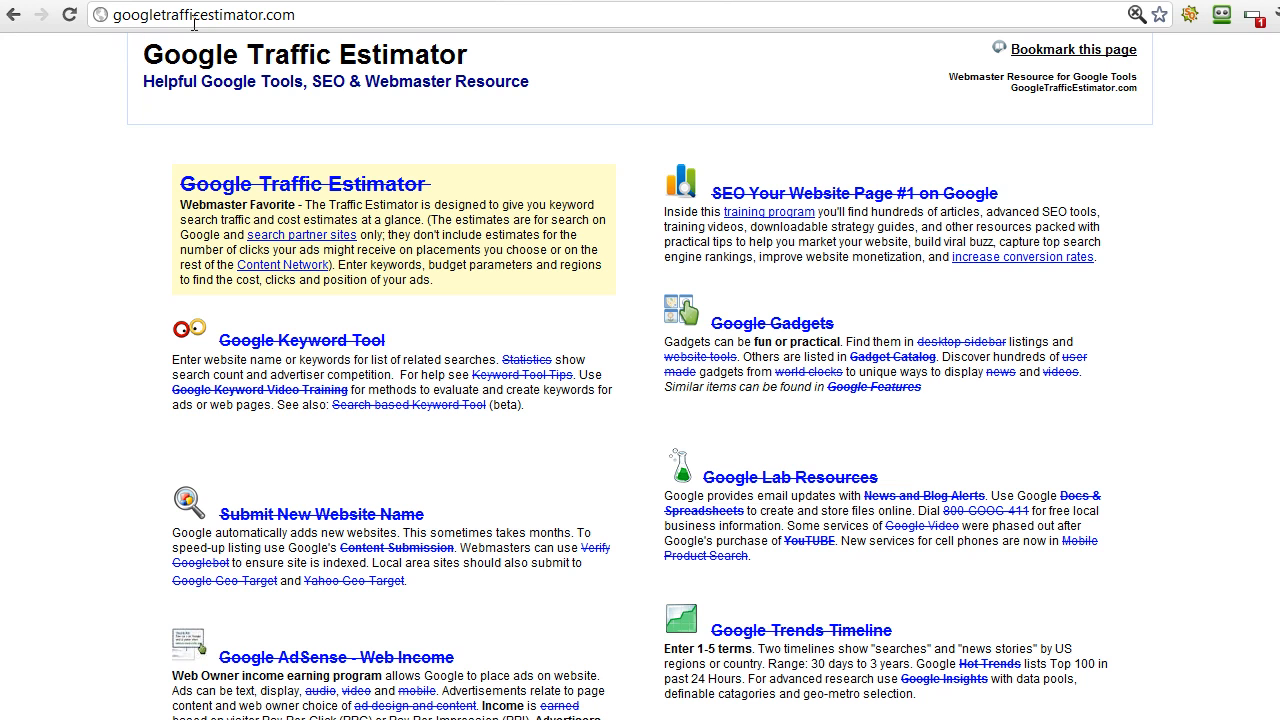
{"action": "mouse_move", "coordinate": [644, 204]}
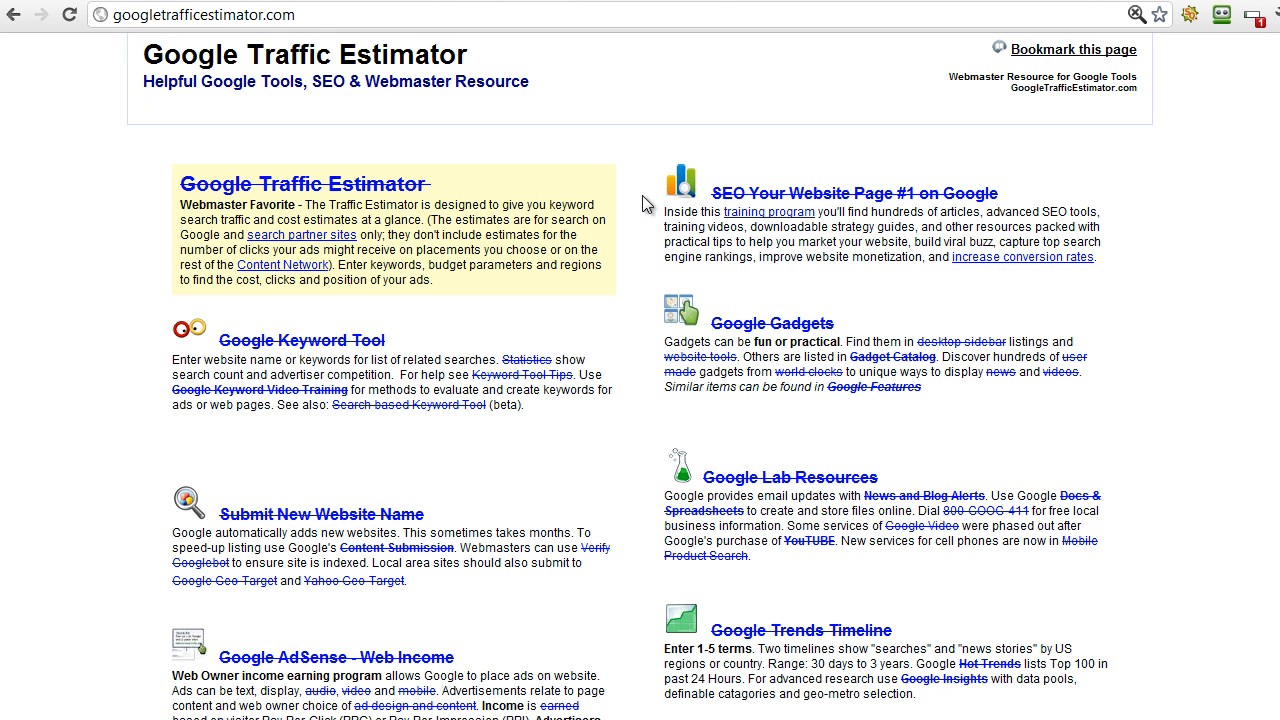
{"action": "mouse_move", "coordinate": [636, 352]}
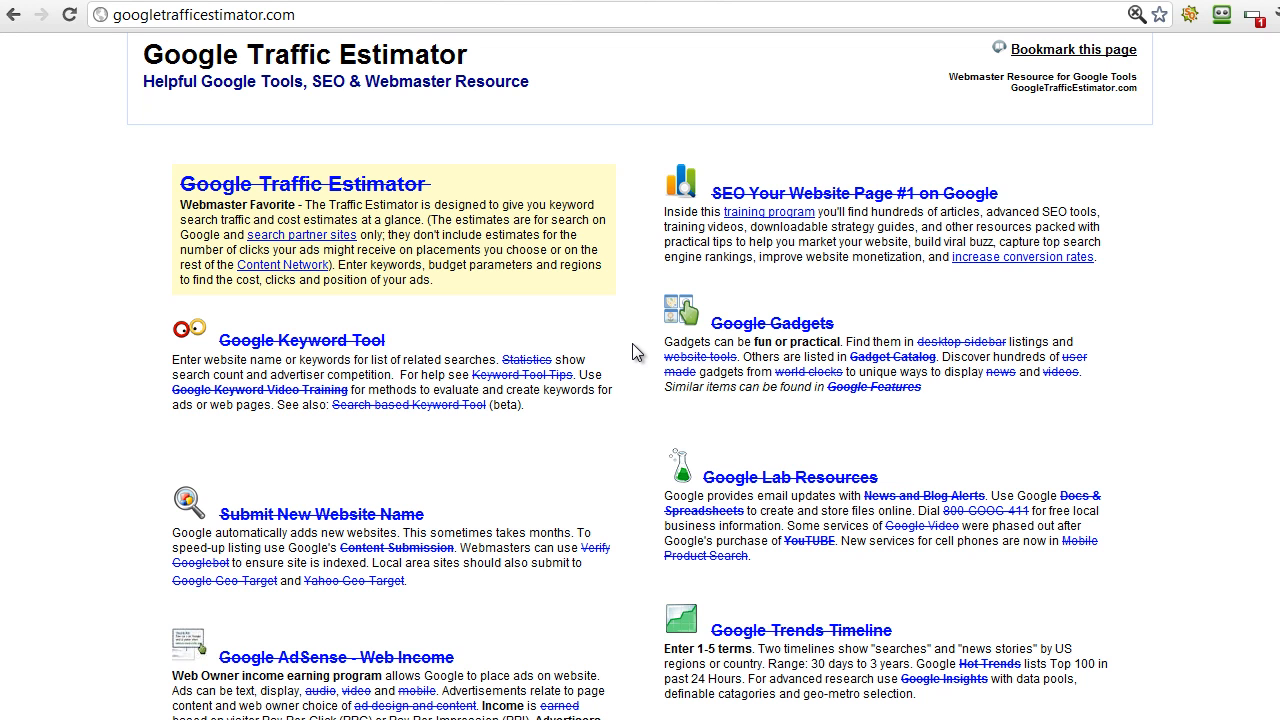
{"action": "mouse_move", "coordinate": [560, 444]}
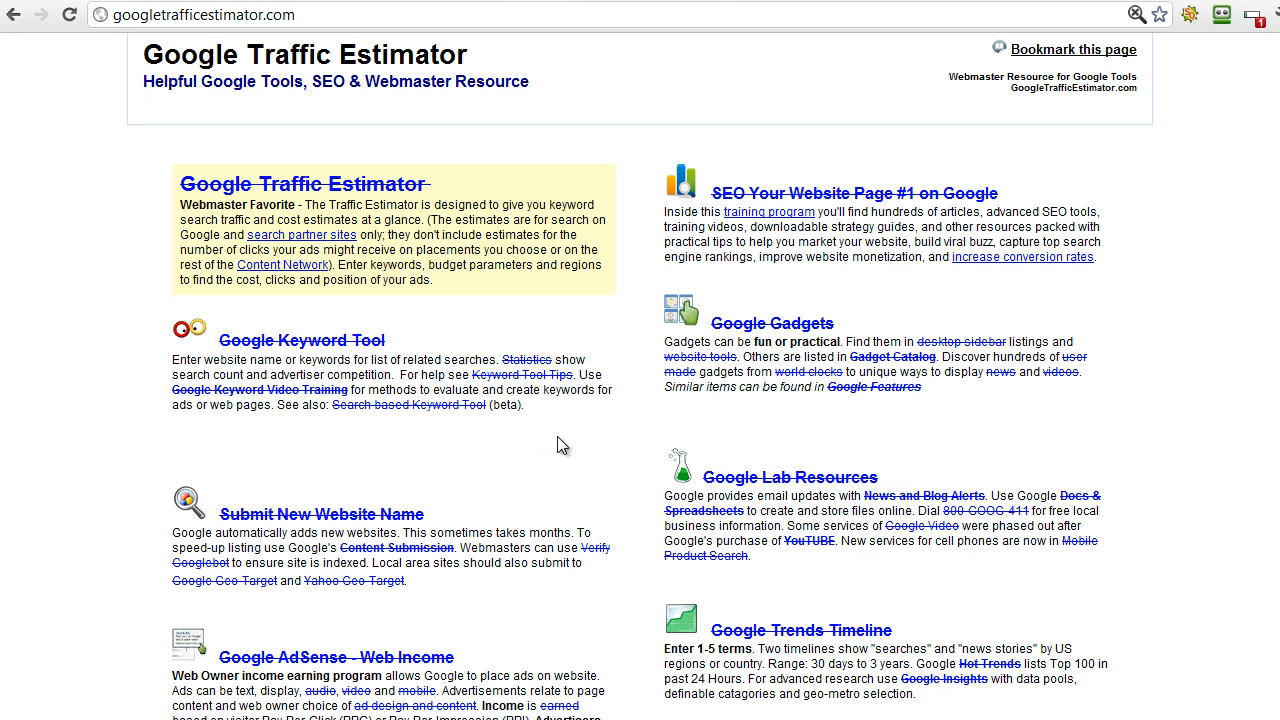
{"action": "mouse_move", "coordinate": [318, 438]}
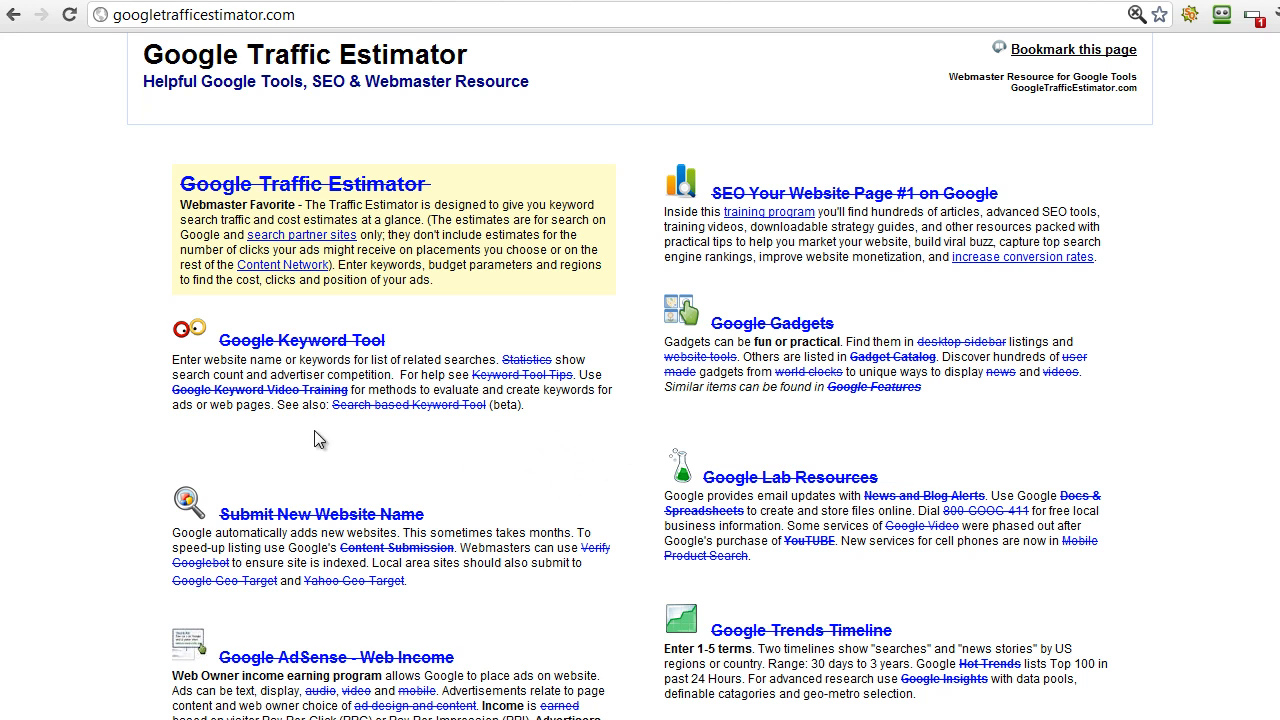
{"action": "mouse_move", "coordinate": [300, 340]}
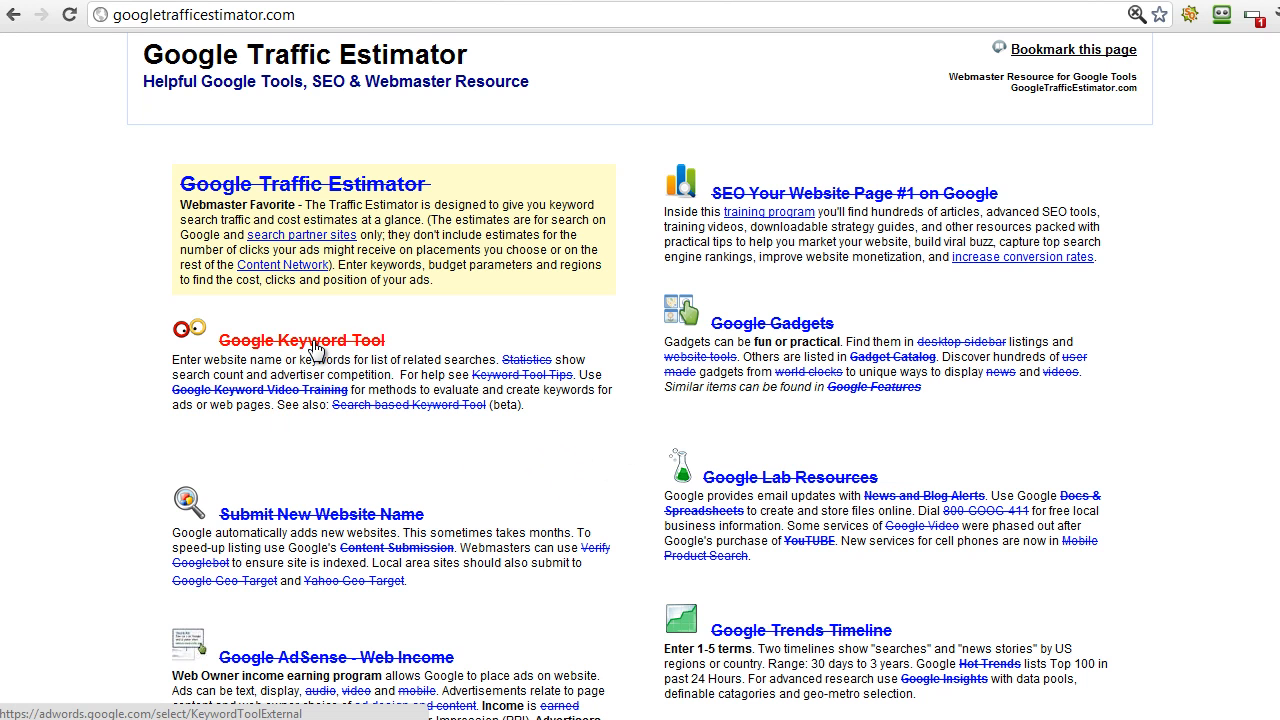
{"action": "mouse_move", "coordinate": [484, 190]}
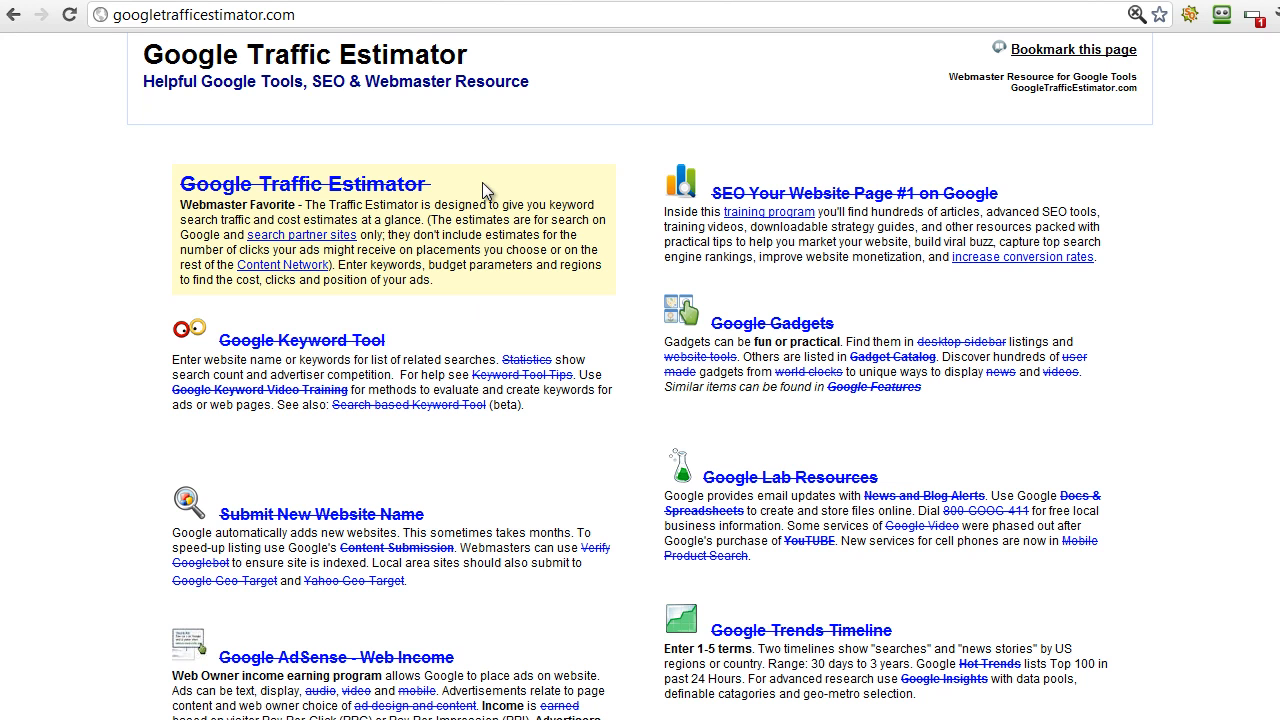
{"action": "mouse_move", "coordinate": [752, 270]}
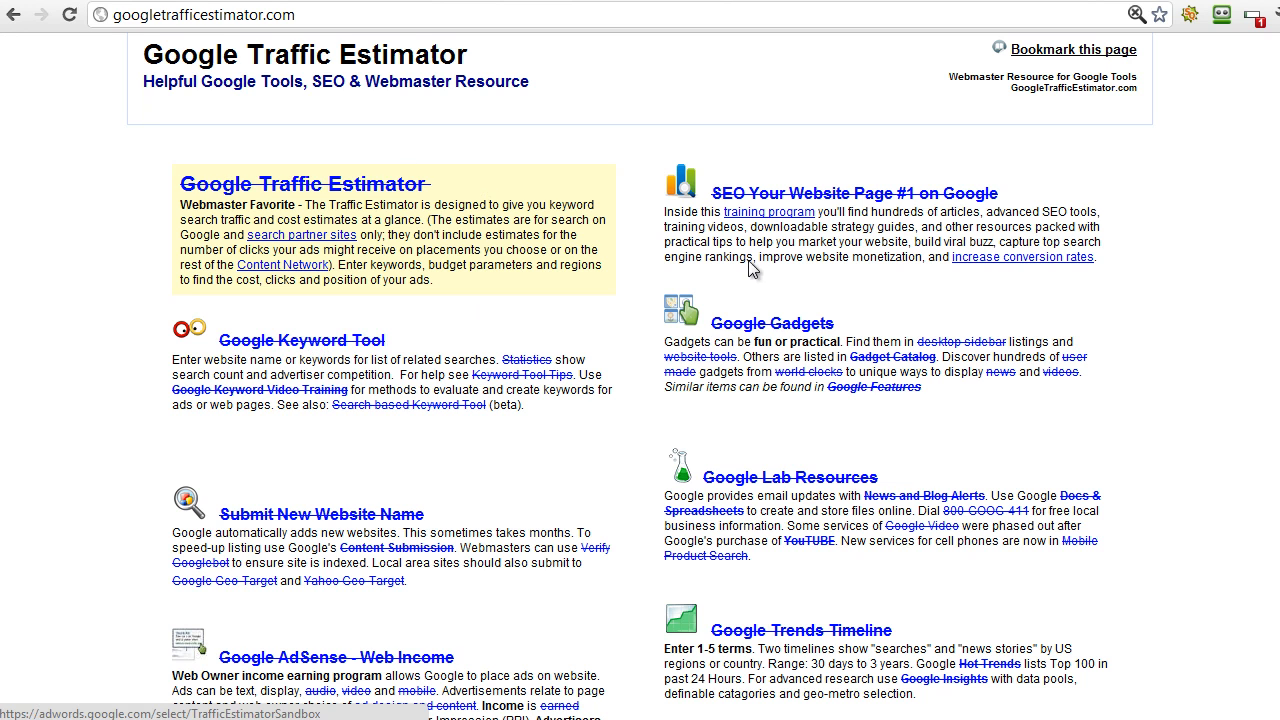
{"action": "mouse_move", "coordinate": [800, 630]}
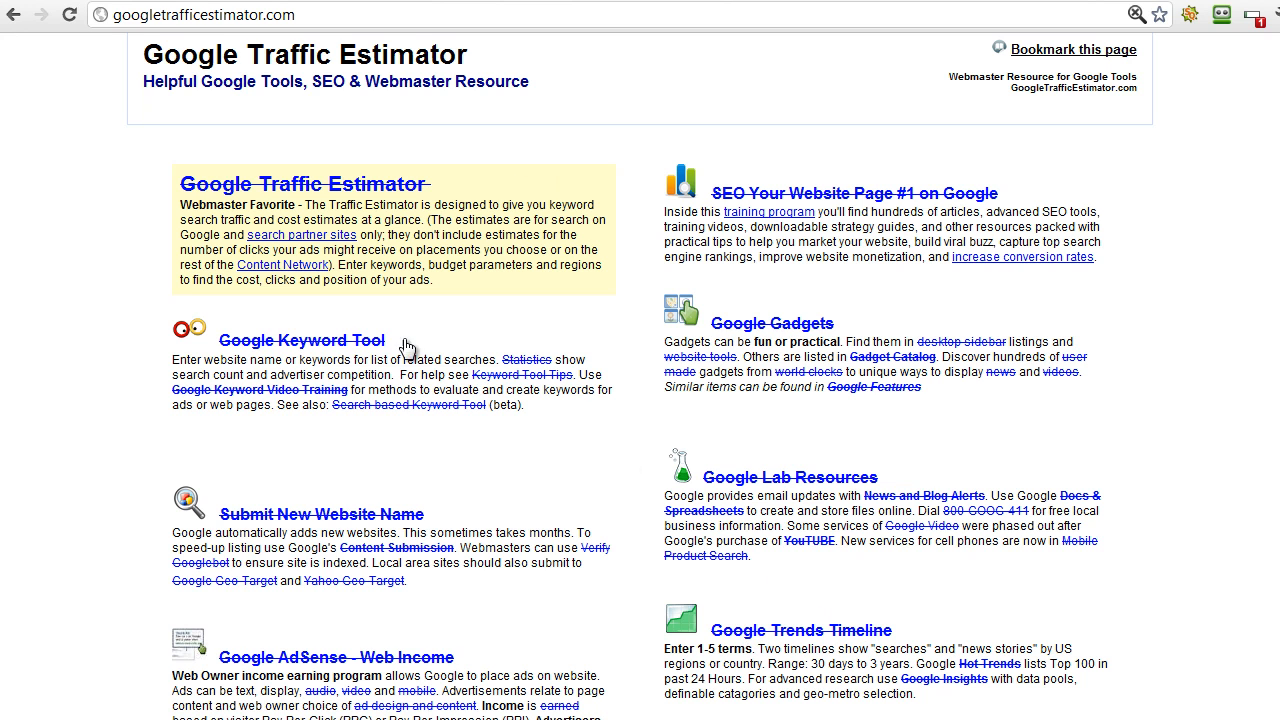
{"action": "mouse_move", "coordinate": [404, 68]}
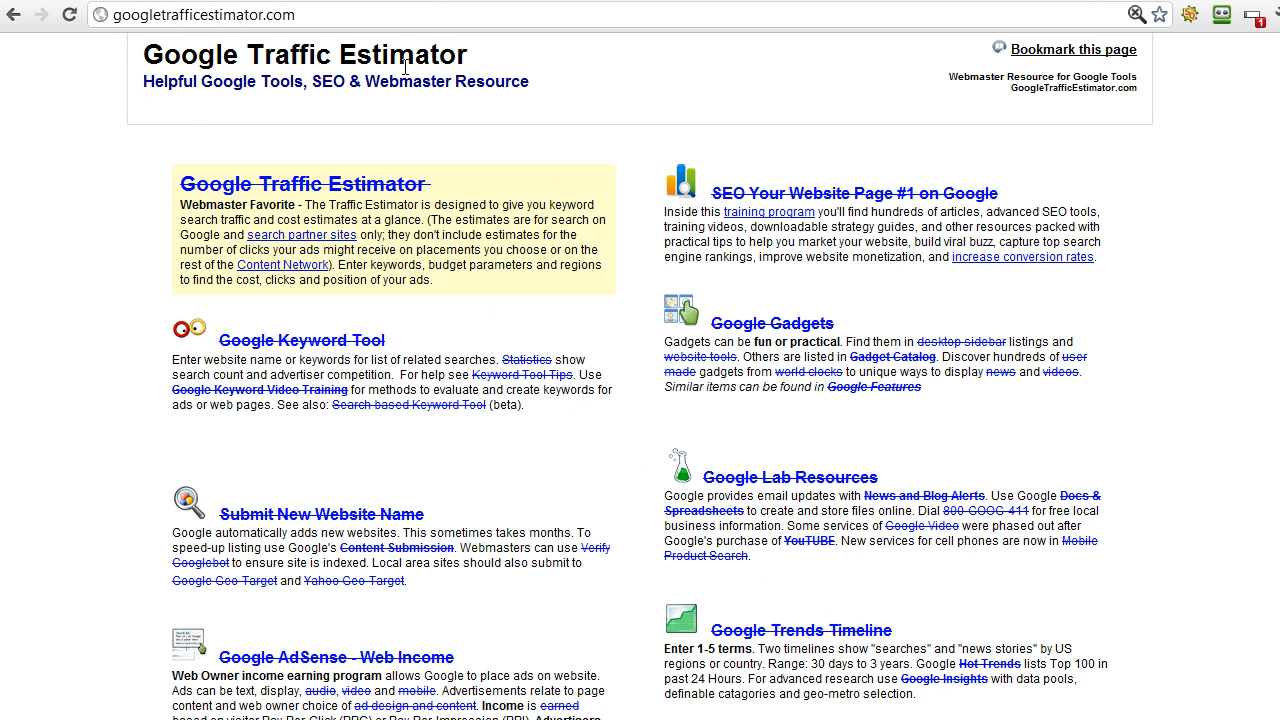
{"action": "mouse_move", "coordinate": [644, 100]}
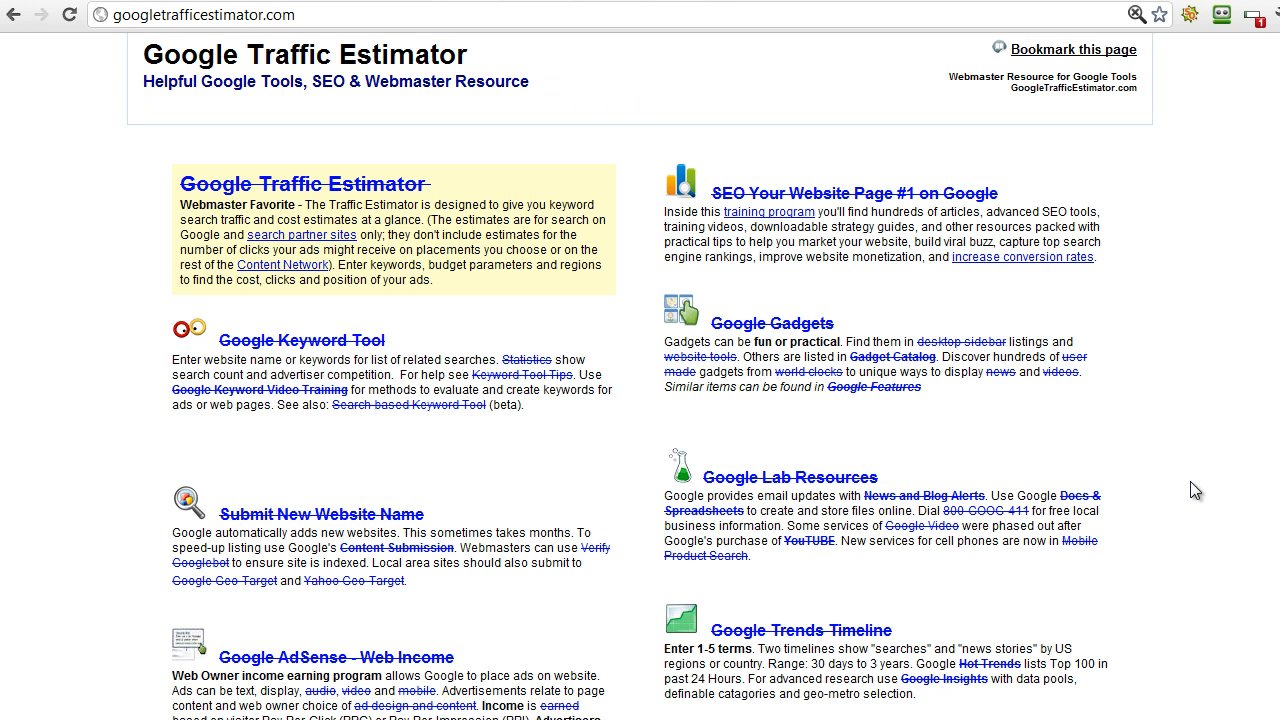
{"action": "mouse_move", "coordinate": [930, 432]}
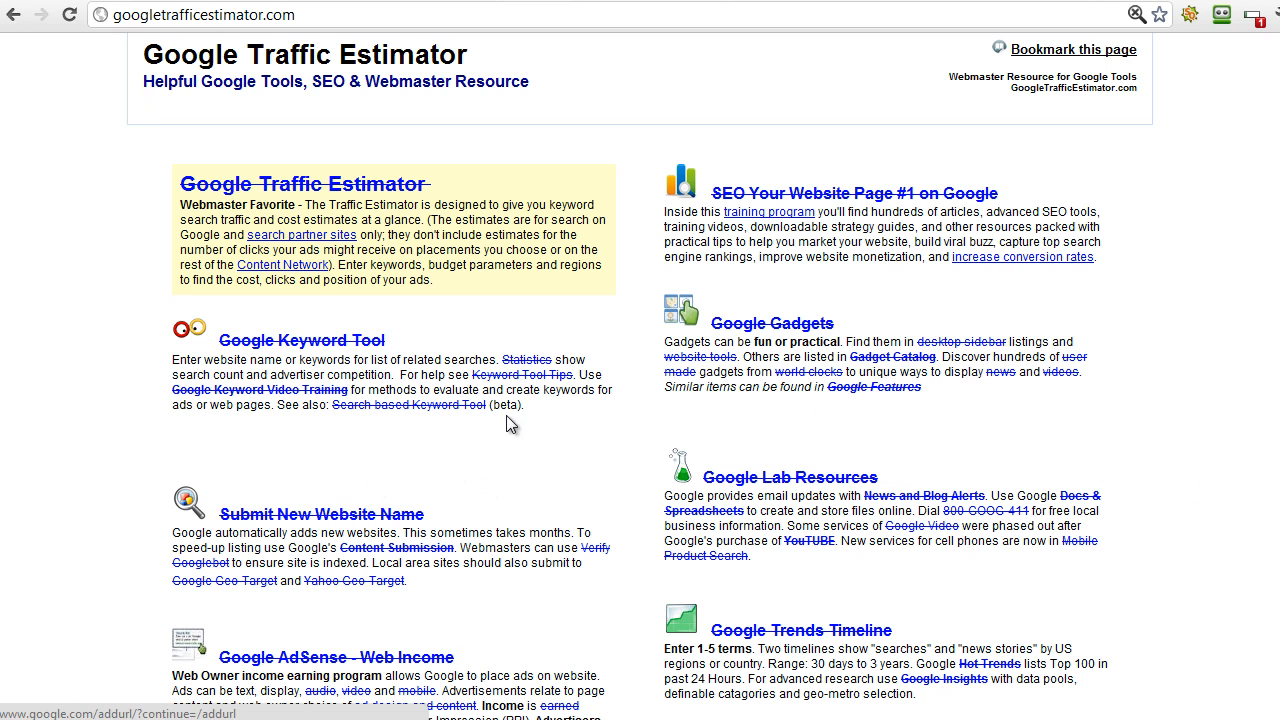
{"action": "mouse_move", "coordinate": [250, 408]}
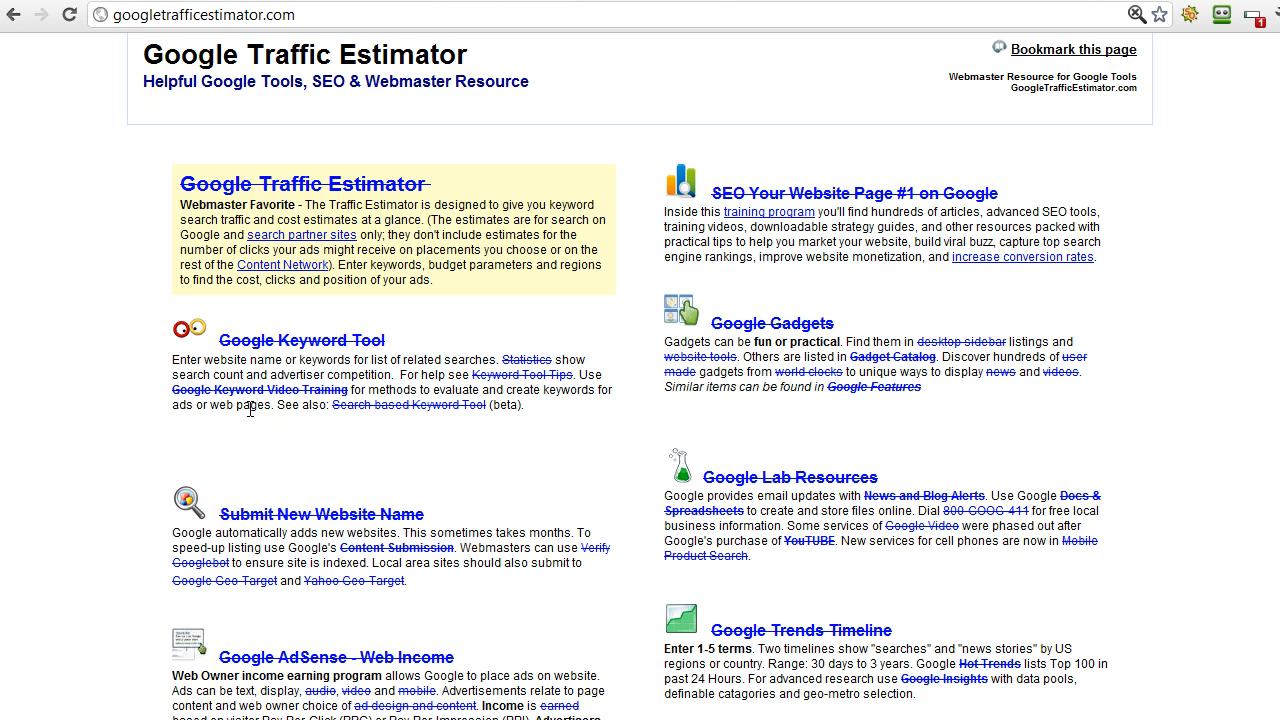
{"action": "mouse_move", "coordinate": [604, 476]}
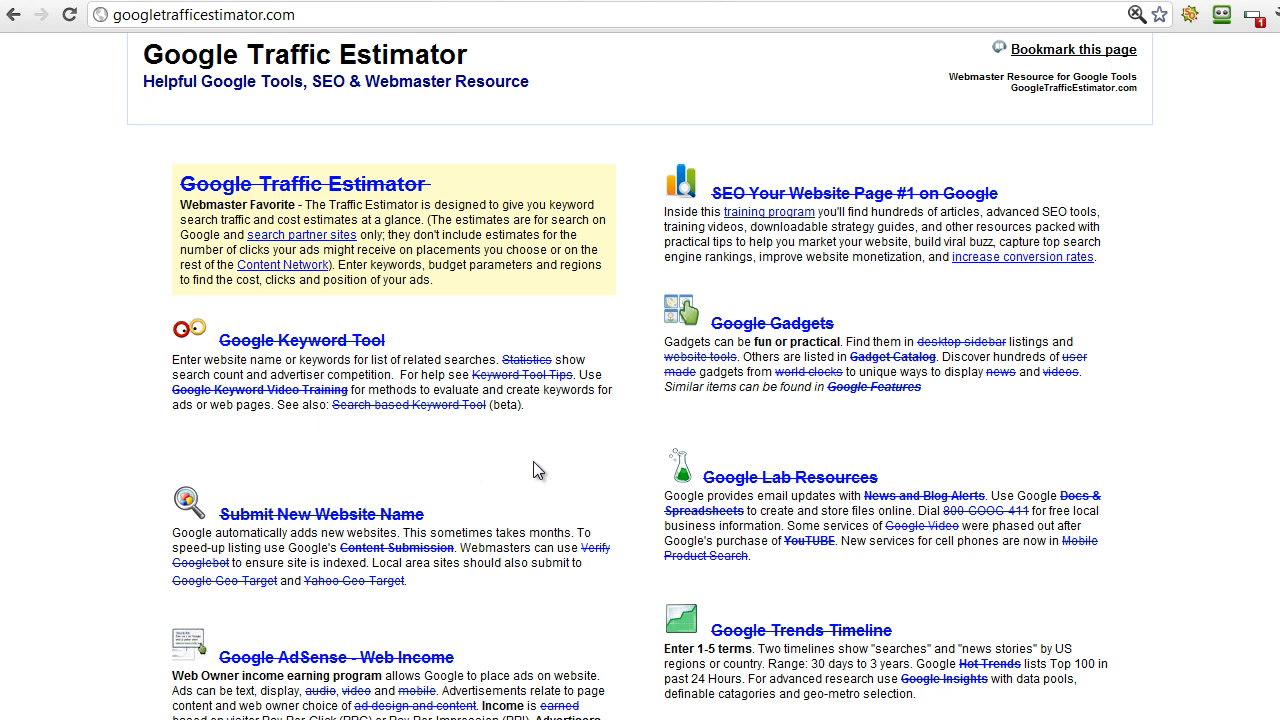
{"action": "mouse_move", "coordinate": [516, 4]}
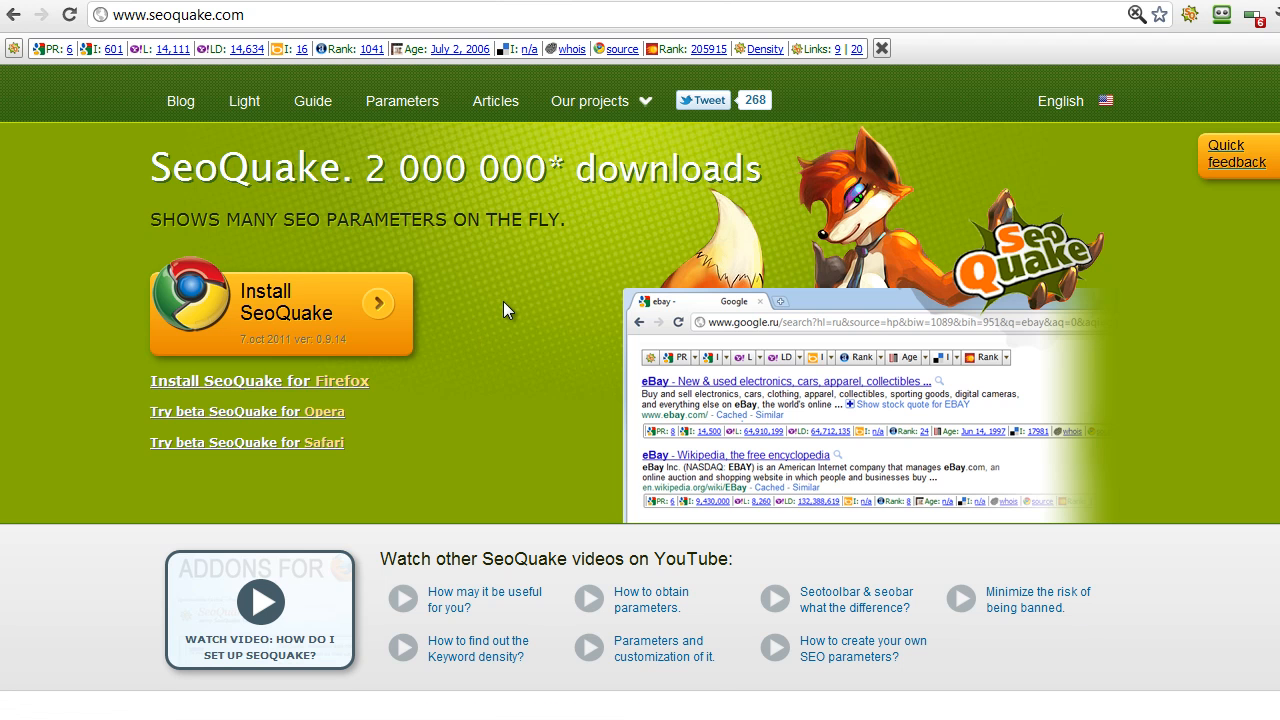
{"action": "mouse_move", "coordinate": [528, 304]}
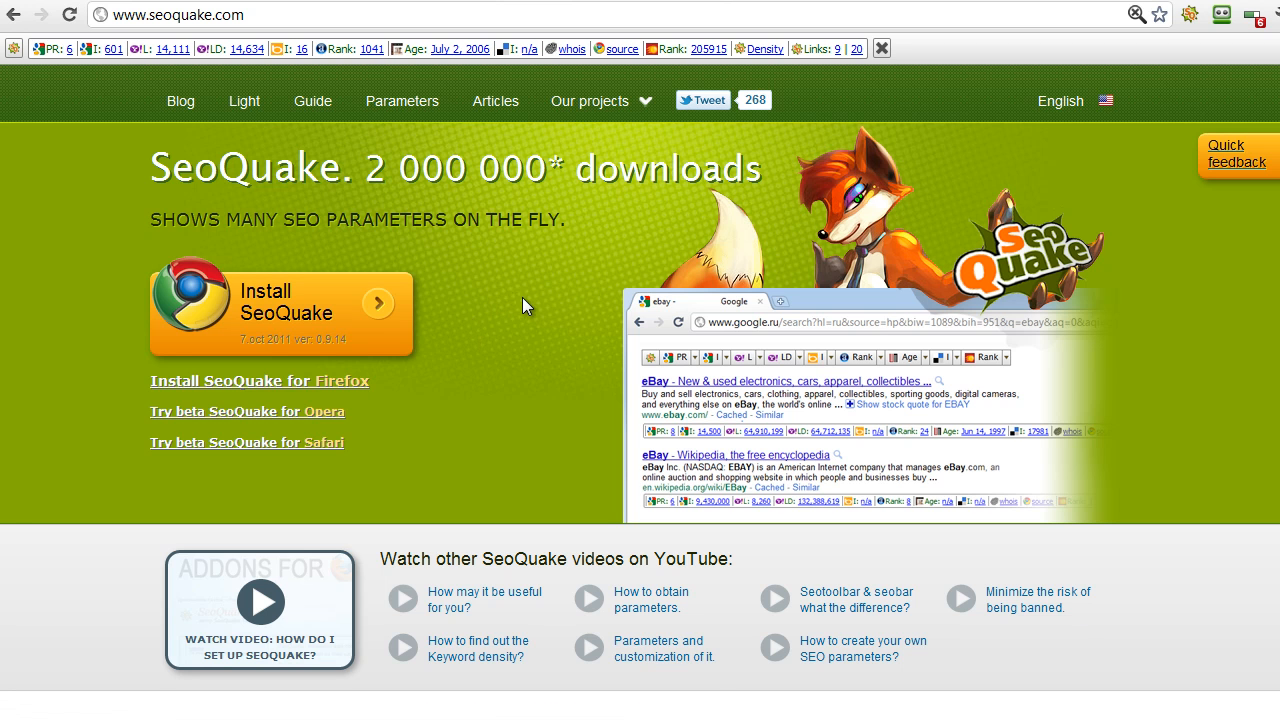
{"action": "mouse_move", "coordinate": [464, 394]}
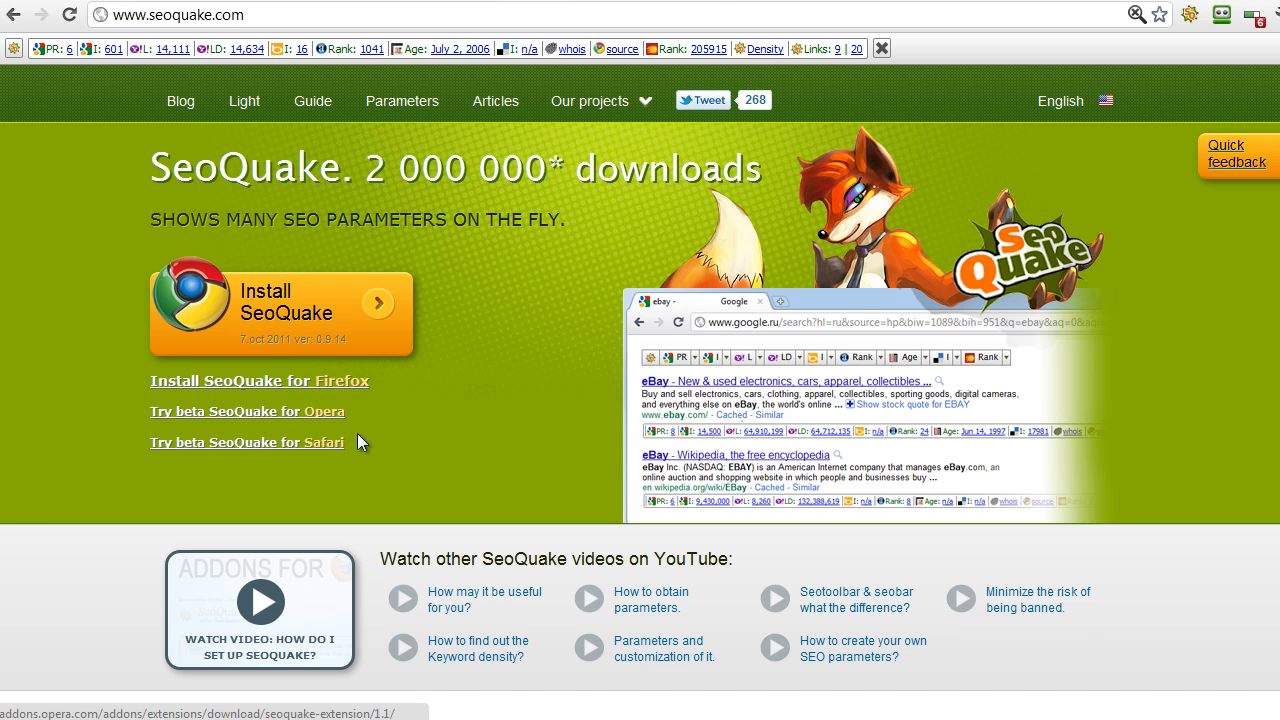
{"action": "mouse_move", "coordinate": [490, 370]}
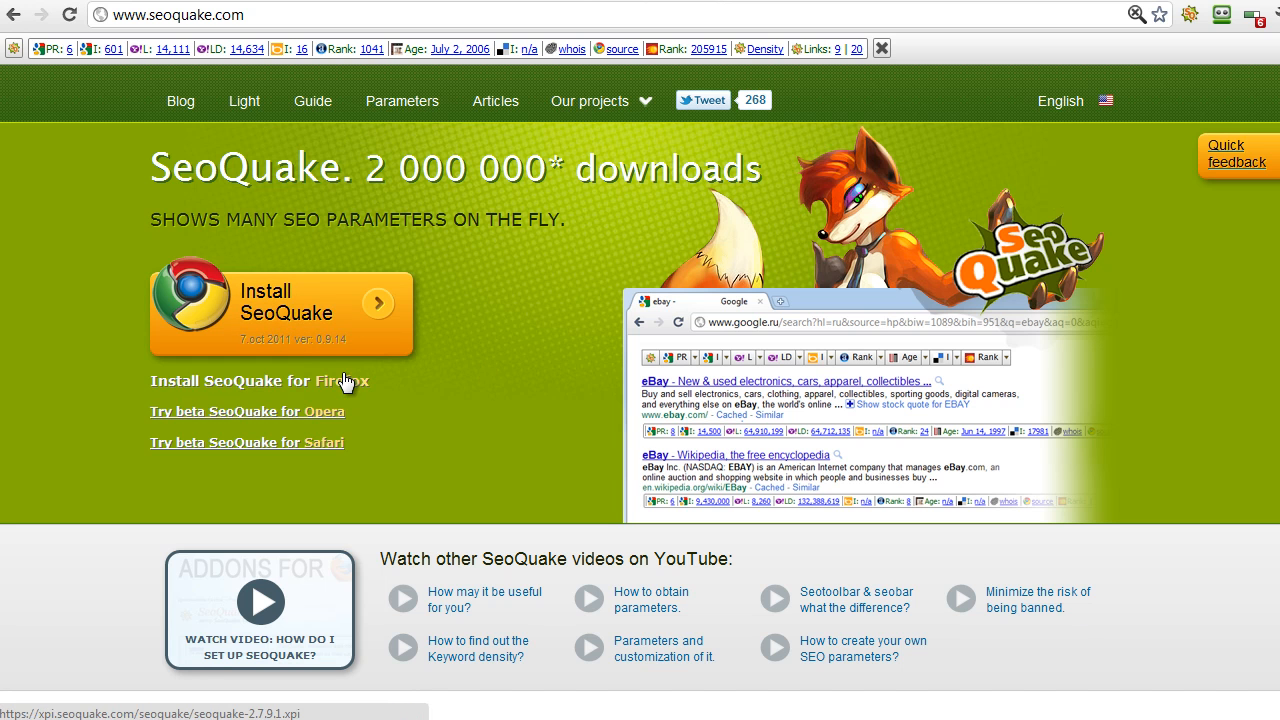
{"action": "mouse_move", "coordinate": [516, 350]}
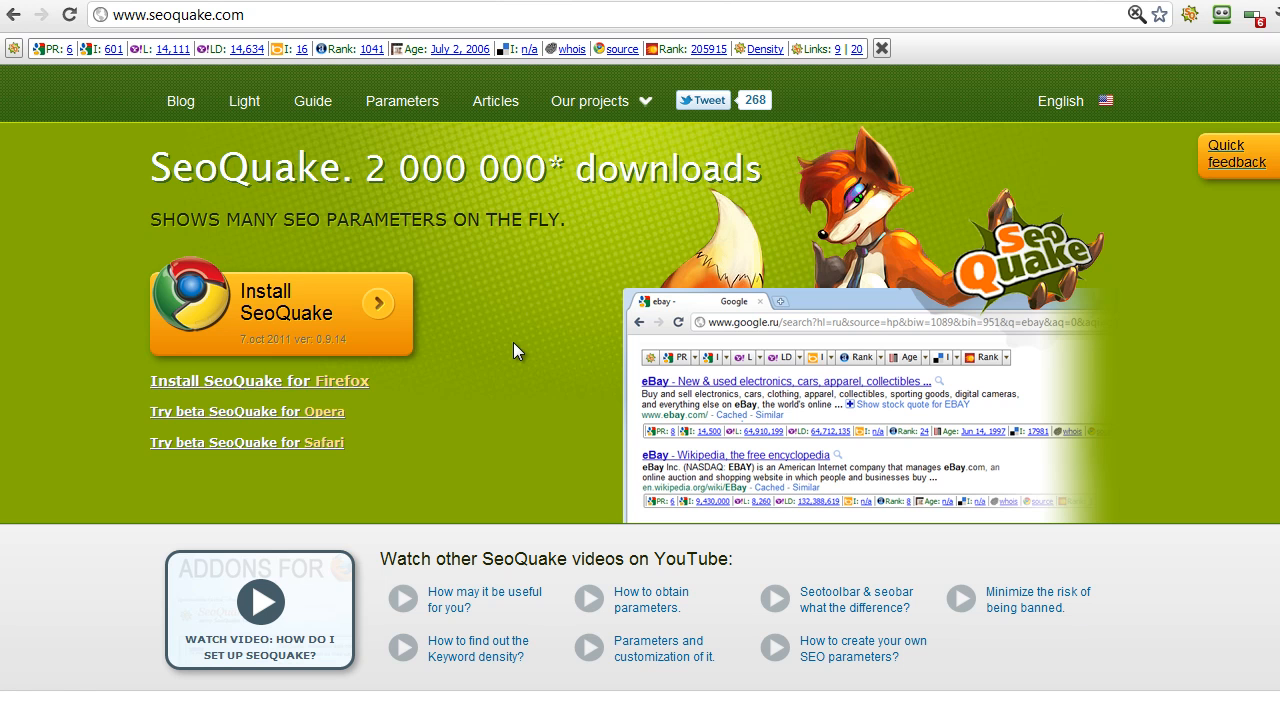
{"action": "mouse_move", "coordinate": [540, 292]}
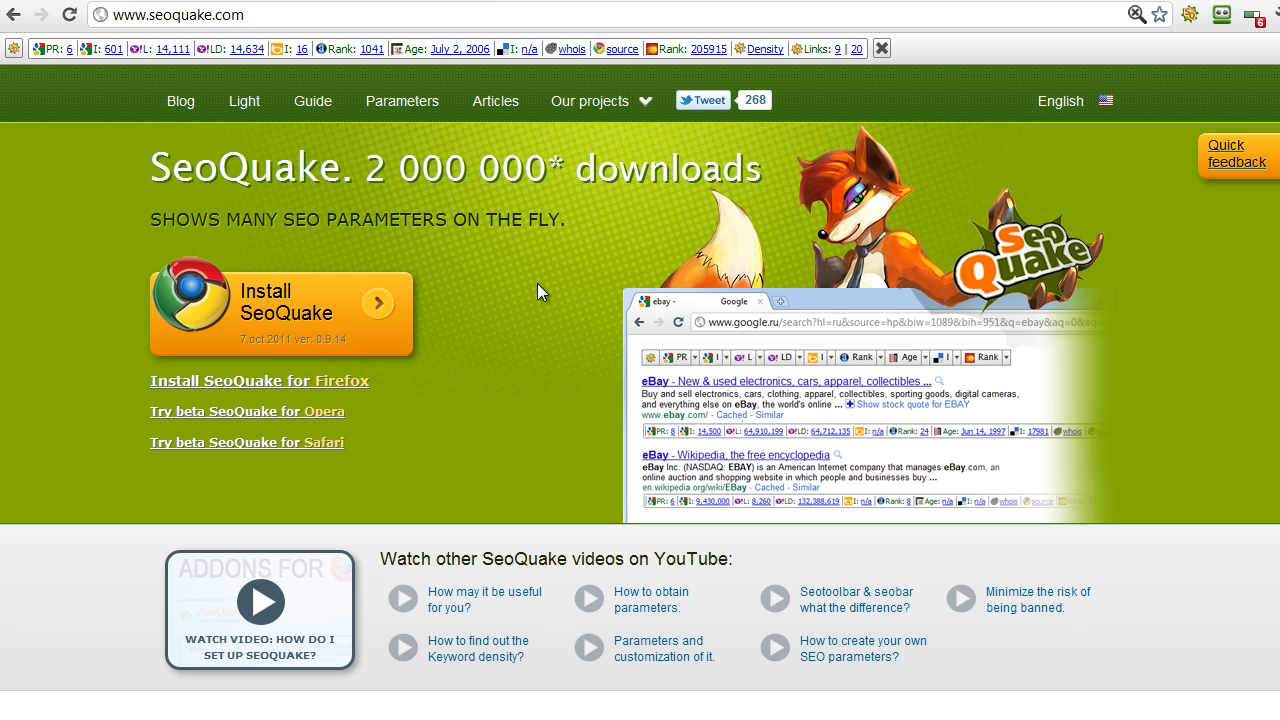
{"action": "mouse_move", "coordinate": [230, 38]}
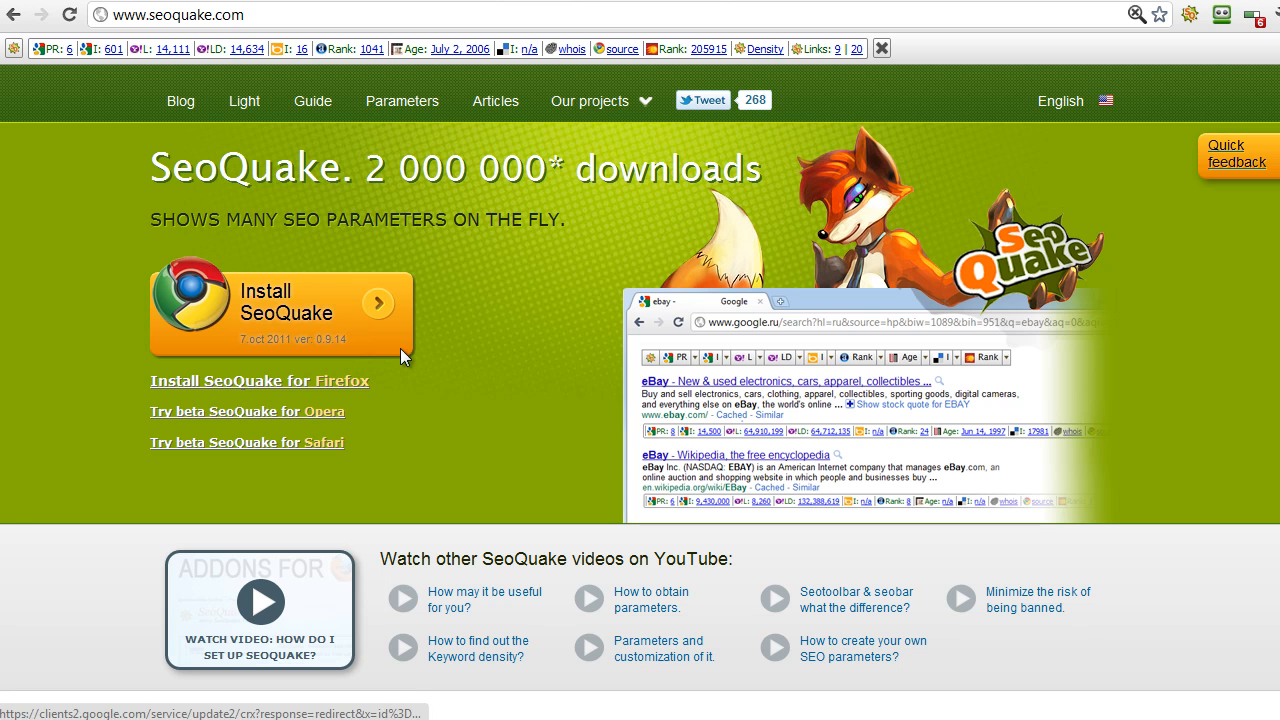
{"action": "mouse_move", "coordinate": [398, 338]}
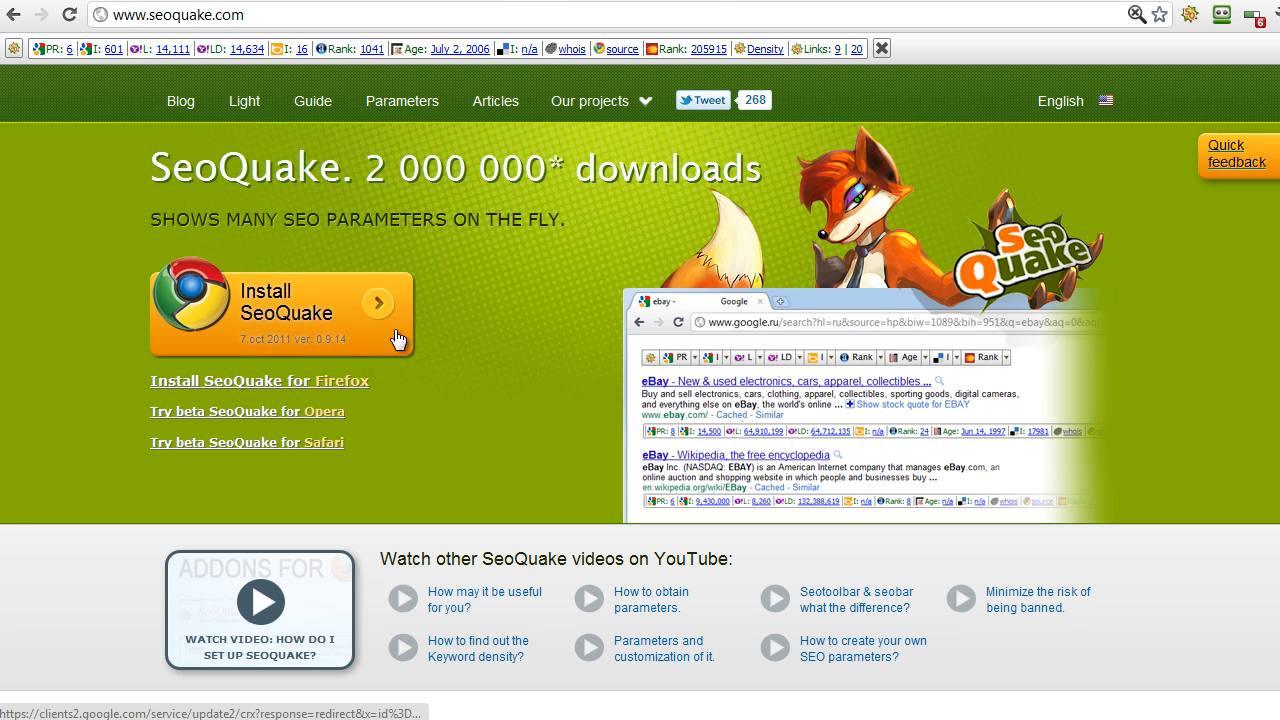
{"action": "mouse_move", "coordinate": [944, 434]}
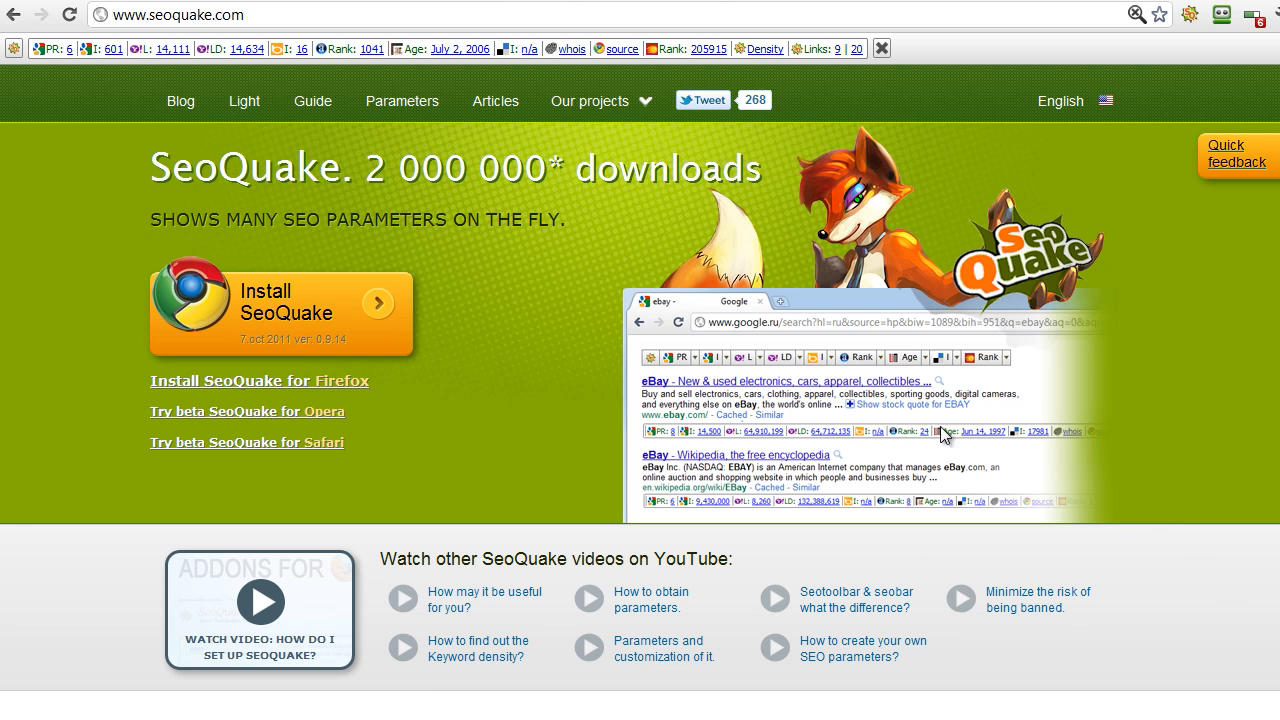
{"action": "mouse_move", "coordinate": [828, 476]}
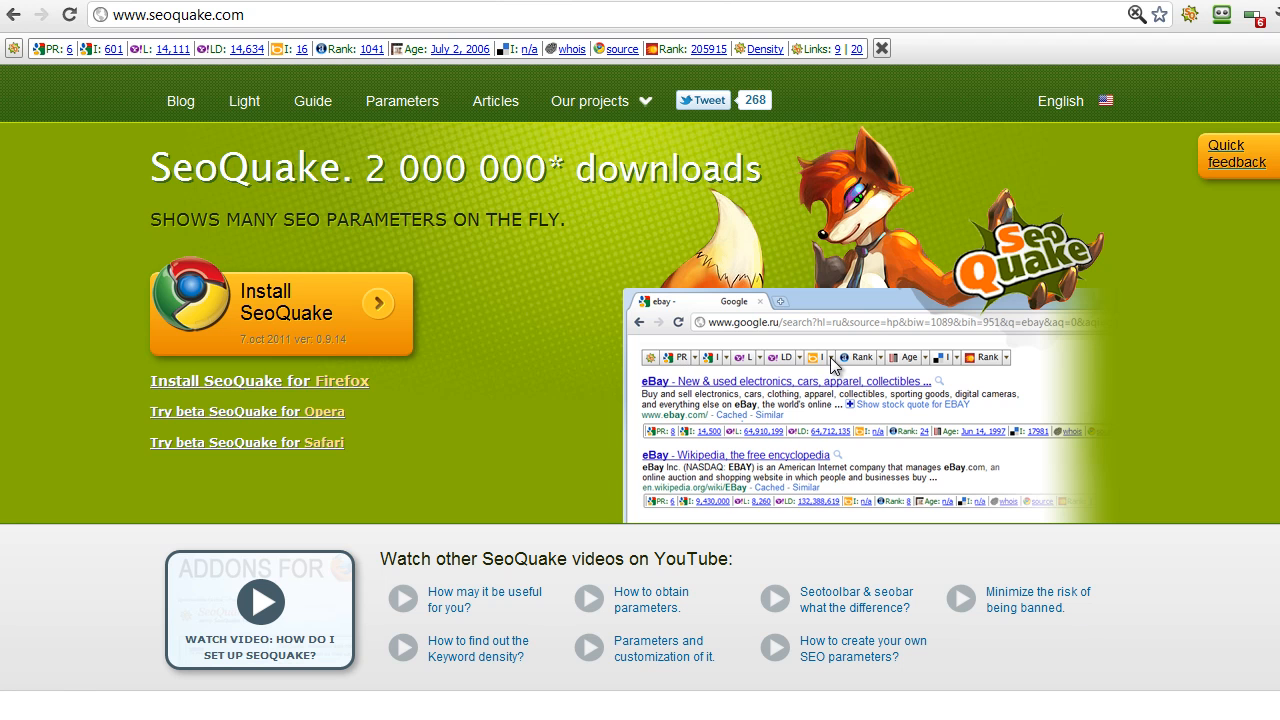
{"action": "mouse_move", "coordinate": [680, 444]}
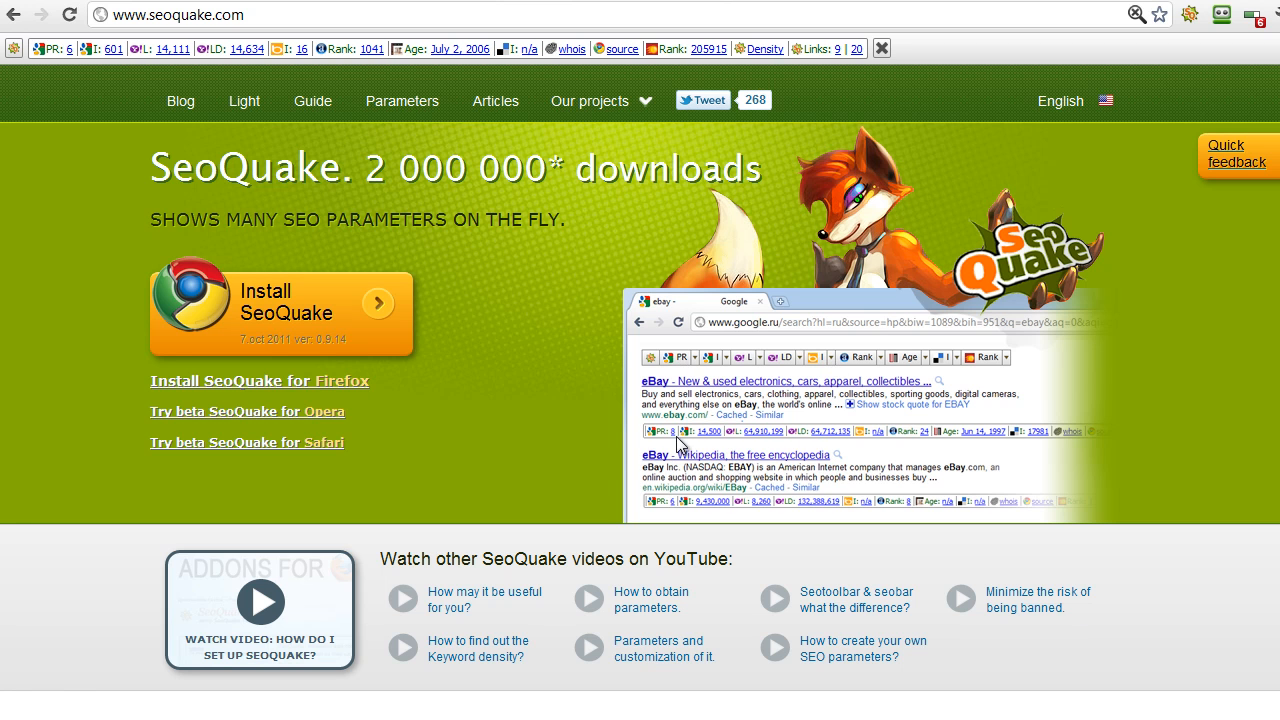
{"action": "mouse_move", "coordinate": [844, 452]}
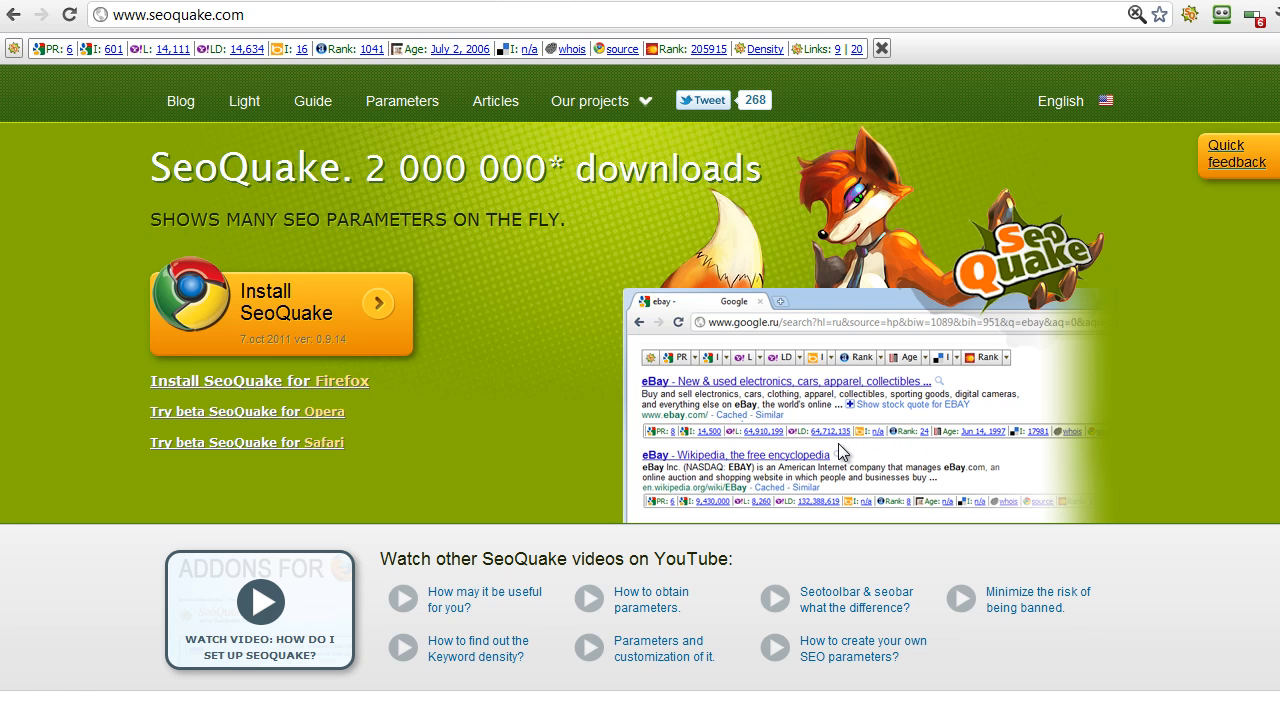
{"action": "mouse_move", "coordinate": [704, 362]}
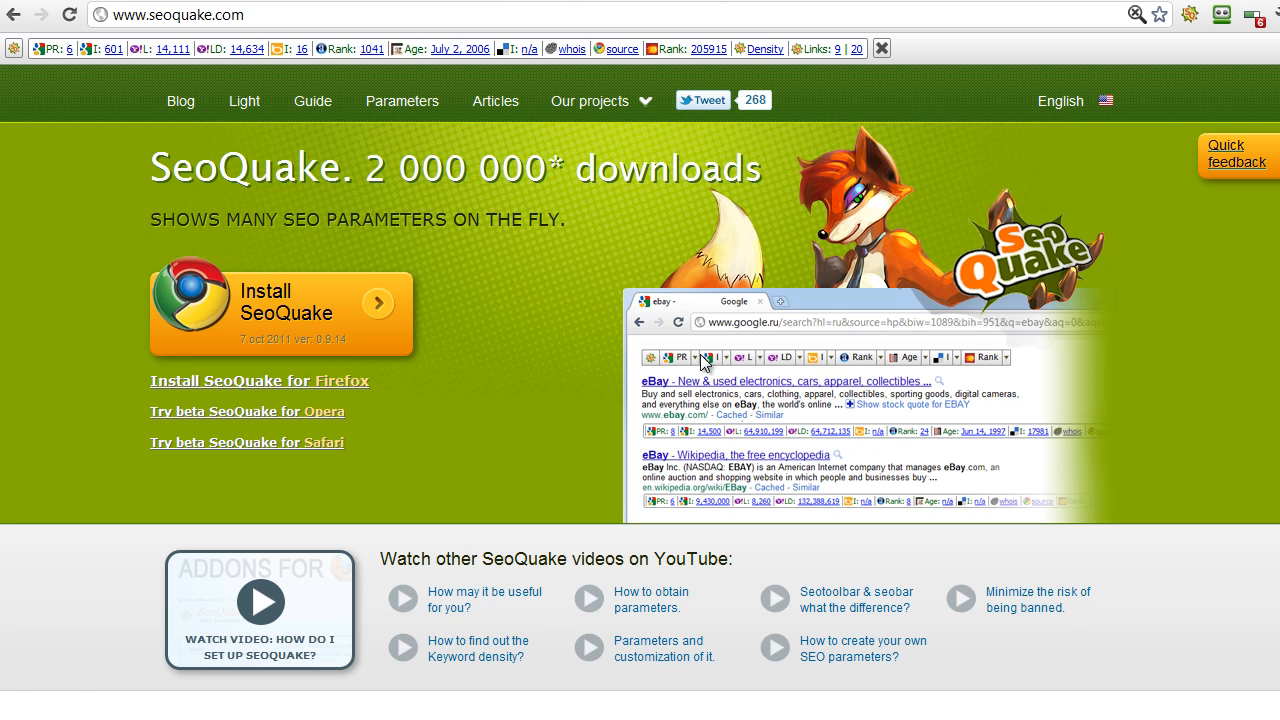
{"action": "mouse_move", "coordinate": [158, 138]}
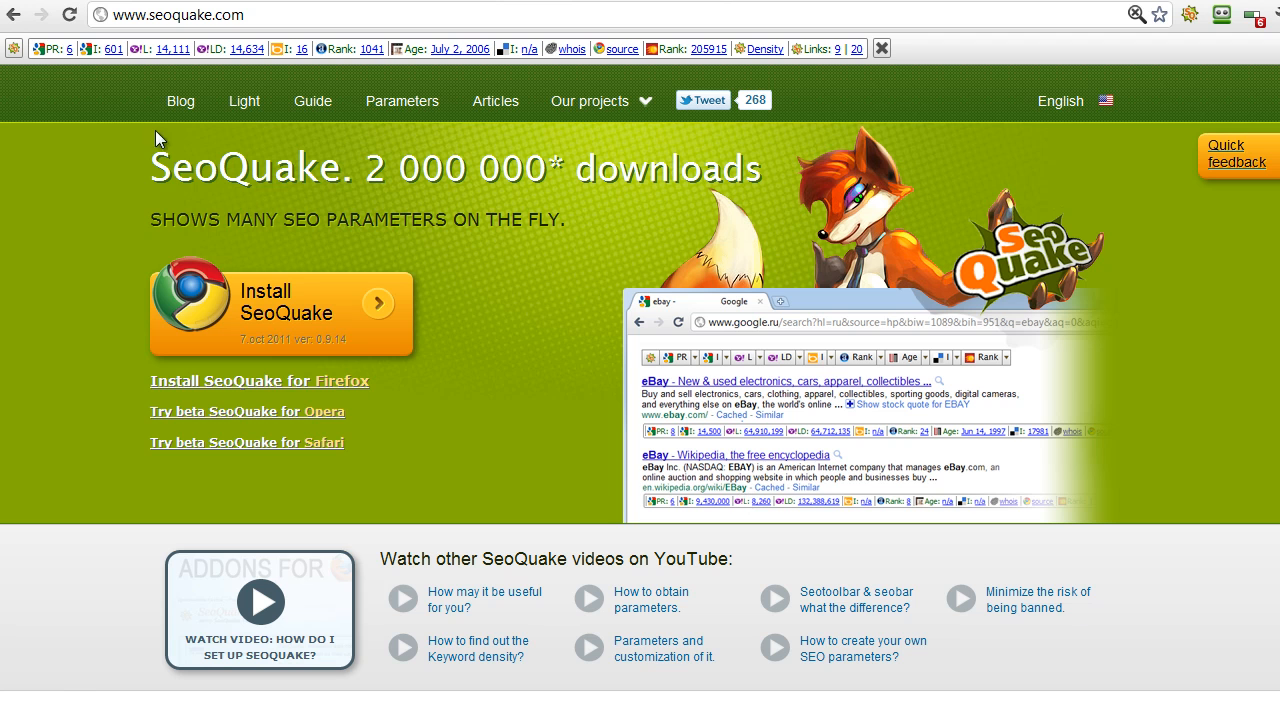
{"action": "mouse_move", "coordinate": [528, 70]}
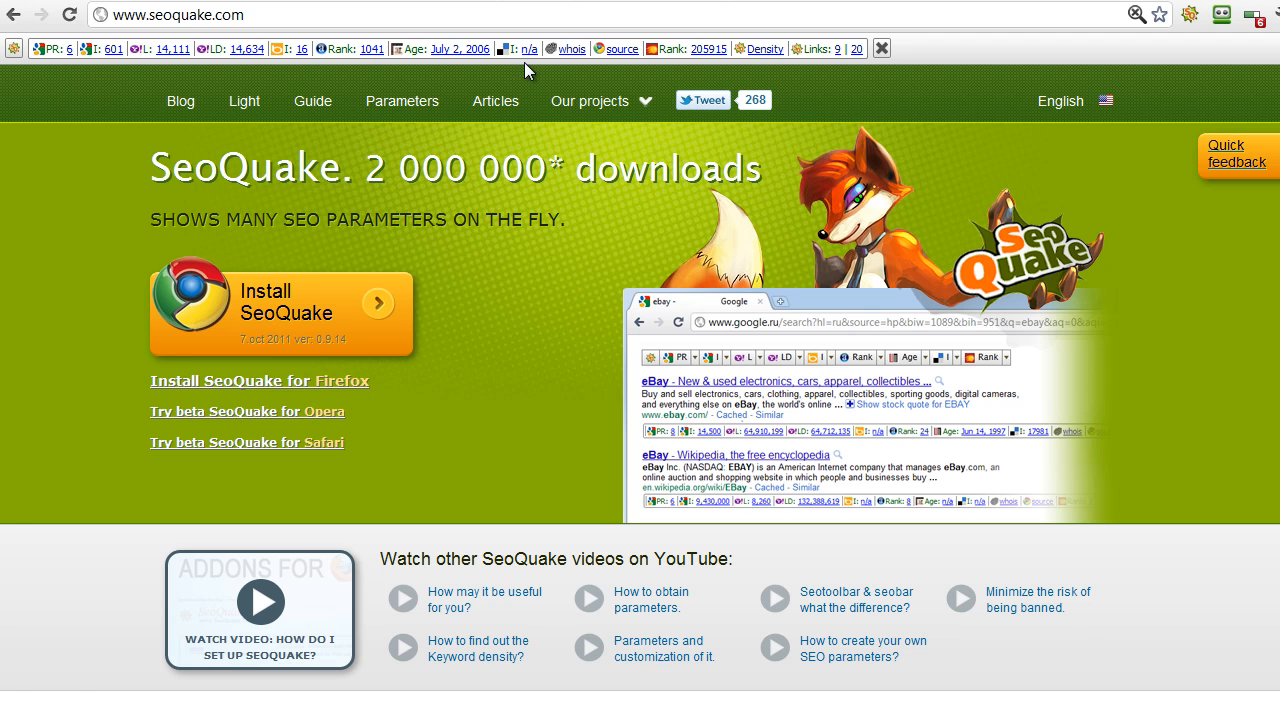
{"action": "mouse_move", "coordinate": [70, 78]}
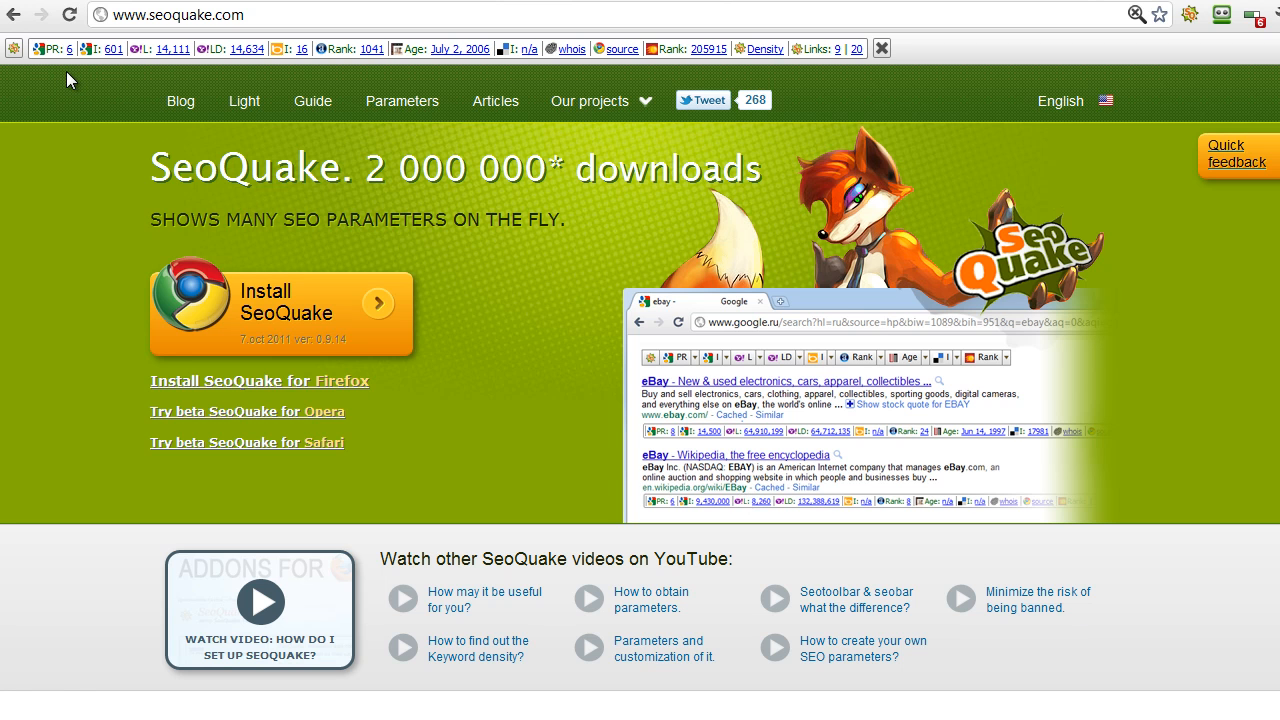
{"action": "mouse_move", "coordinate": [70, 80]}
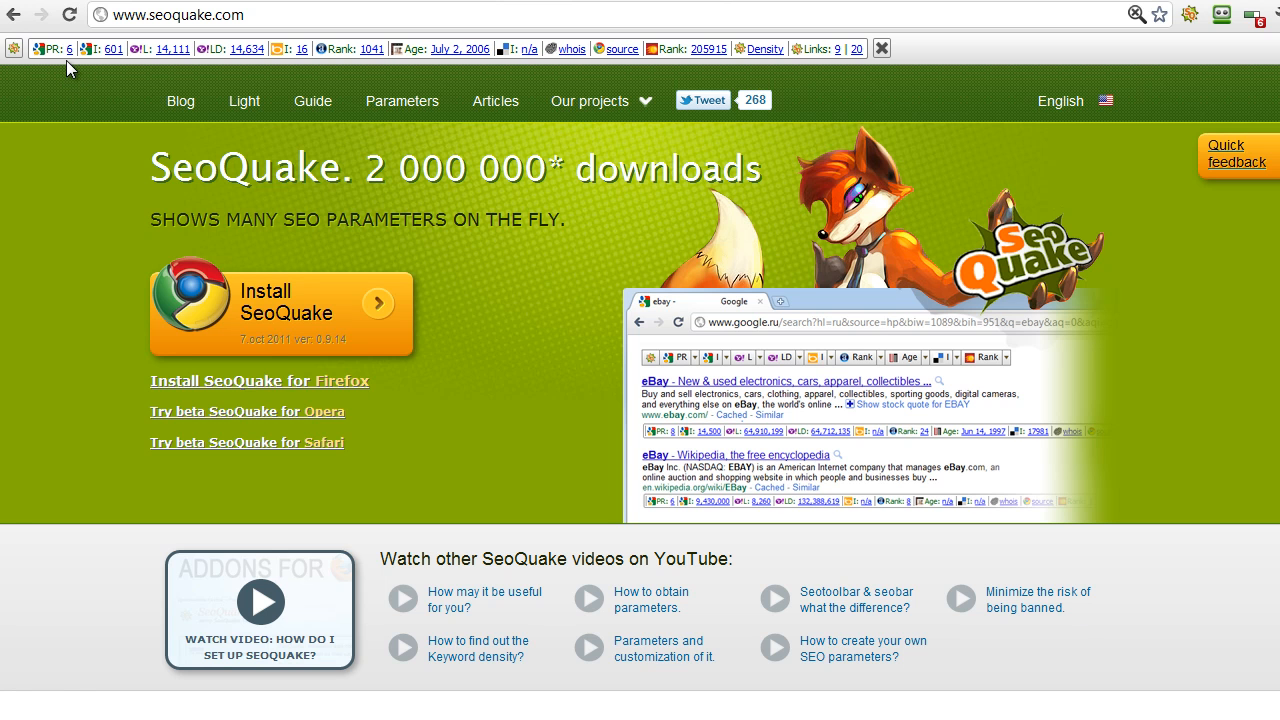
{"action": "mouse_move", "coordinate": [100, 94]}
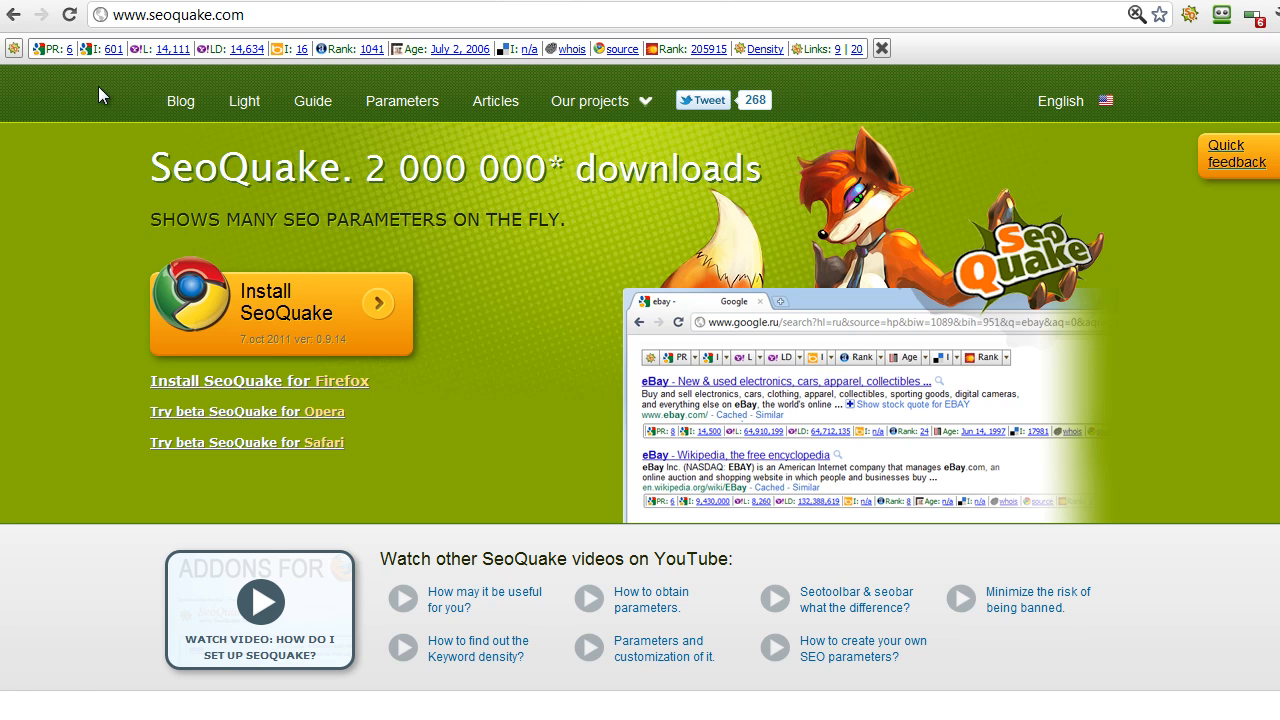
{"action": "mouse_move", "coordinate": [128, 78]}
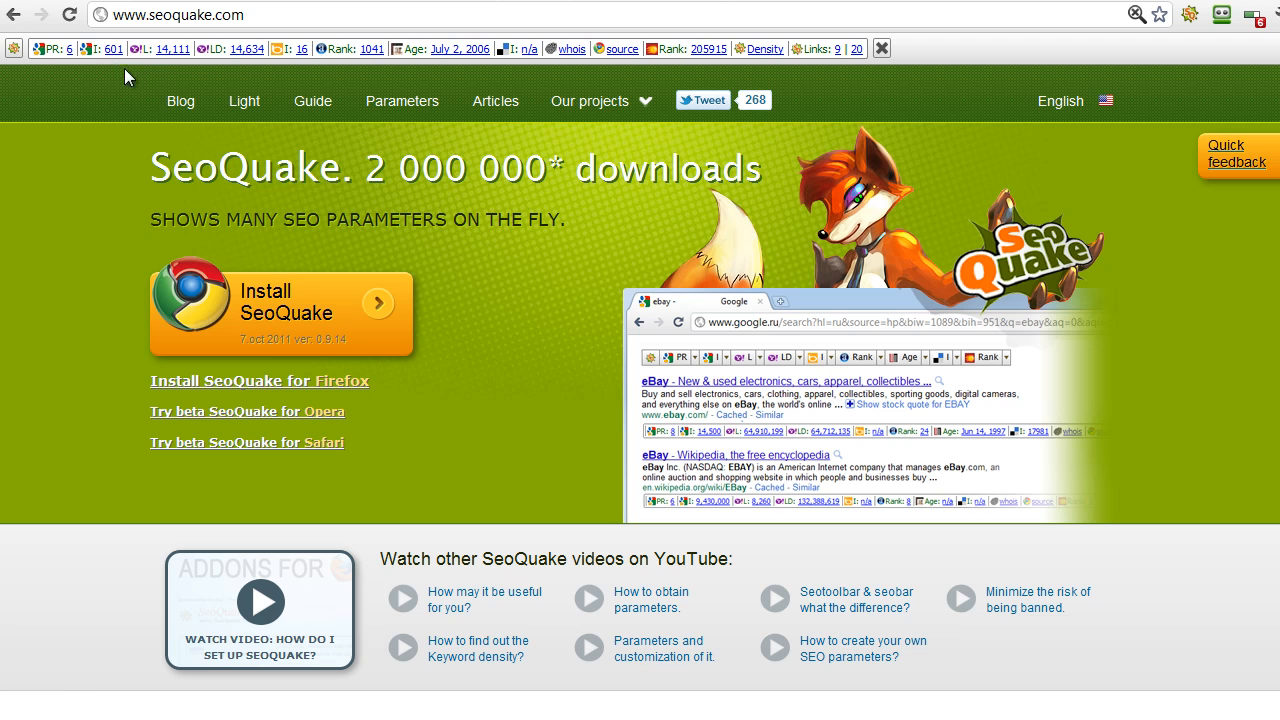
{"action": "mouse_move", "coordinate": [170, 62]}
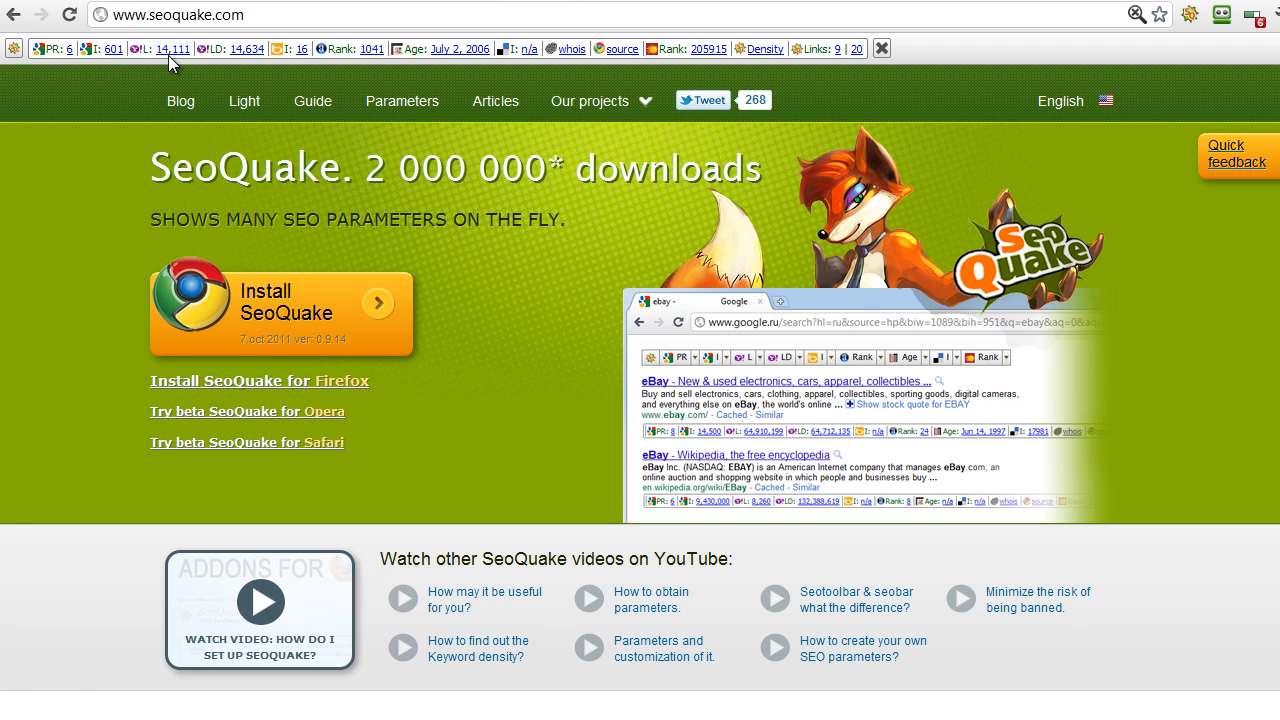
{"action": "mouse_move", "coordinate": [248, 80]}
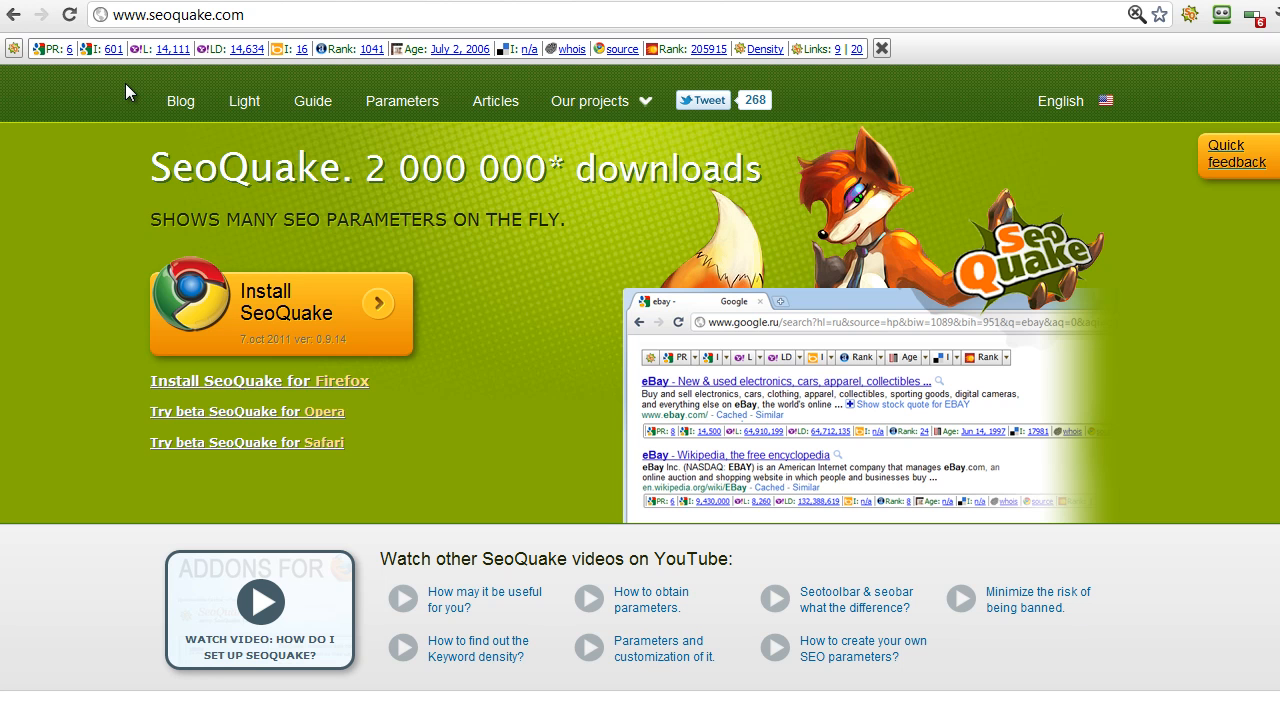
{"action": "mouse_move", "coordinate": [608, 8]}
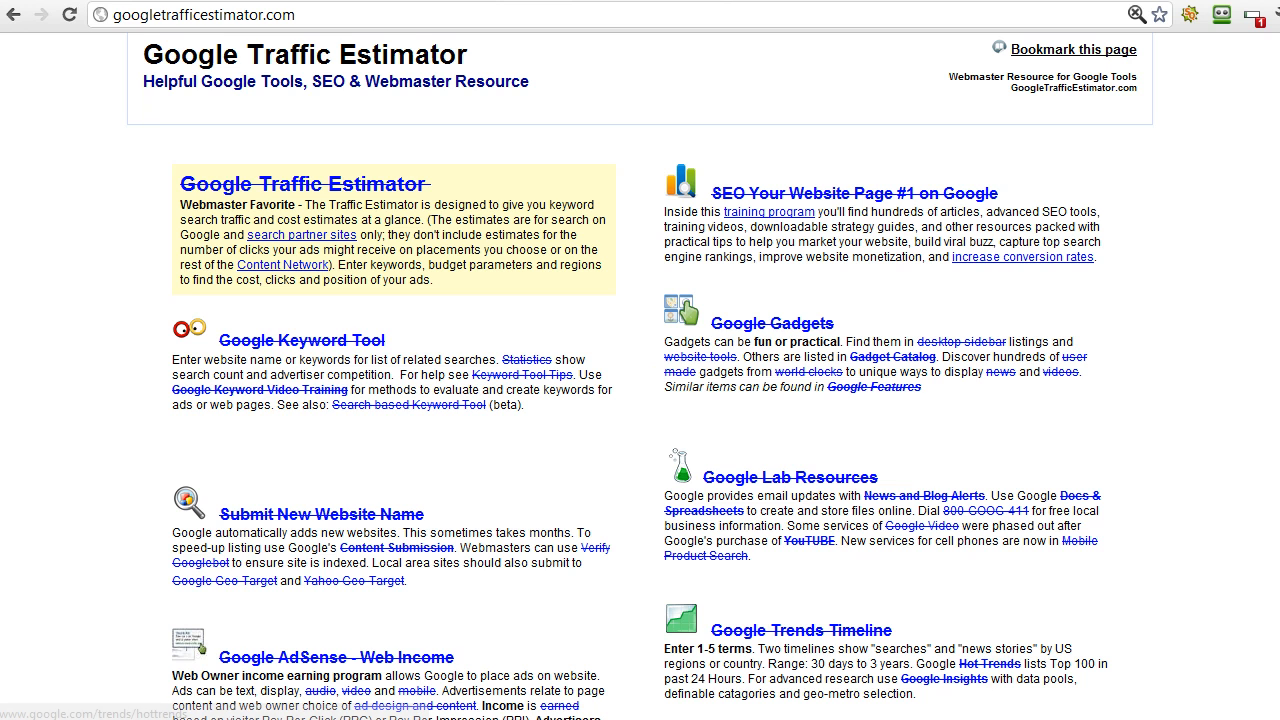
{"action": "mouse_move", "coordinate": [280, 358]}
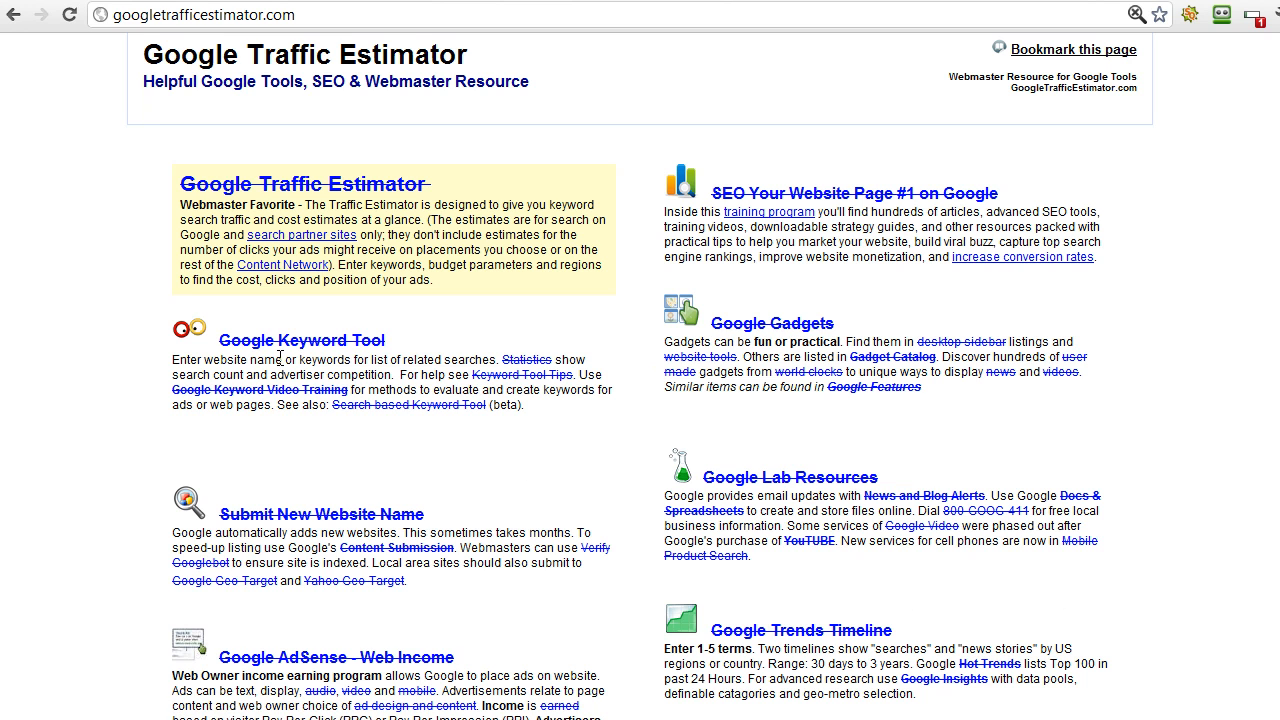
- Open the Google Keyword Tool link in a new browser tab from the Traffic Estimator page
{"action": "right_click", "coordinate": [300, 340]}
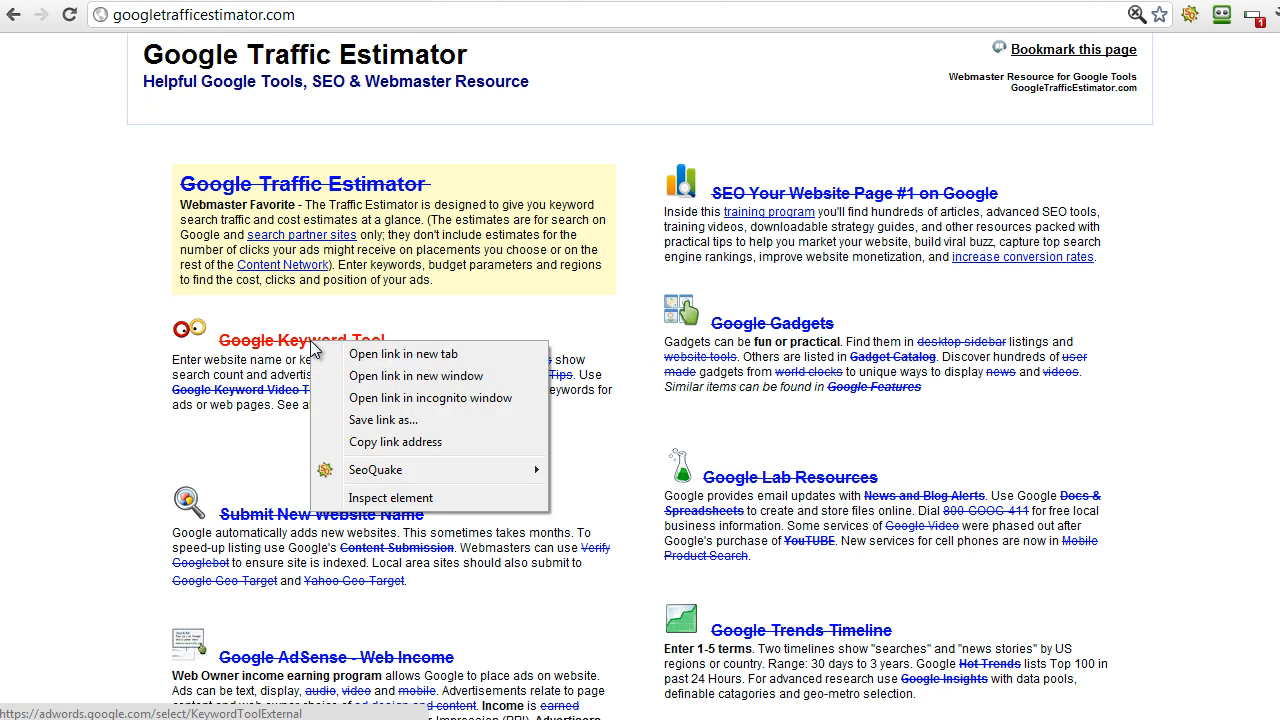
{"action": "left_click", "coordinate": [688, 8]}
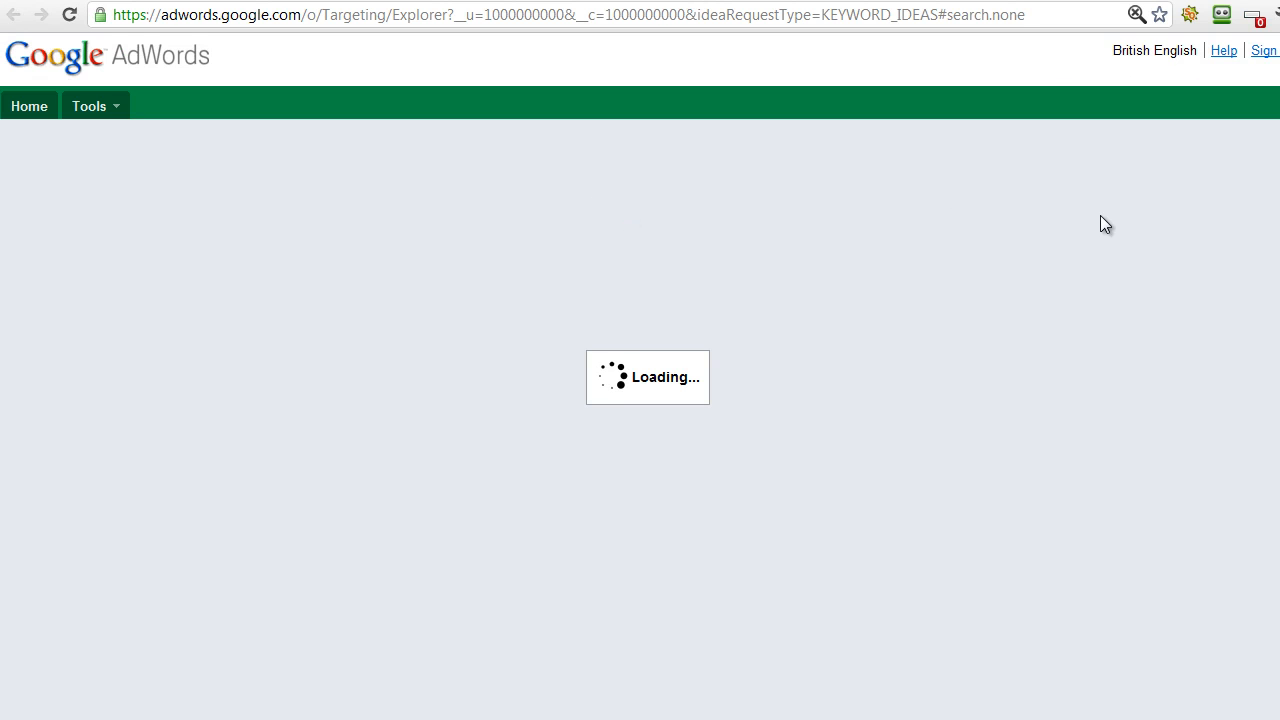
{"action": "mouse_move", "coordinate": [866, 210]}
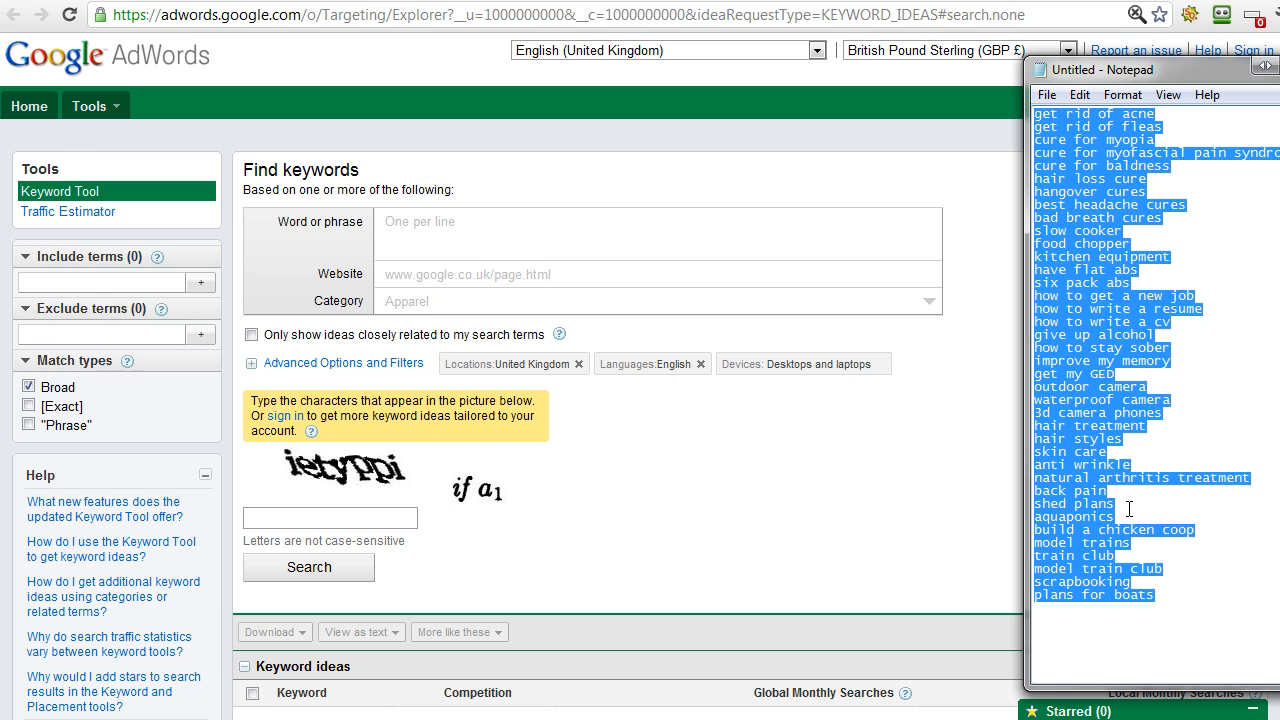
{"action": "mouse_move", "coordinate": [1110, 204]}
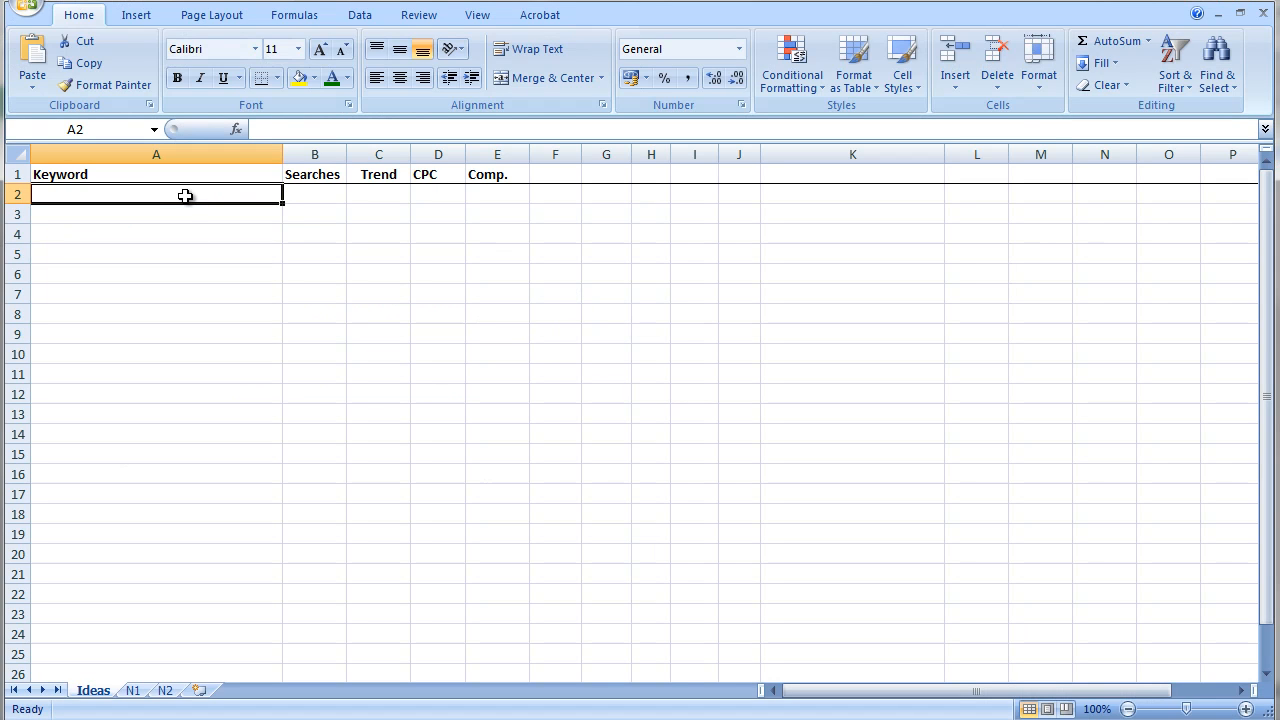
- Paste the Notepad keyword list into cell A2 of the Ideas sheet's Keyword column
{"action": "right_click", "coordinate": [184, 196]}
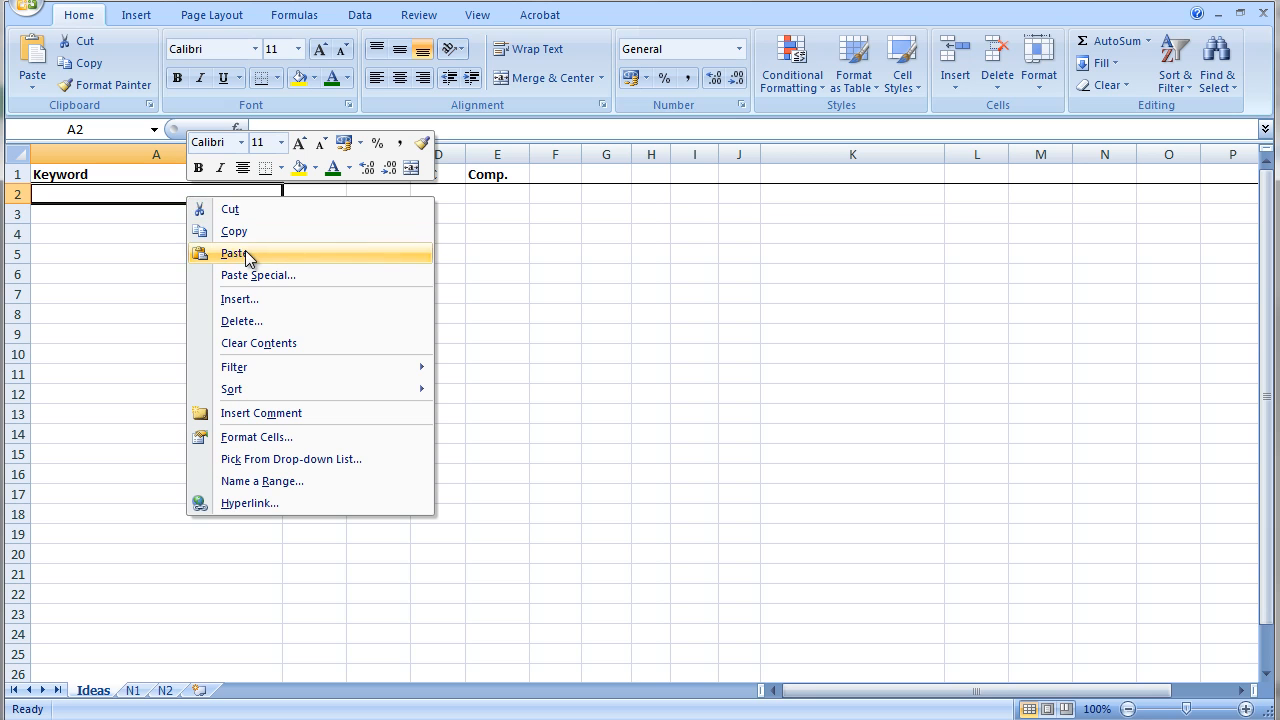
{"action": "left_click", "coordinate": [232, 252]}
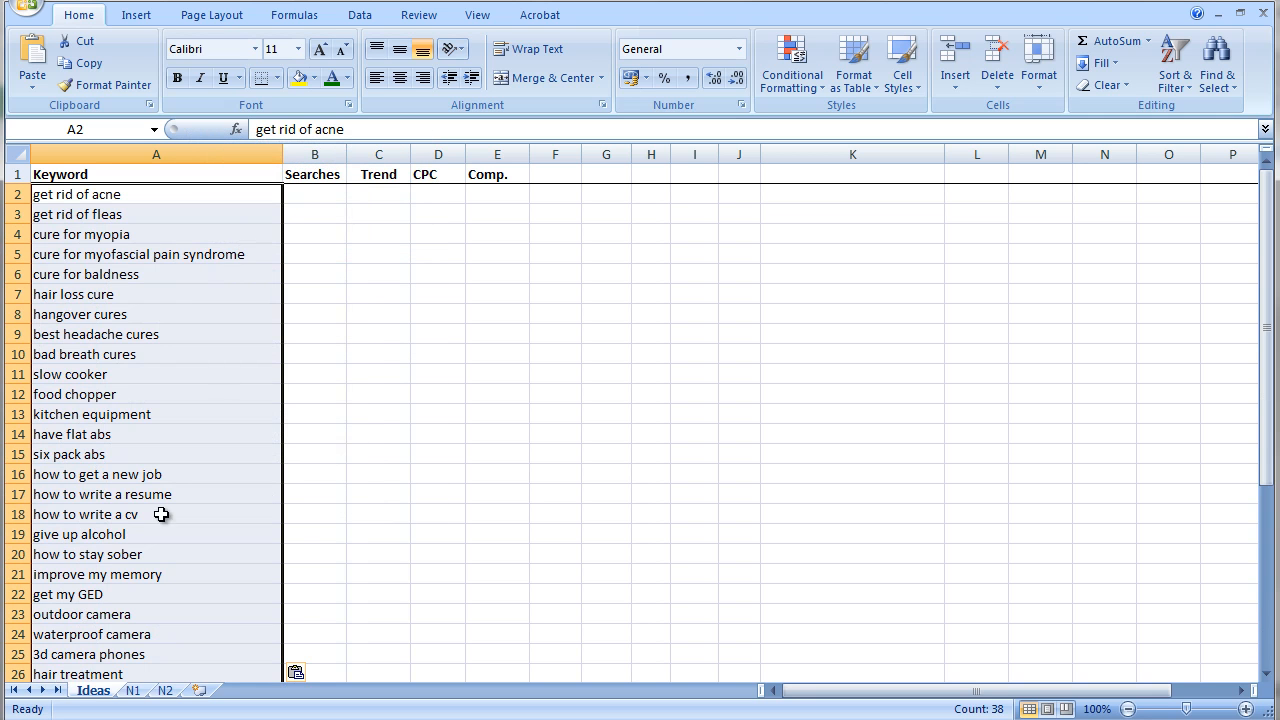
{"action": "mouse_move", "coordinate": [264, 548]}
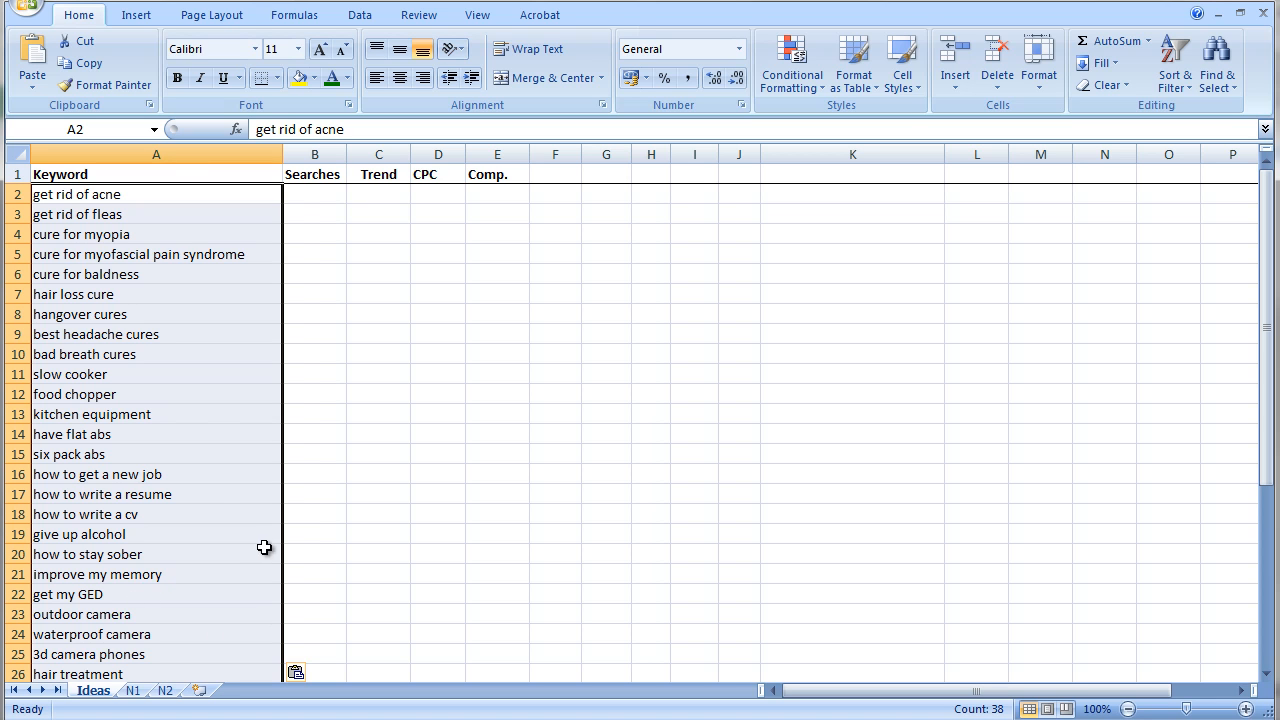
{"action": "mouse_move", "coordinate": [124, 716]}
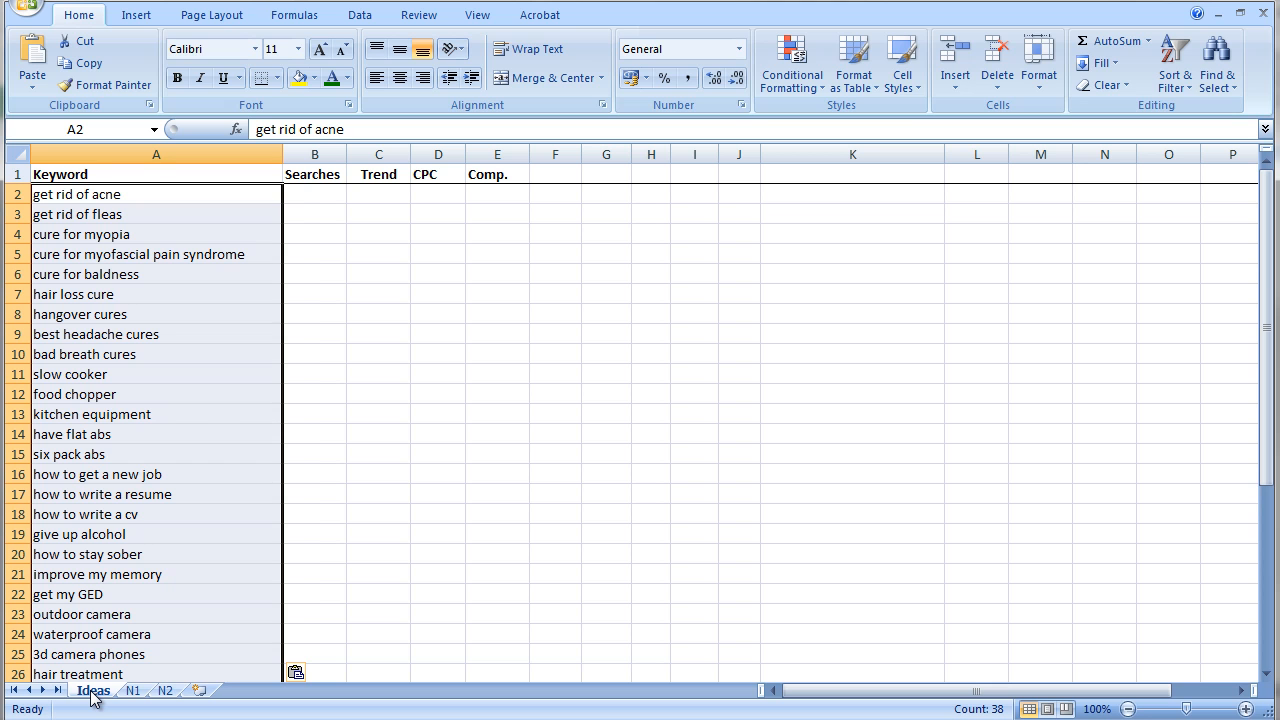
{"action": "mouse_move", "coordinate": [92, 350]}
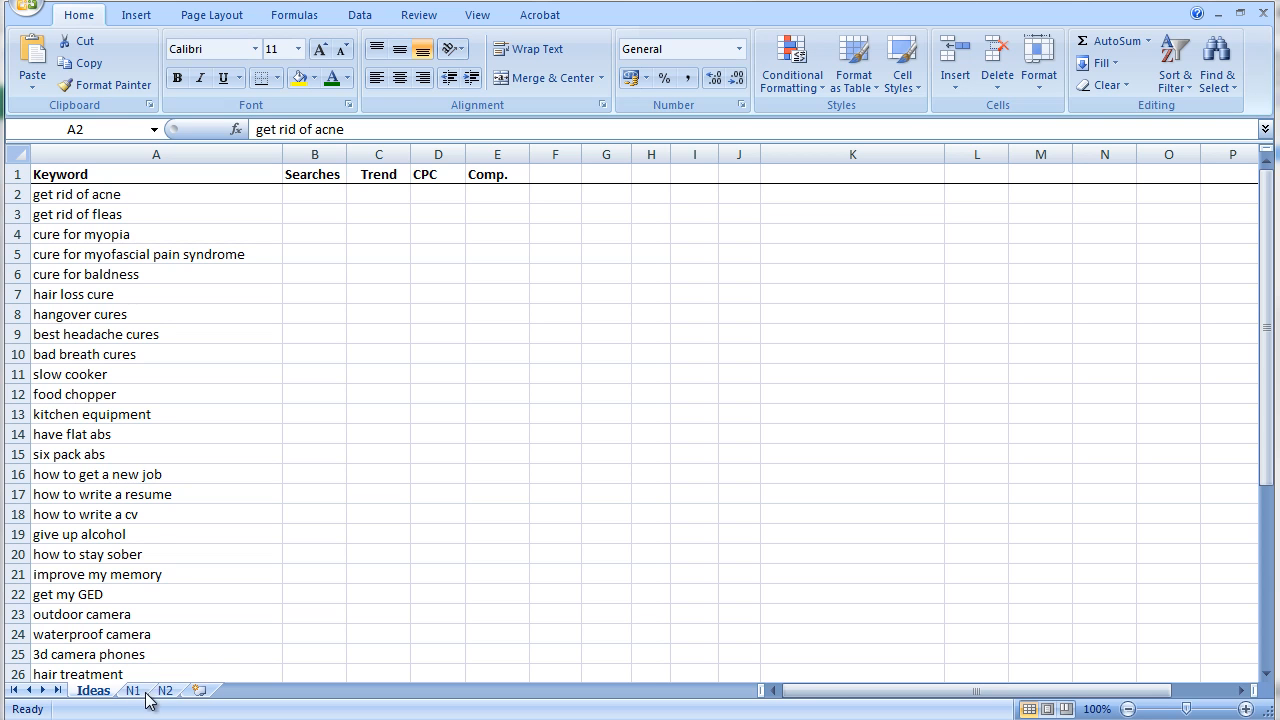
{"action": "mouse_move", "coordinate": [400, 300]}
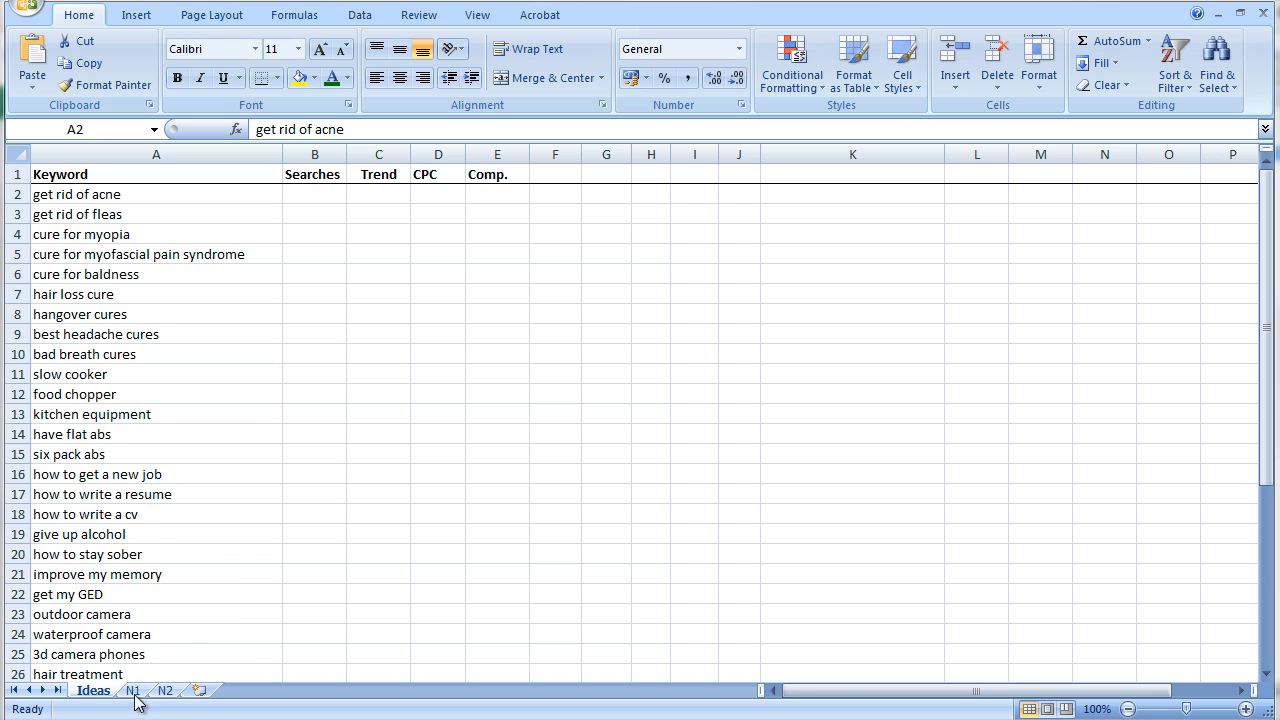
{"action": "mouse_move", "coordinate": [148, 700]}
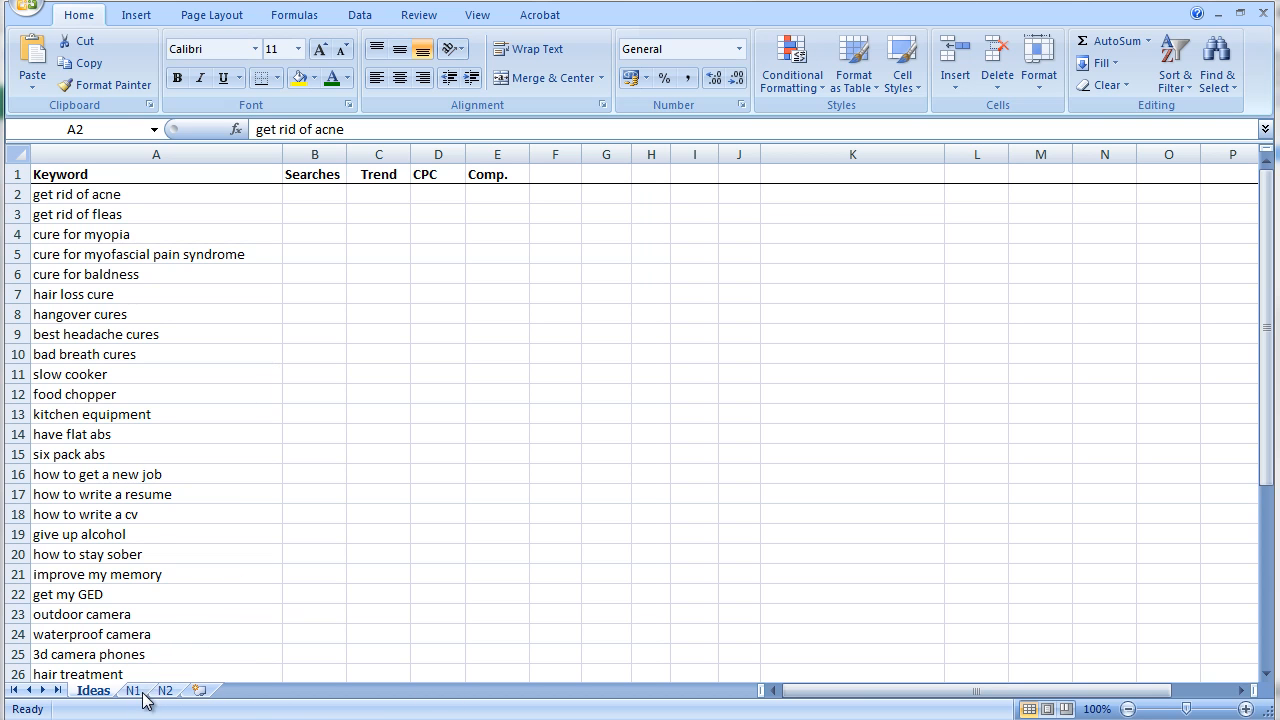
{"action": "mouse_move", "coordinate": [140, 494]}
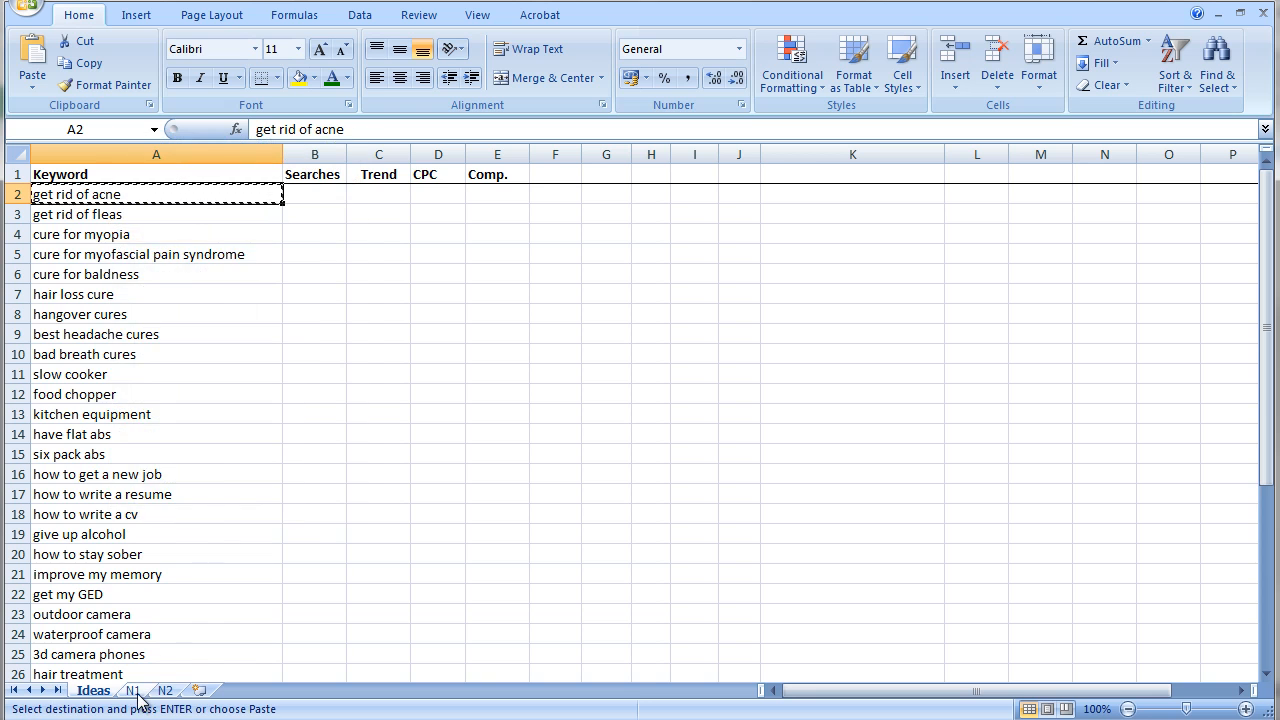
{"action": "right_click", "coordinate": [156, 194]}
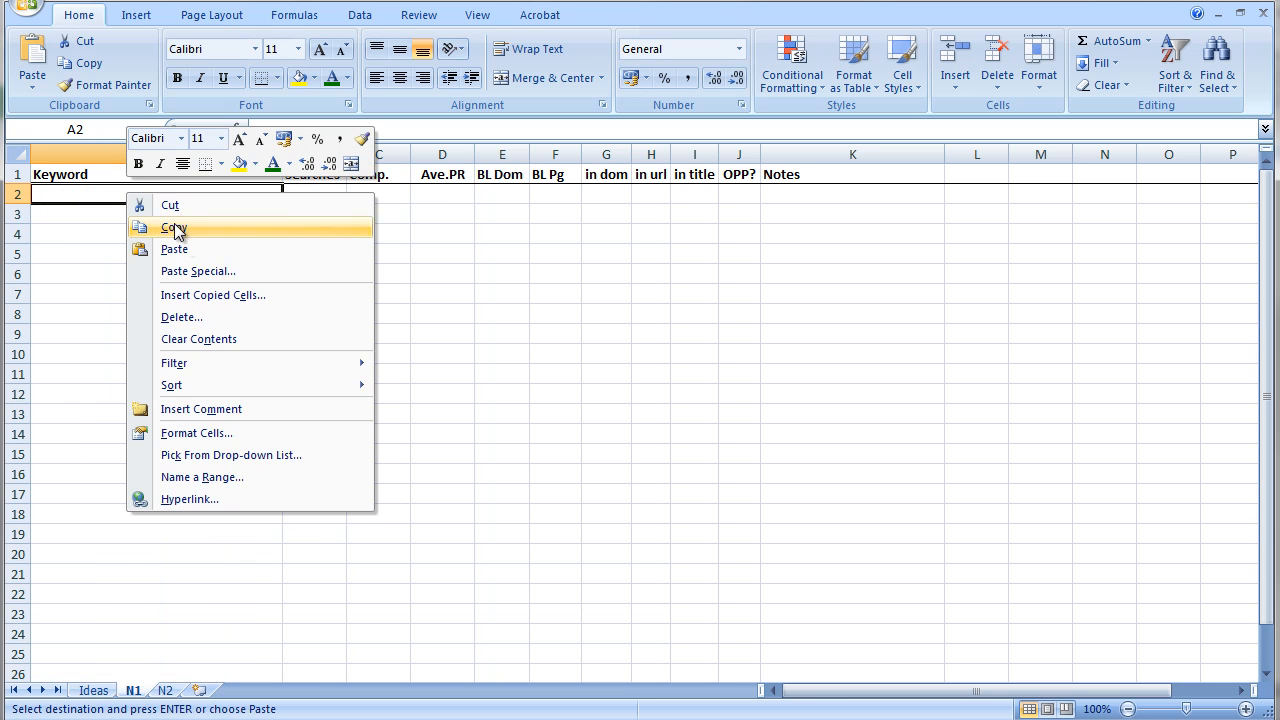
{"action": "left_click", "coordinate": [174, 228]}
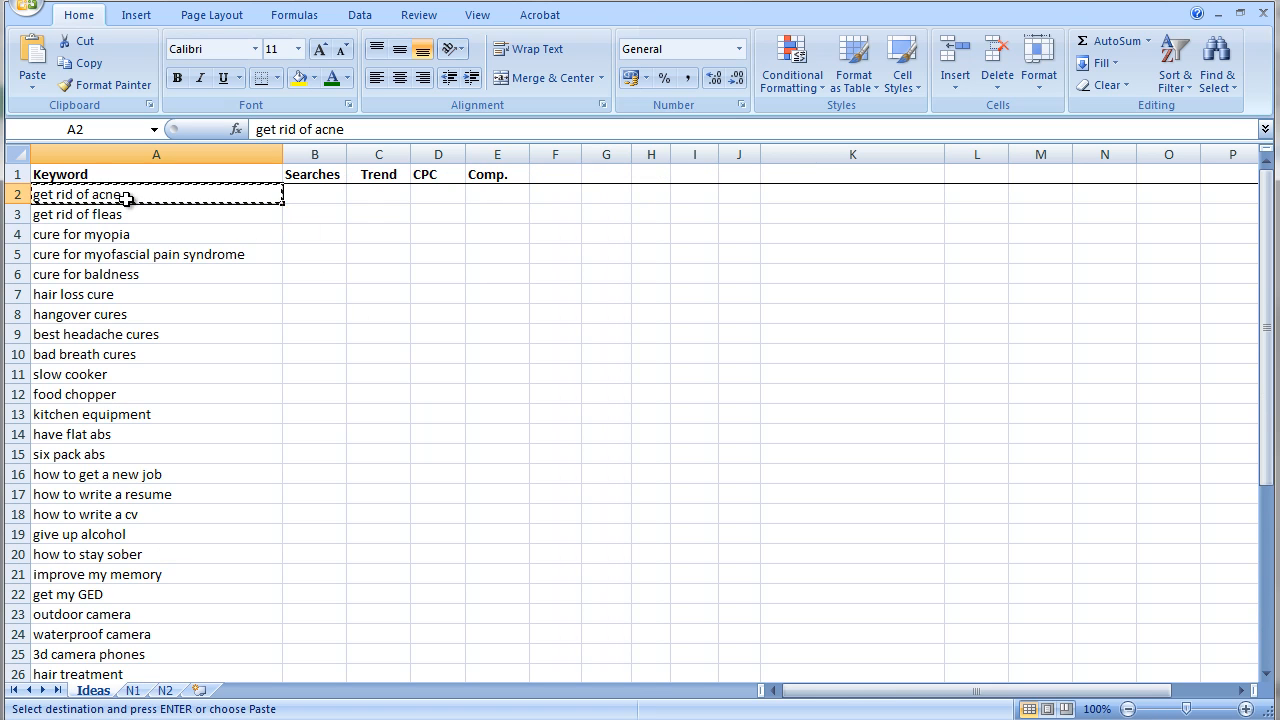
{"action": "mouse_move", "coordinate": [164, 328]}
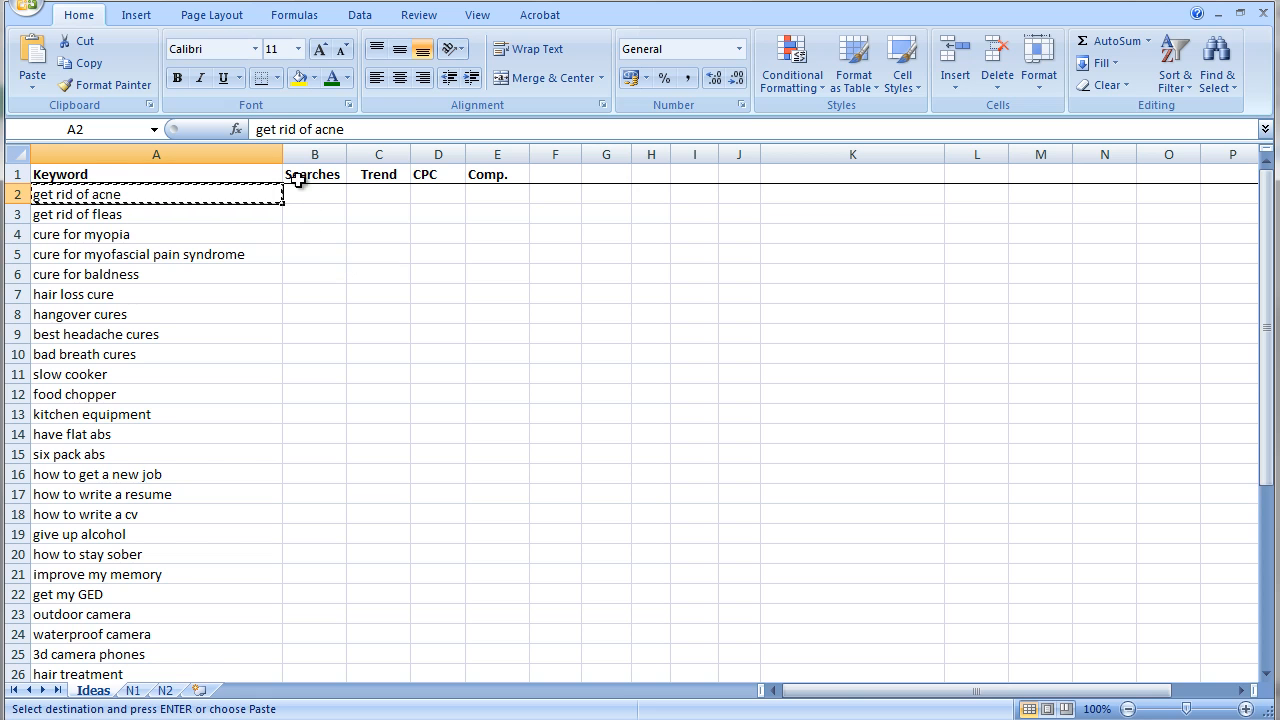
{"action": "left_click", "coordinate": [314, 174]}
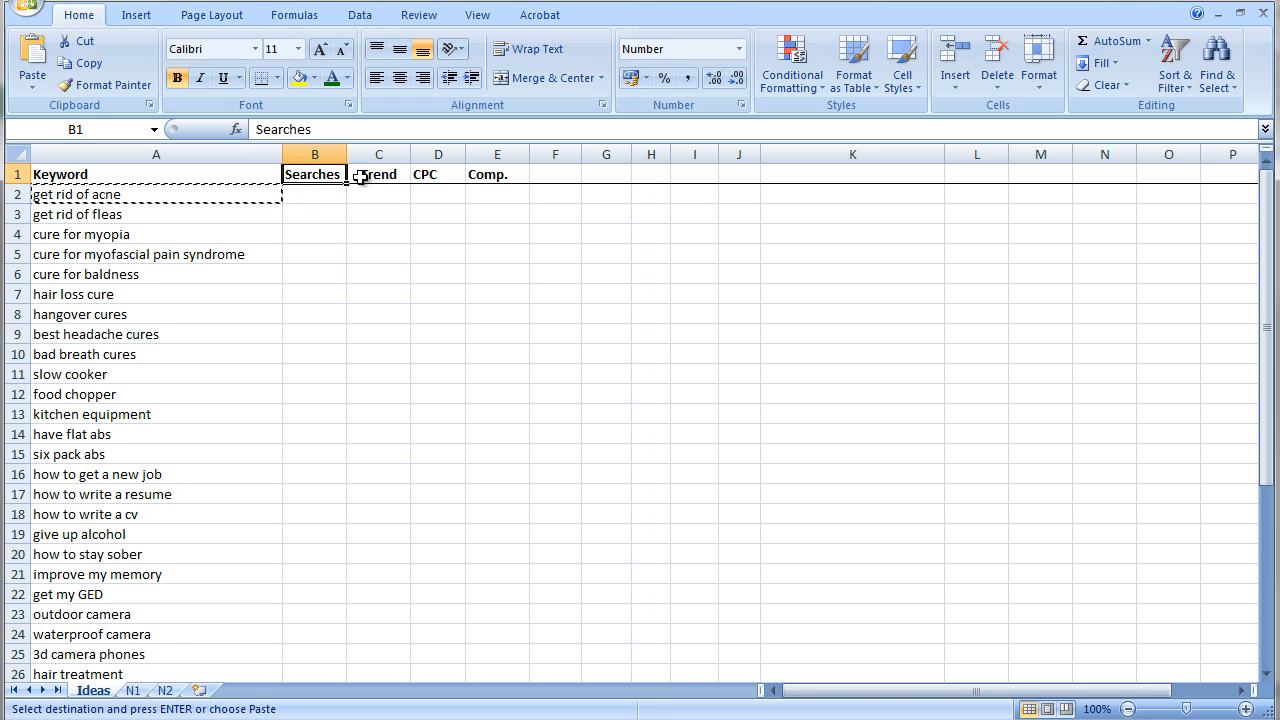
{"action": "left_click", "coordinate": [378, 174]}
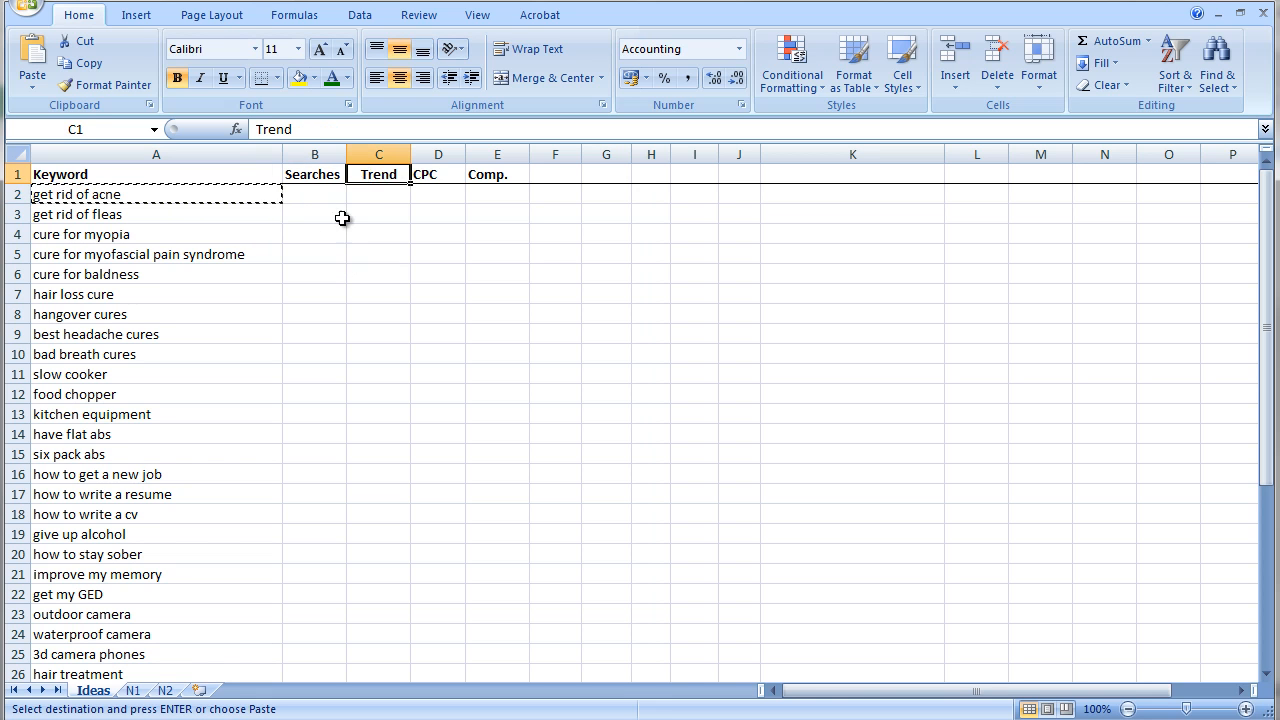
{"action": "mouse_move", "coordinate": [436, 172]}
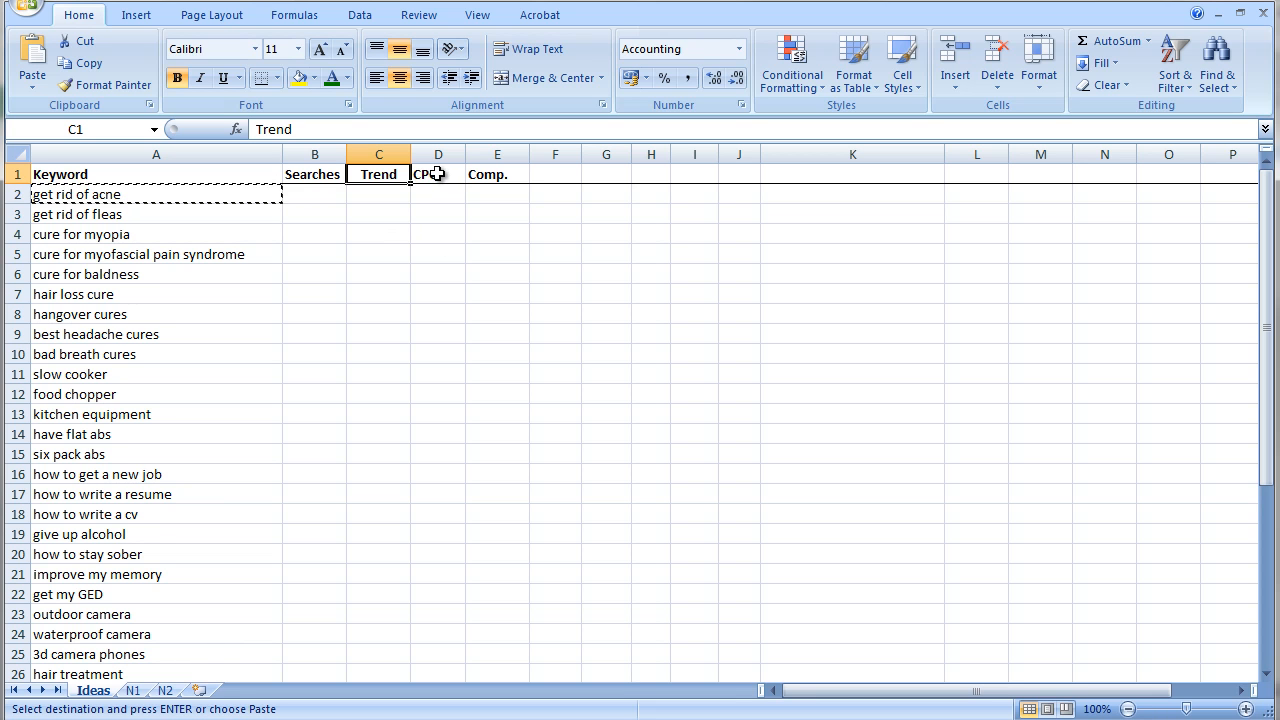
{"action": "left_click", "coordinate": [438, 174]}
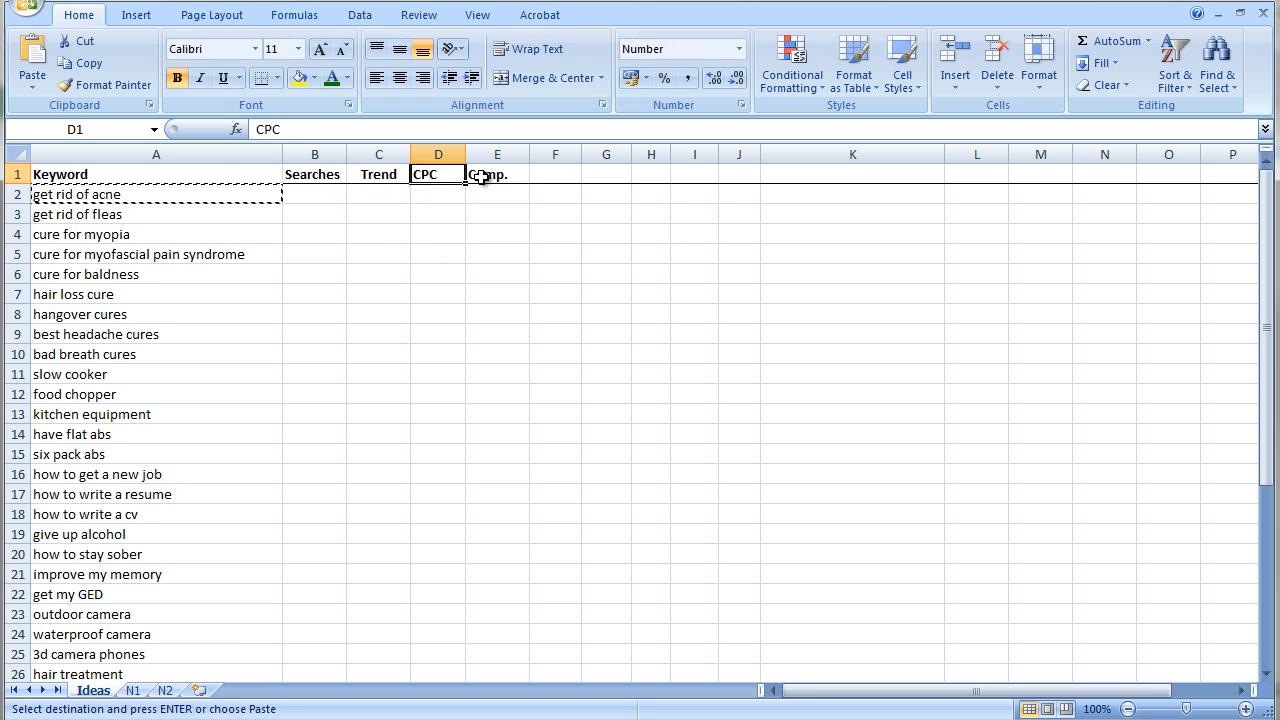
{"action": "left_click", "coordinate": [496, 174]}
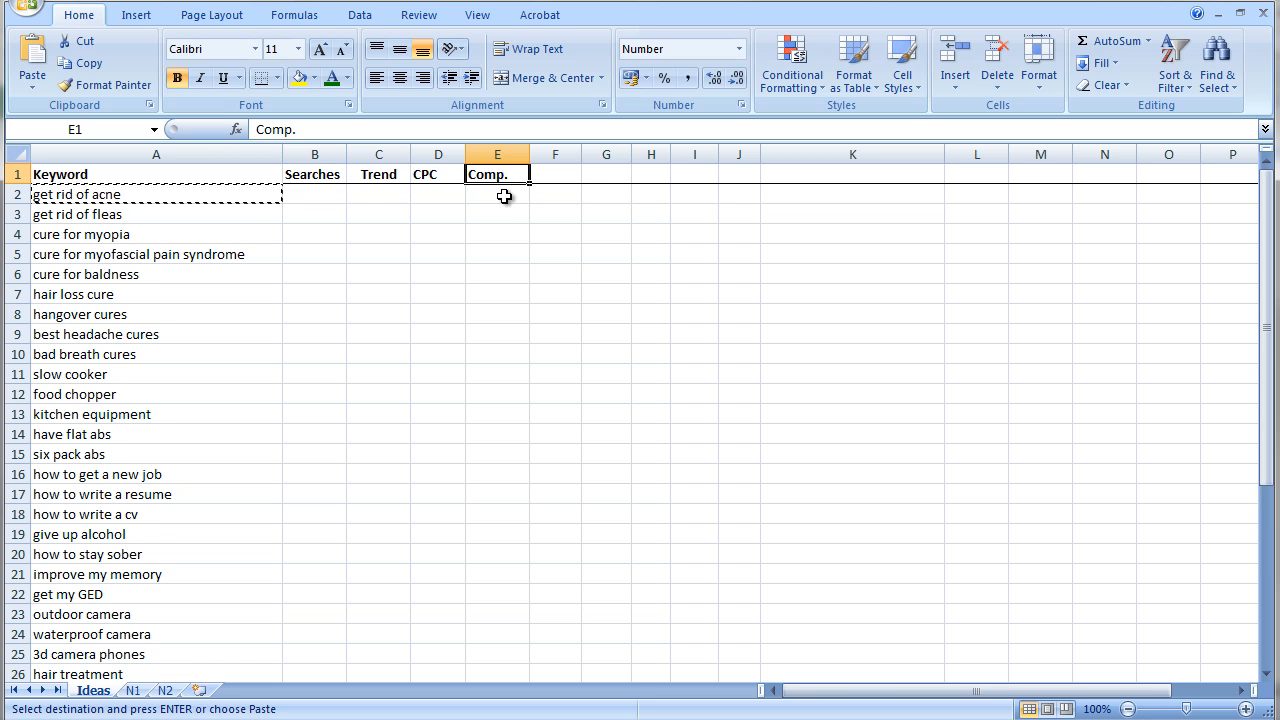
{"action": "mouse_move", "coordinate": [486, 220]}
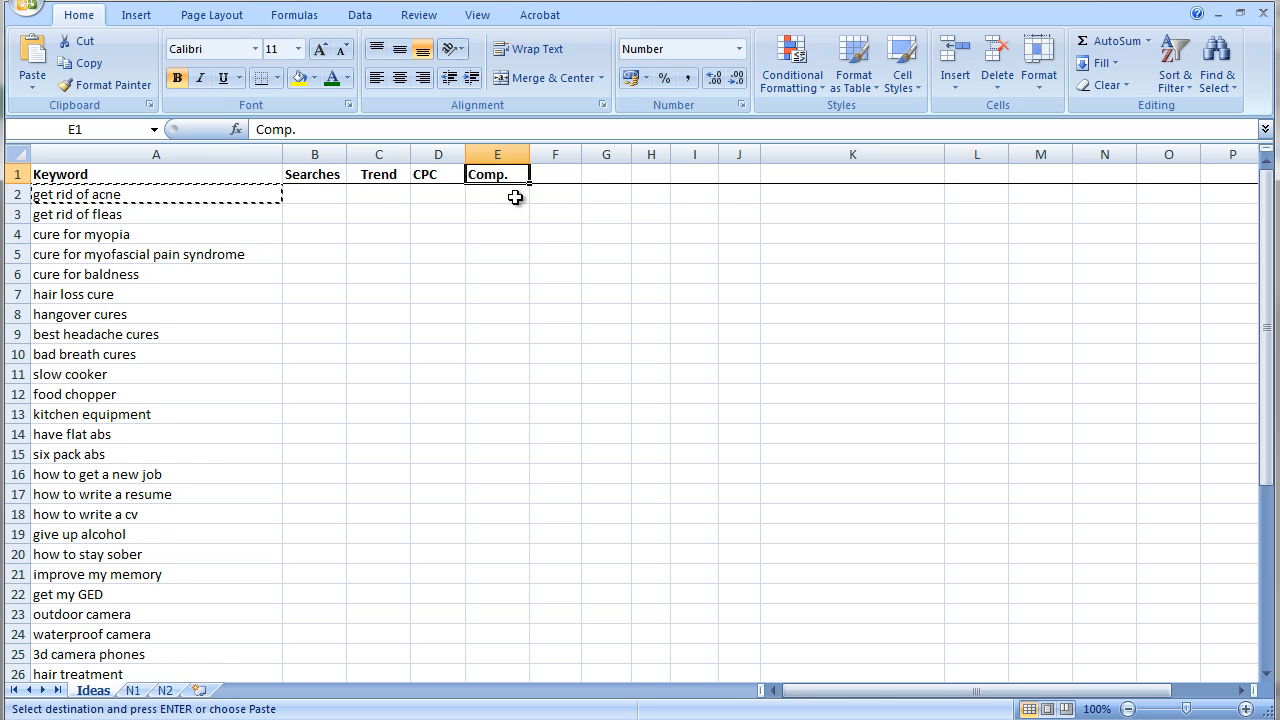
{"action": "left_click", "coordinate": [496, 194]}
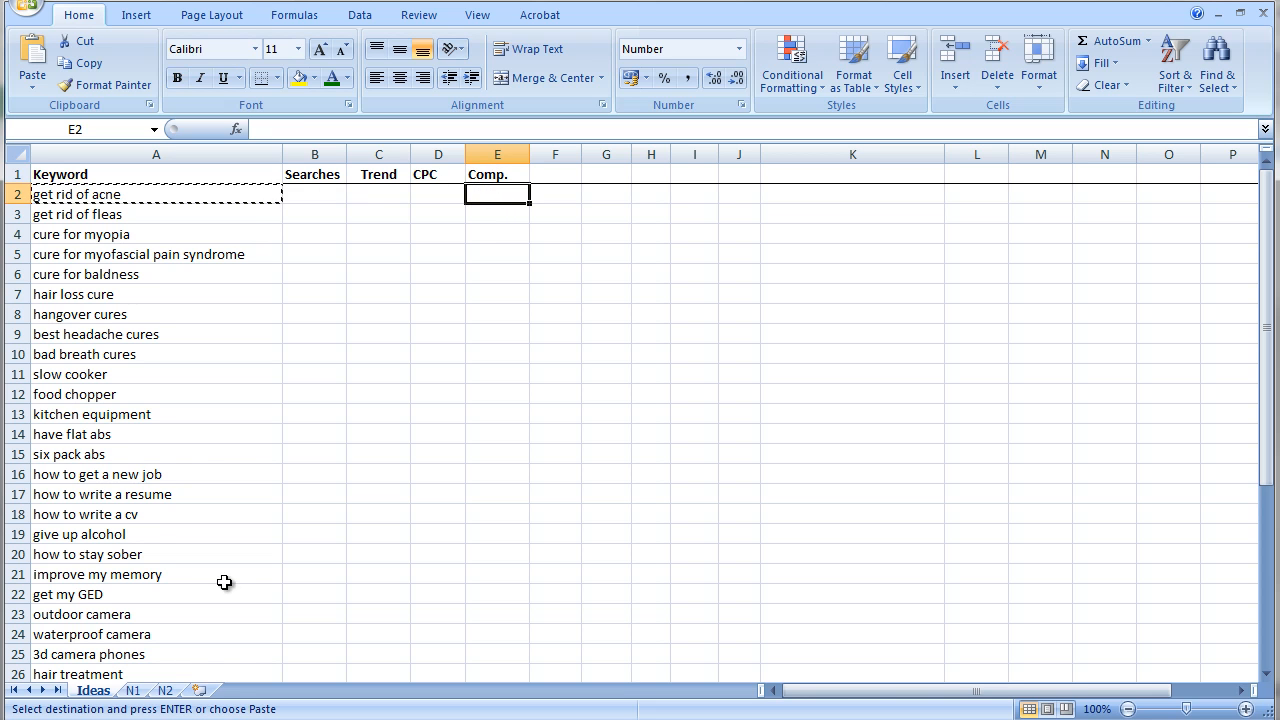
{"action": "left_click", "coordinate": [132, 690]}
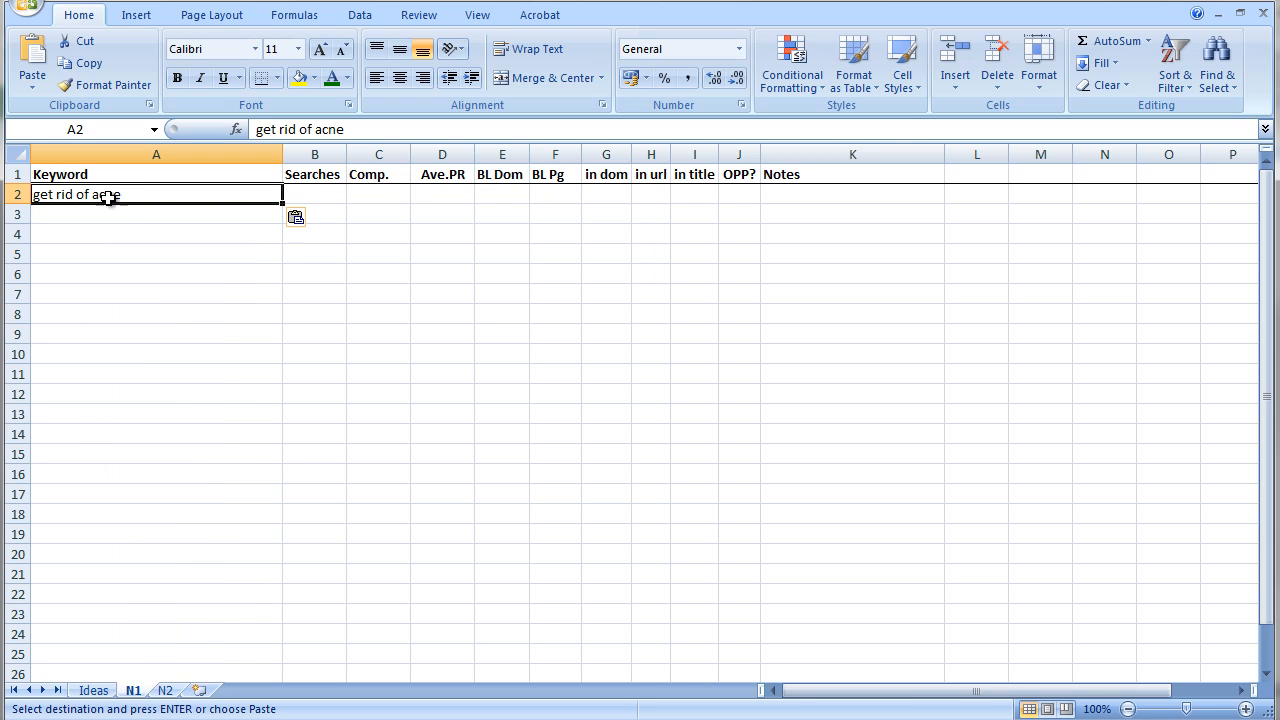
{"action": "mouse_move", "coordinate": [264, 352]}
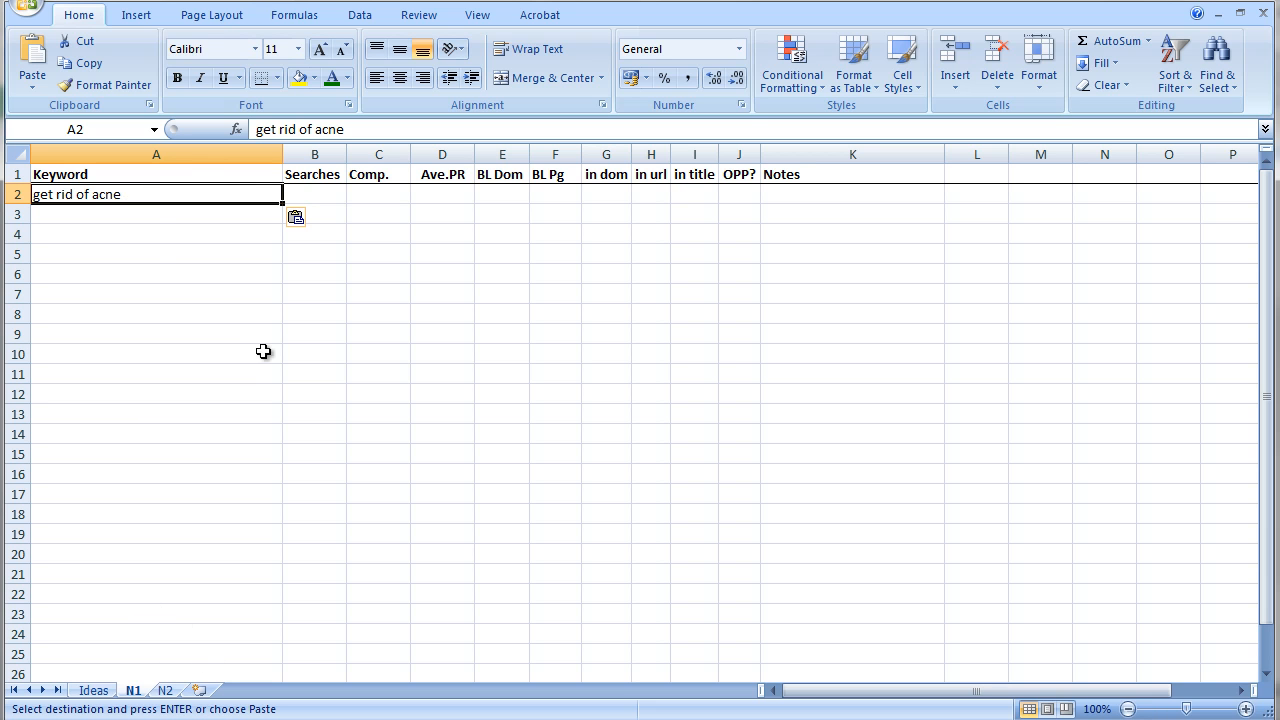
{"action": "mouse_move", "coordinate": [138, 696]}
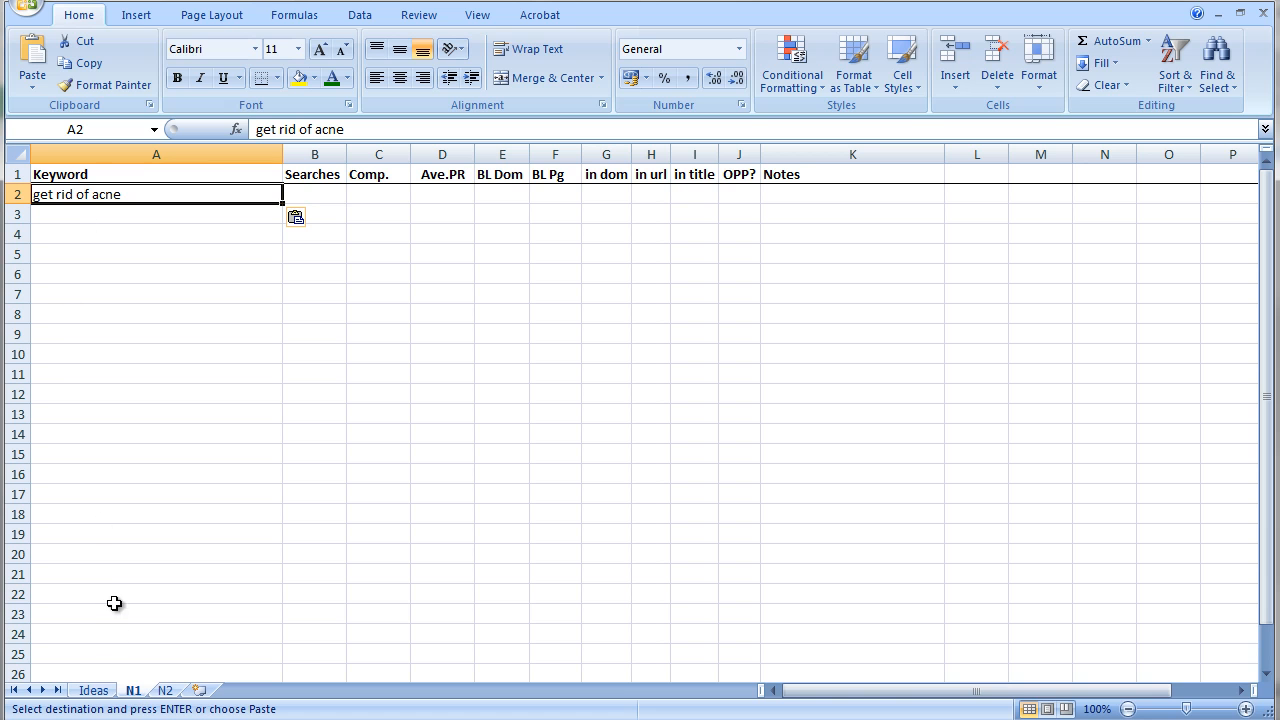
{"action": "mouse_move", "coordinate": [86, 332]}
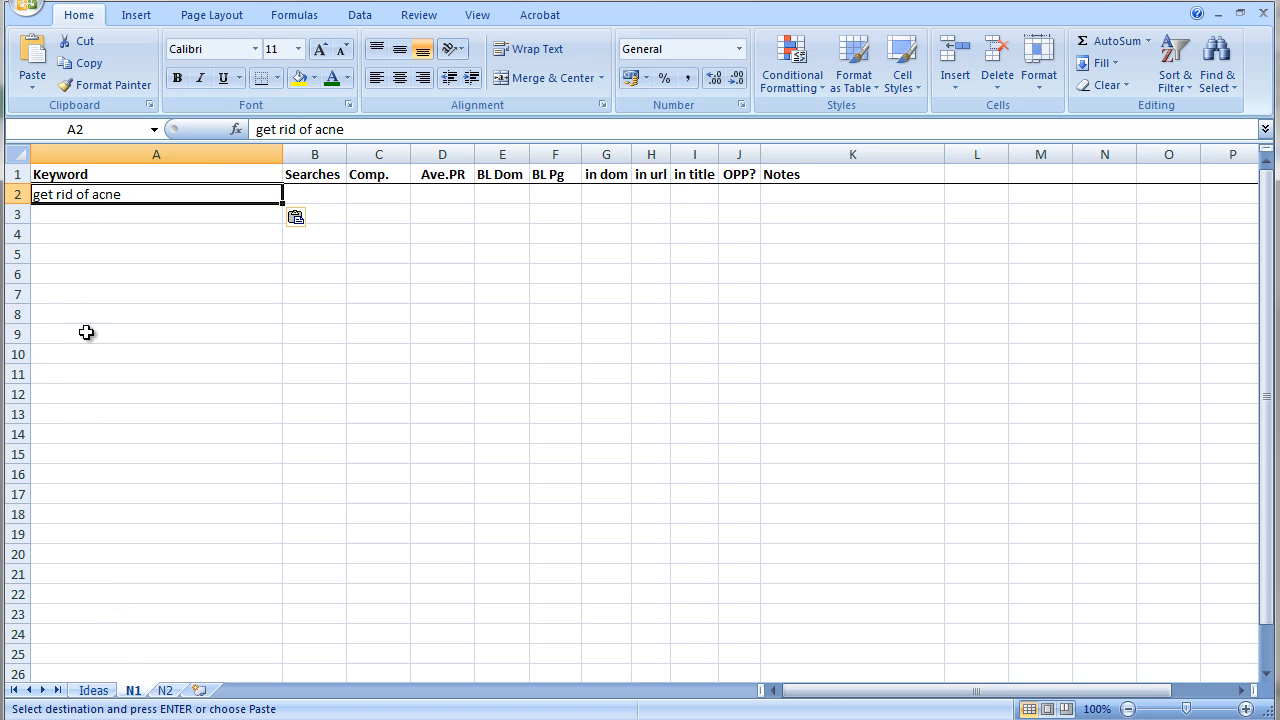
{"action": "mouse_move", "coordinate": [126, 652]}
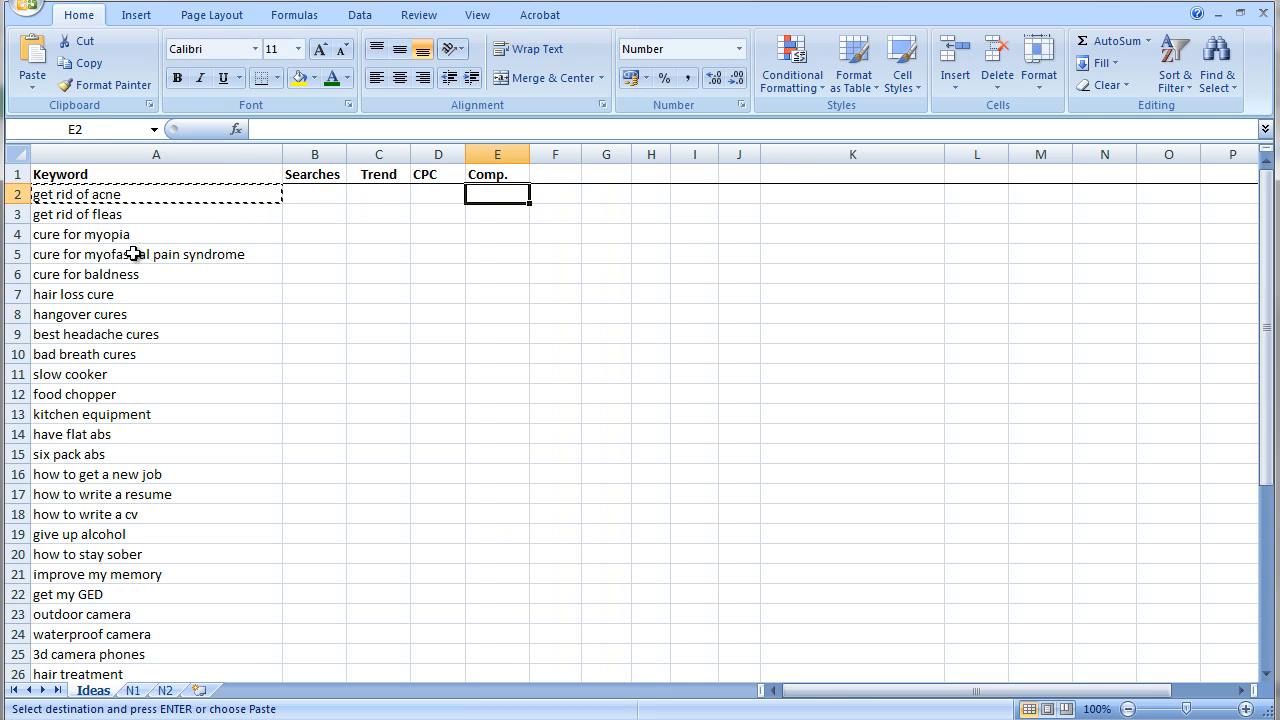
{"action": "mouse_move", "coordinate": [136, 432]}
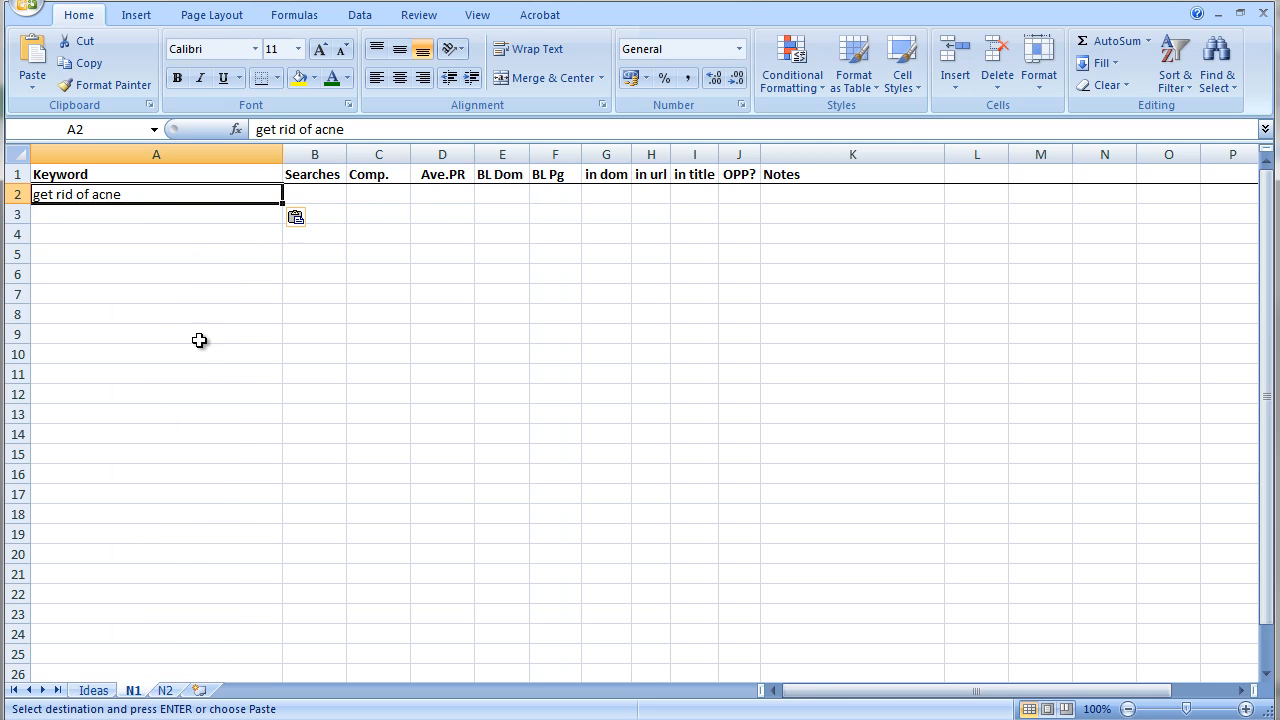
{"action": "mouse_move", "coordinate": [490, 216]}
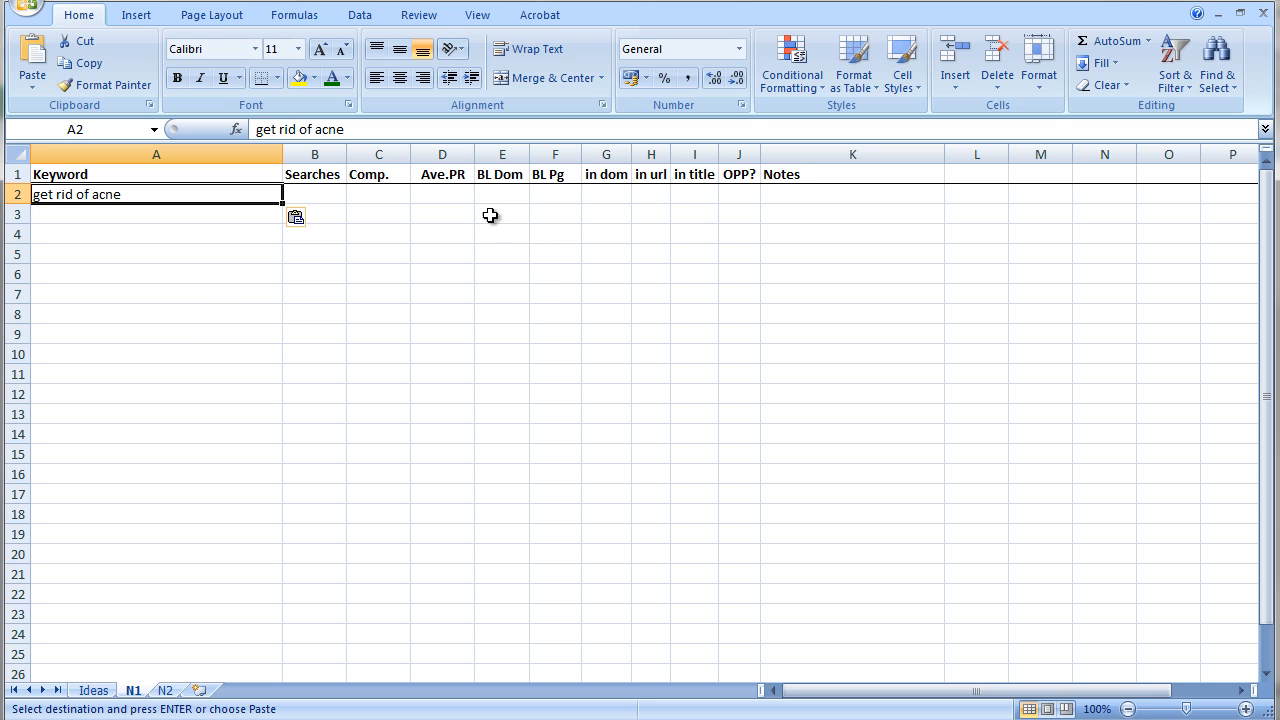
{"action": "mouse_move", "coordinate": [384, 206]}
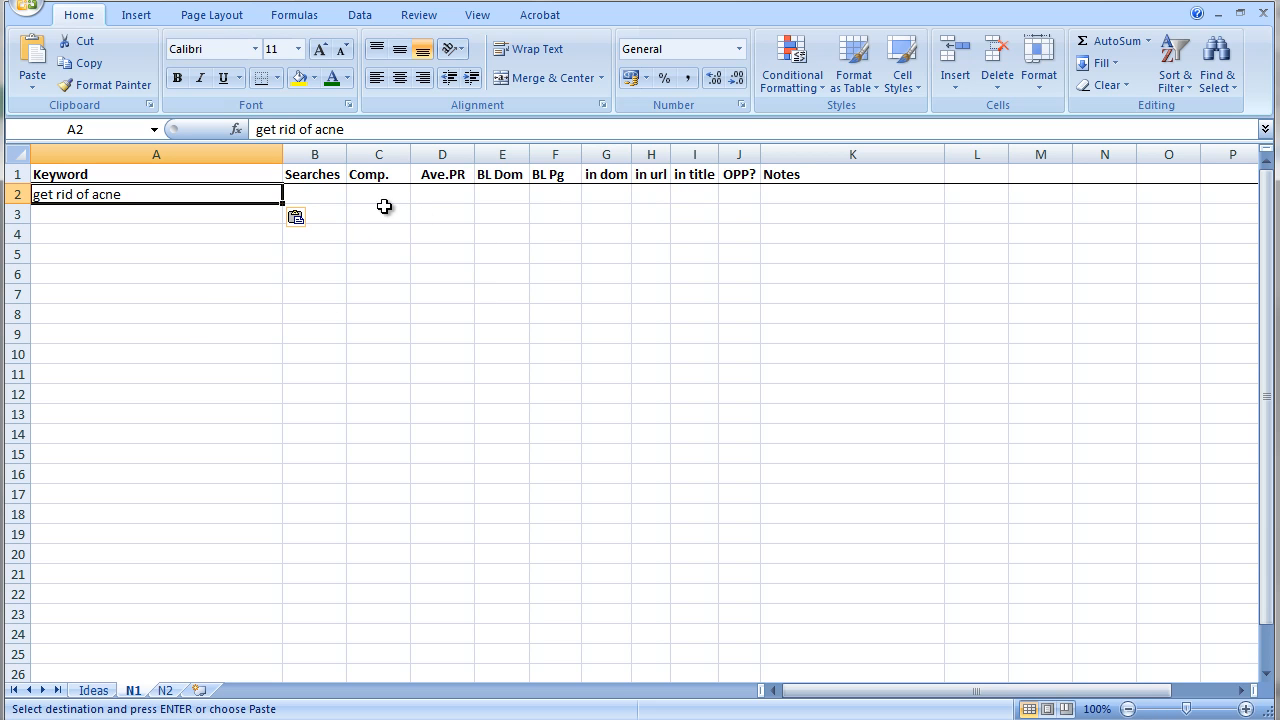
{"action": "mouse_move", "coordinate": [320, 192]}
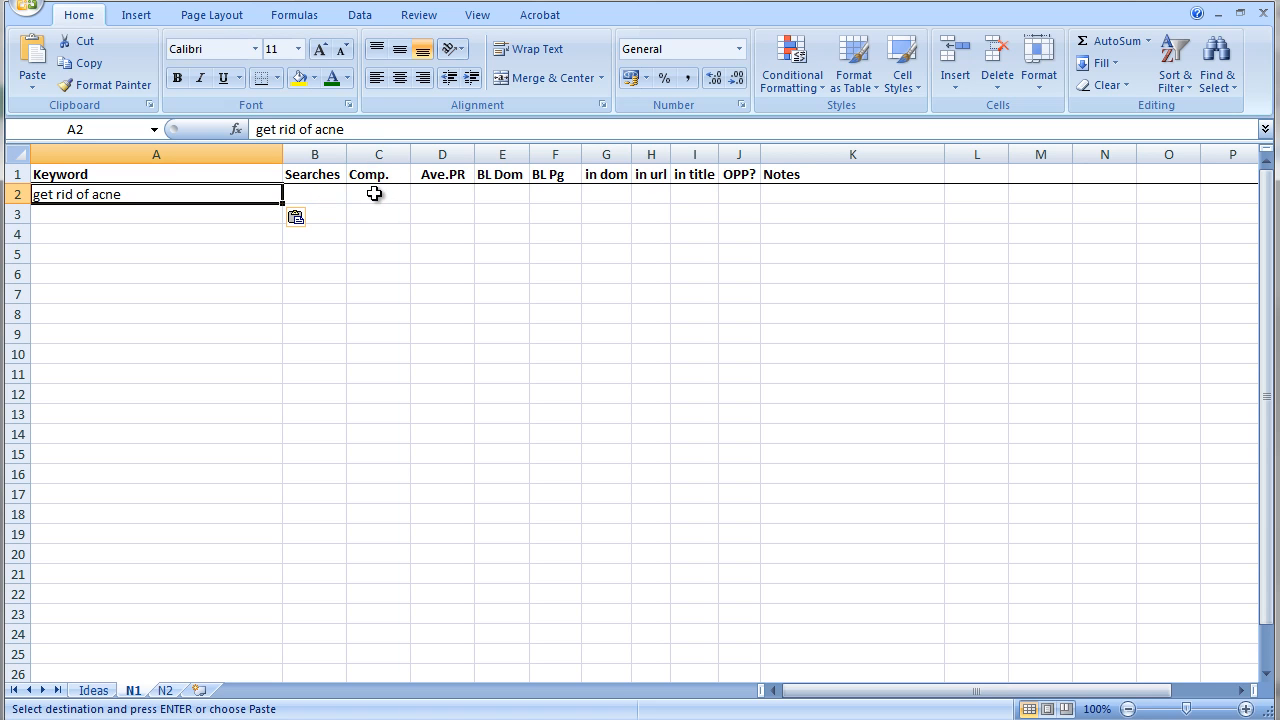
{"action": "mouse_move", "coordinate": [444, 192]}
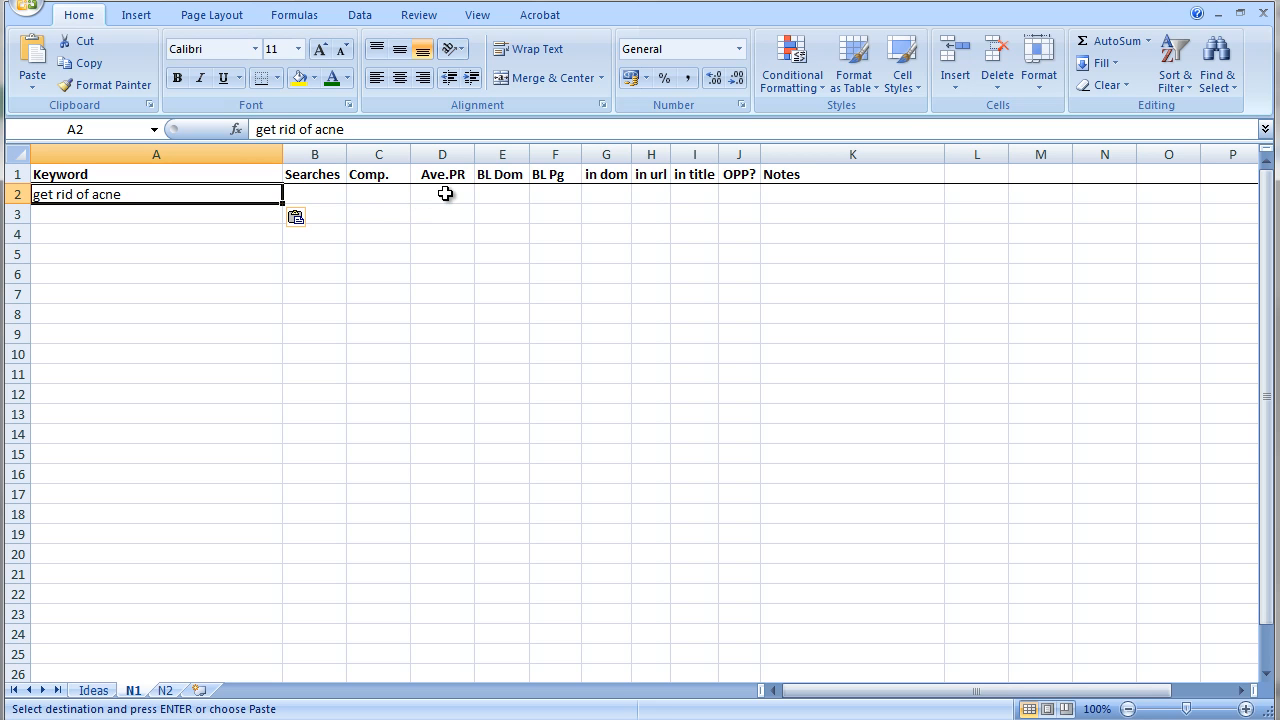
{"action": "mouse_move", "coordinate": [500, 180]}
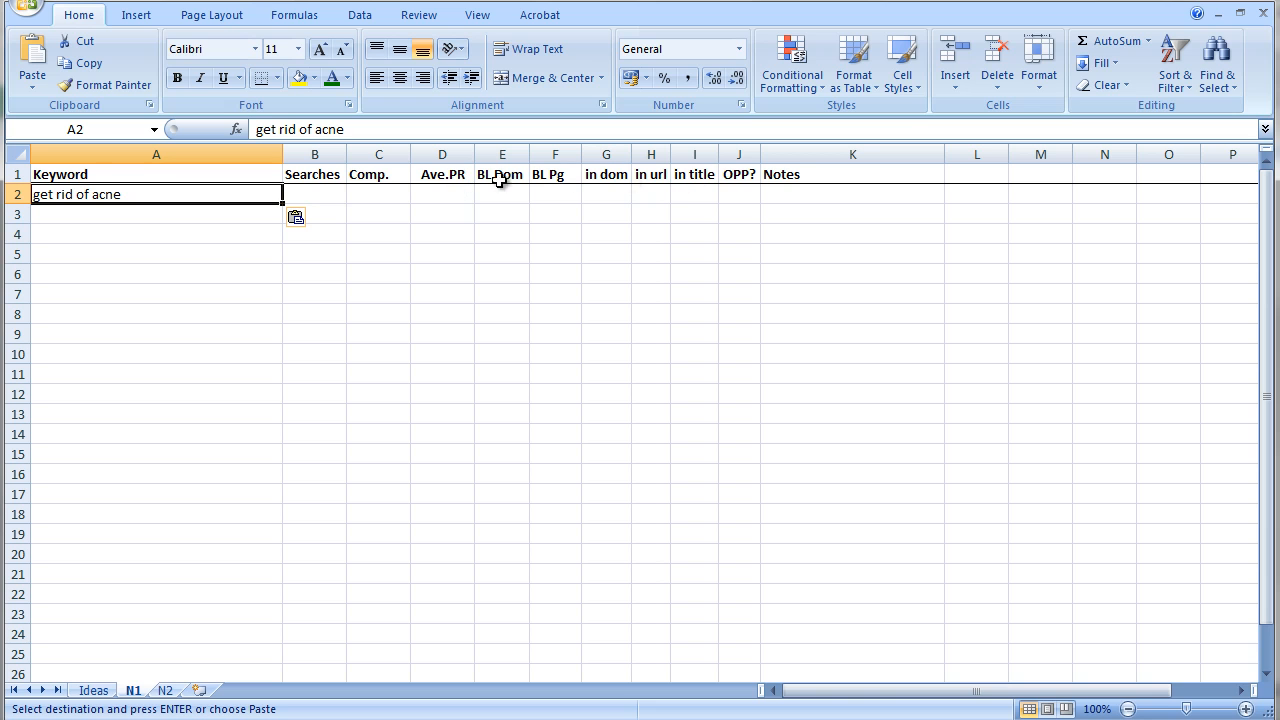
{"action": "mouse_move", "coordinate": [496, 204]}
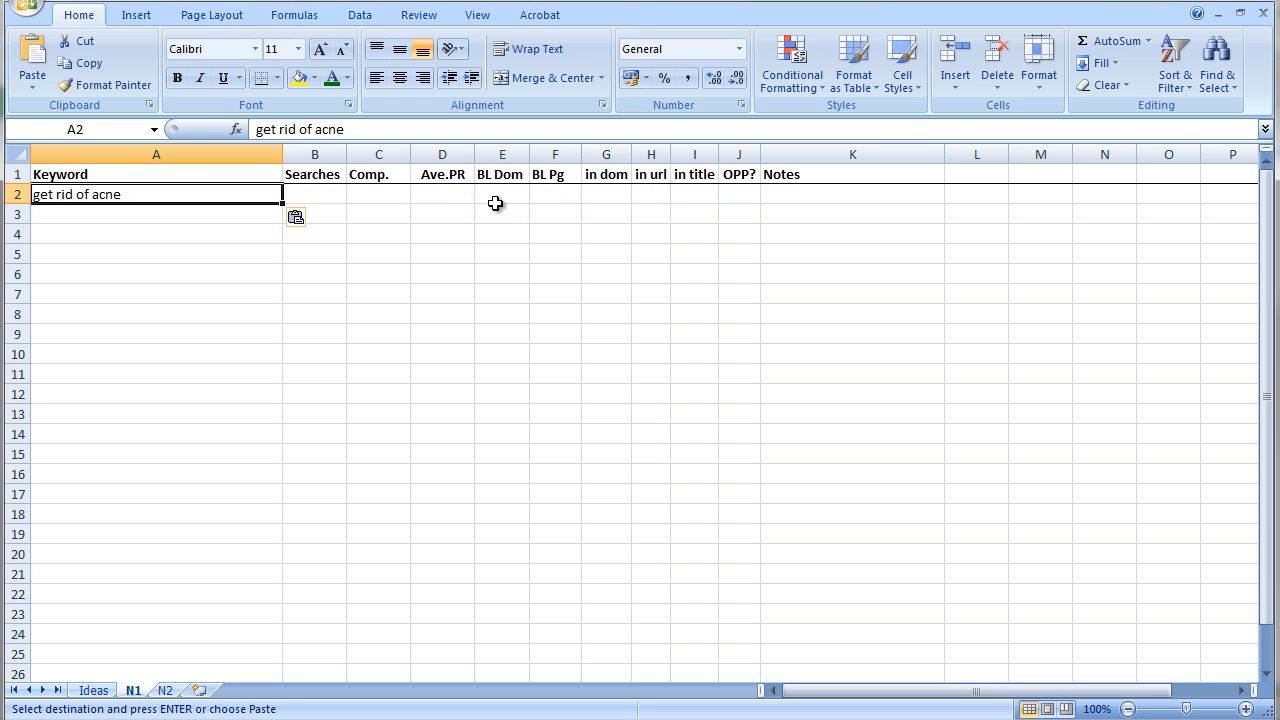
{"action": "mouse_move", "coordinate": [596, 178]}
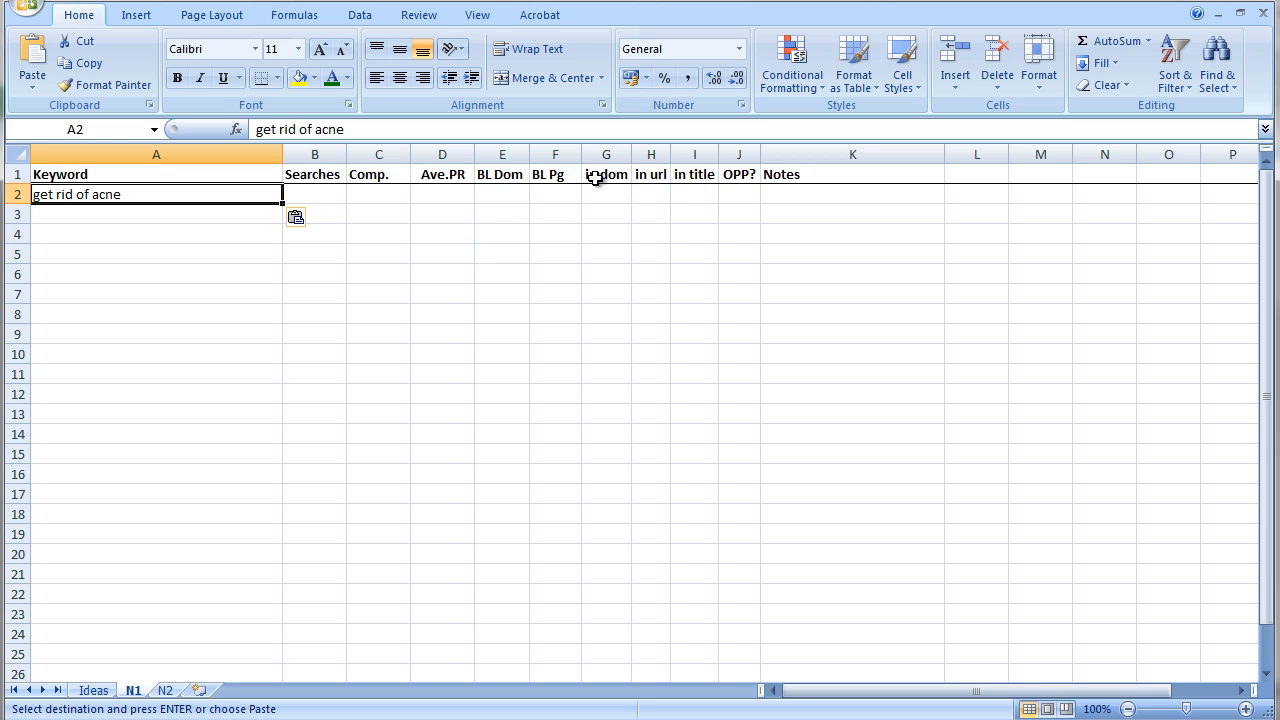
{"action": "mouse_move", "coordinate": [504, 198]}
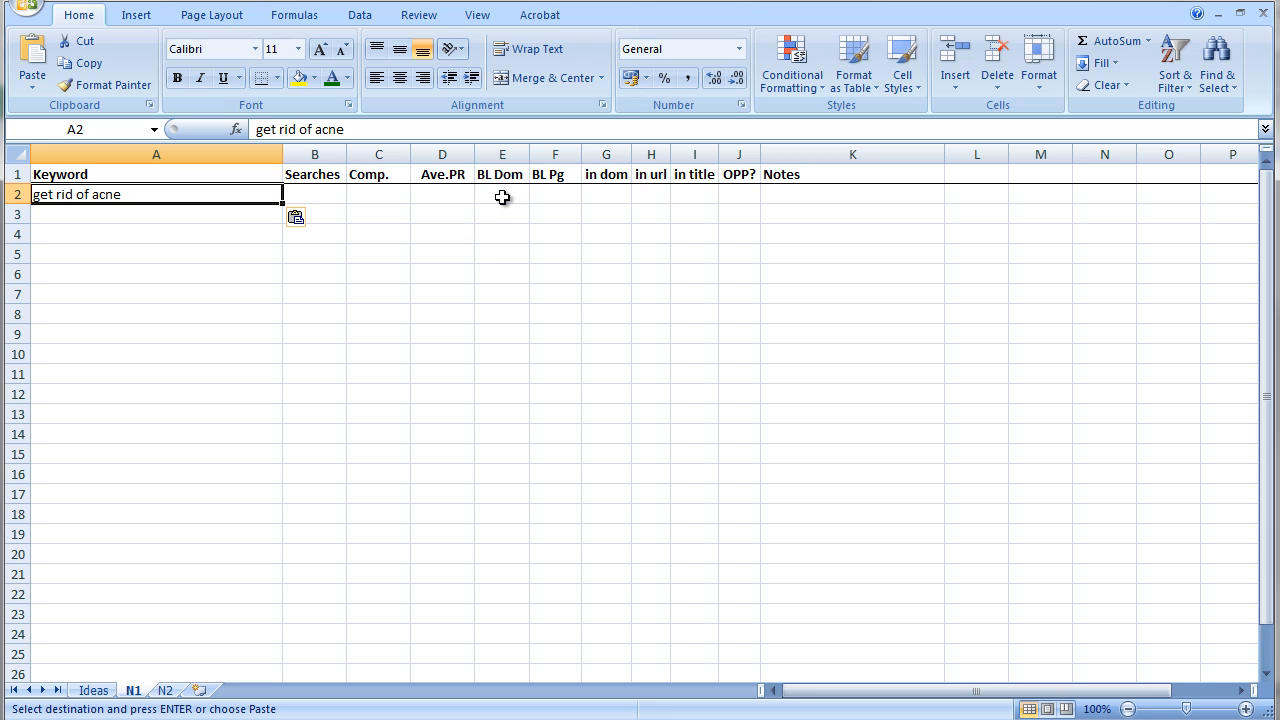
{"action": "mouse_move", "coordinate": [604, 218]}
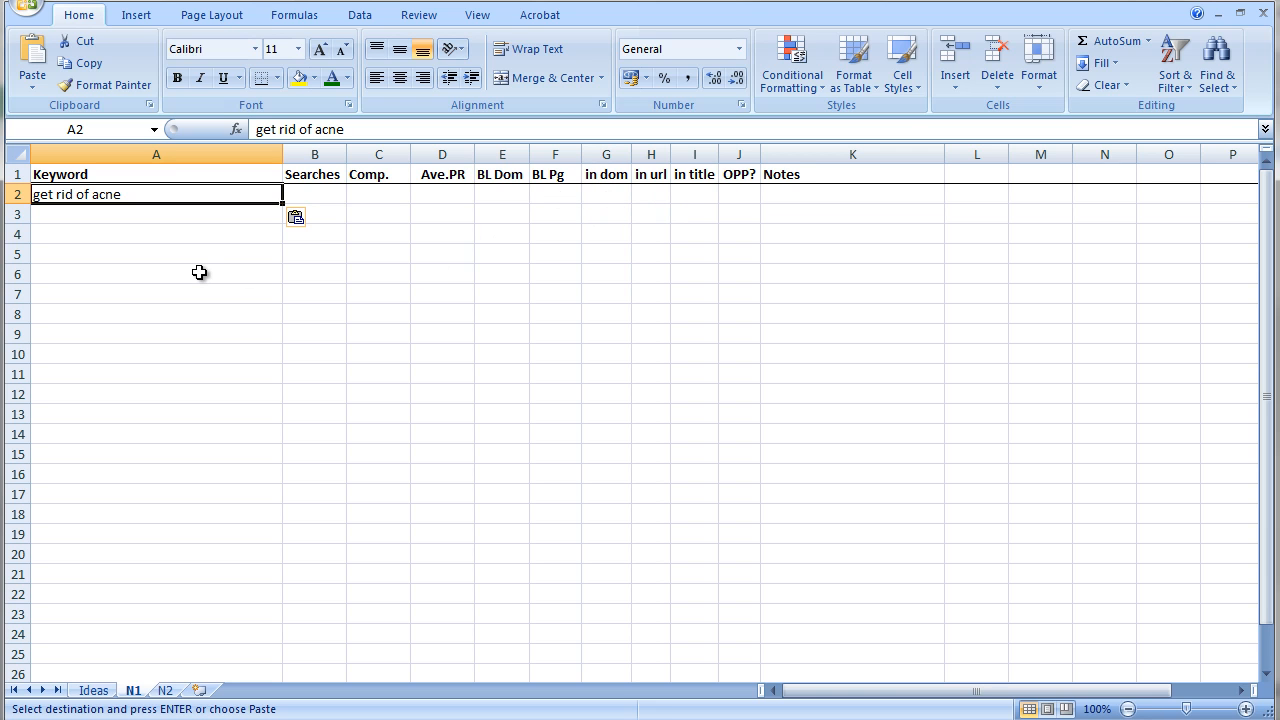
{"action": "mouse_move", "coordinate": [132, 204]}
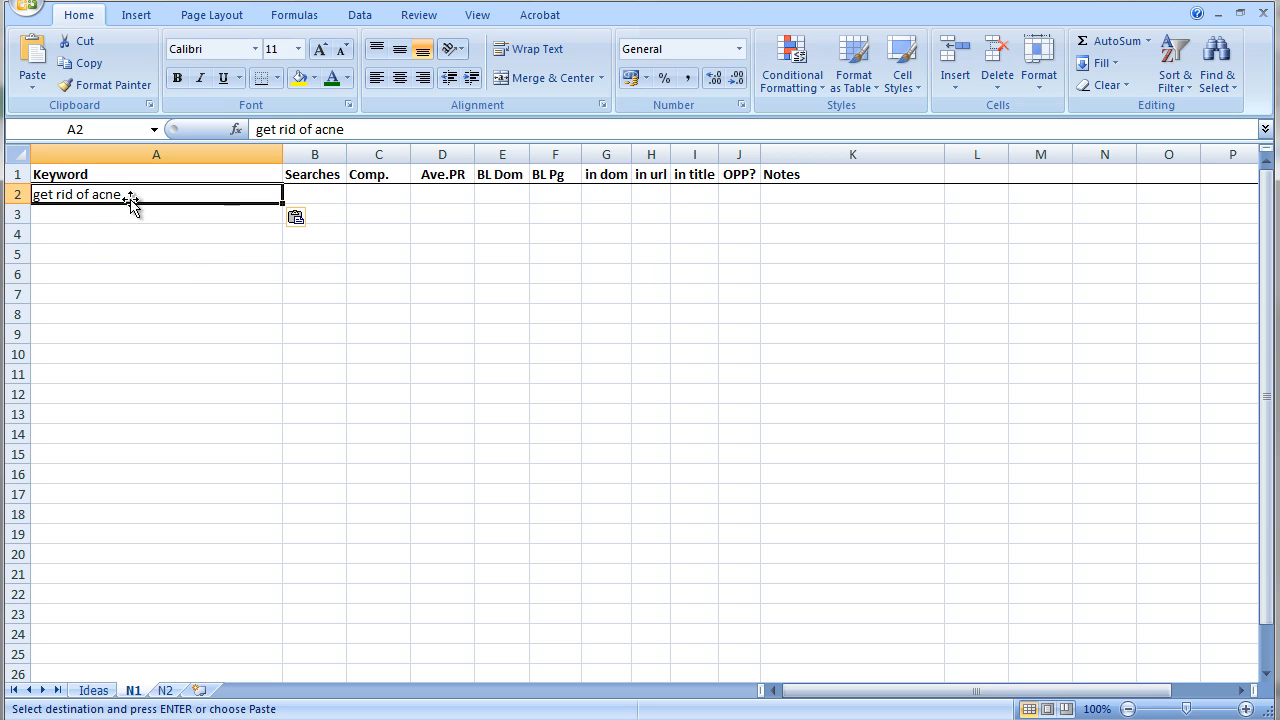
{"action": "mouse_move", "coordinate": [100, 420]}
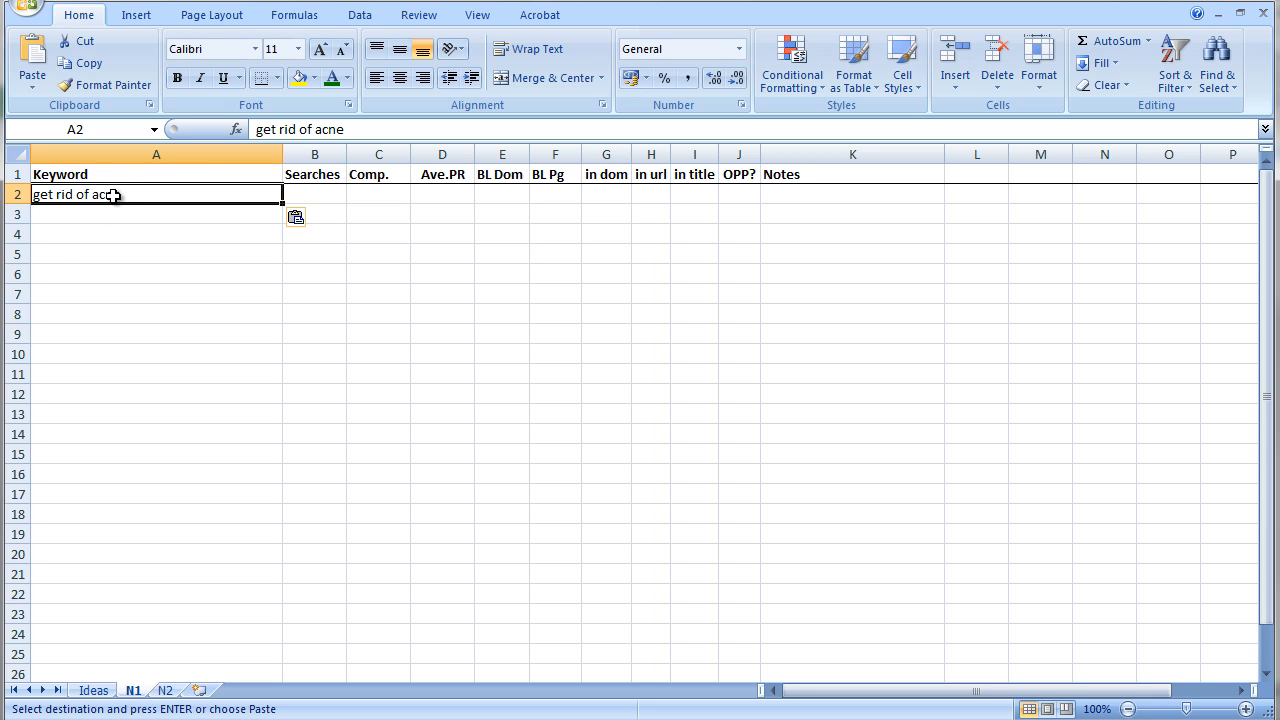
{"action": "mouse_move", "coordinate": [80, 206]}
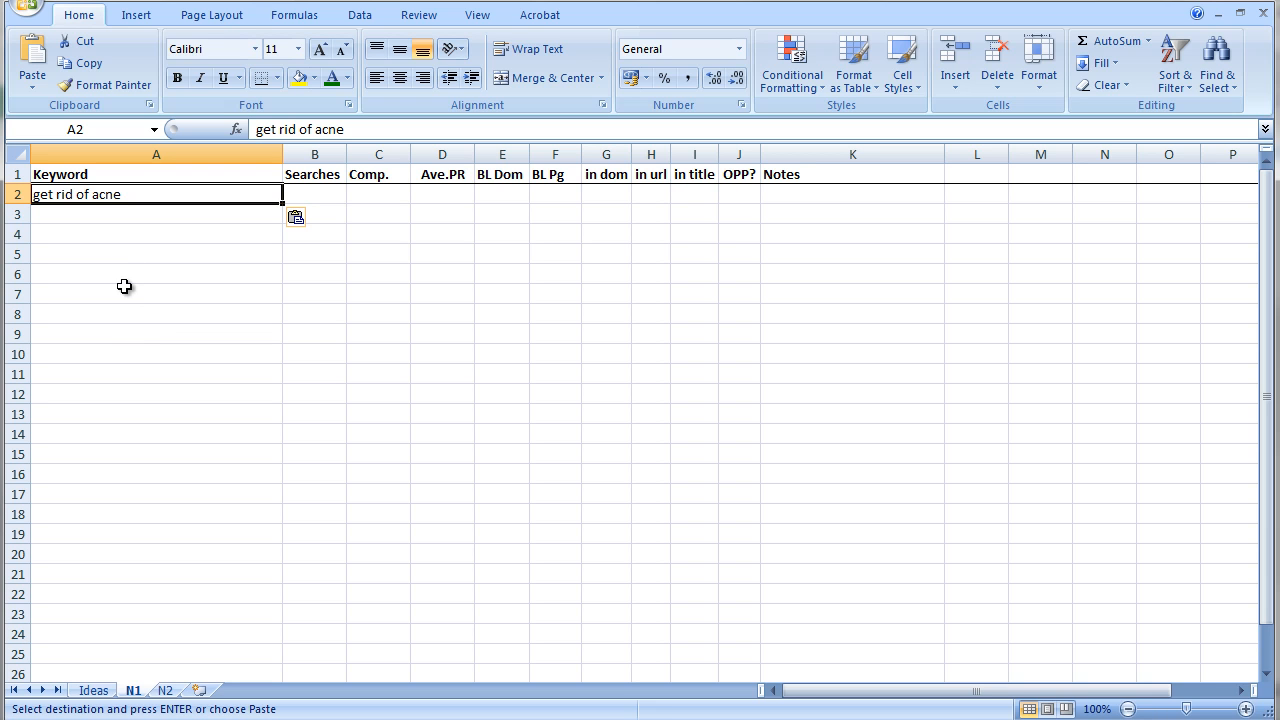
{"action": "mouse_move", "coordinate": [228, 308]}
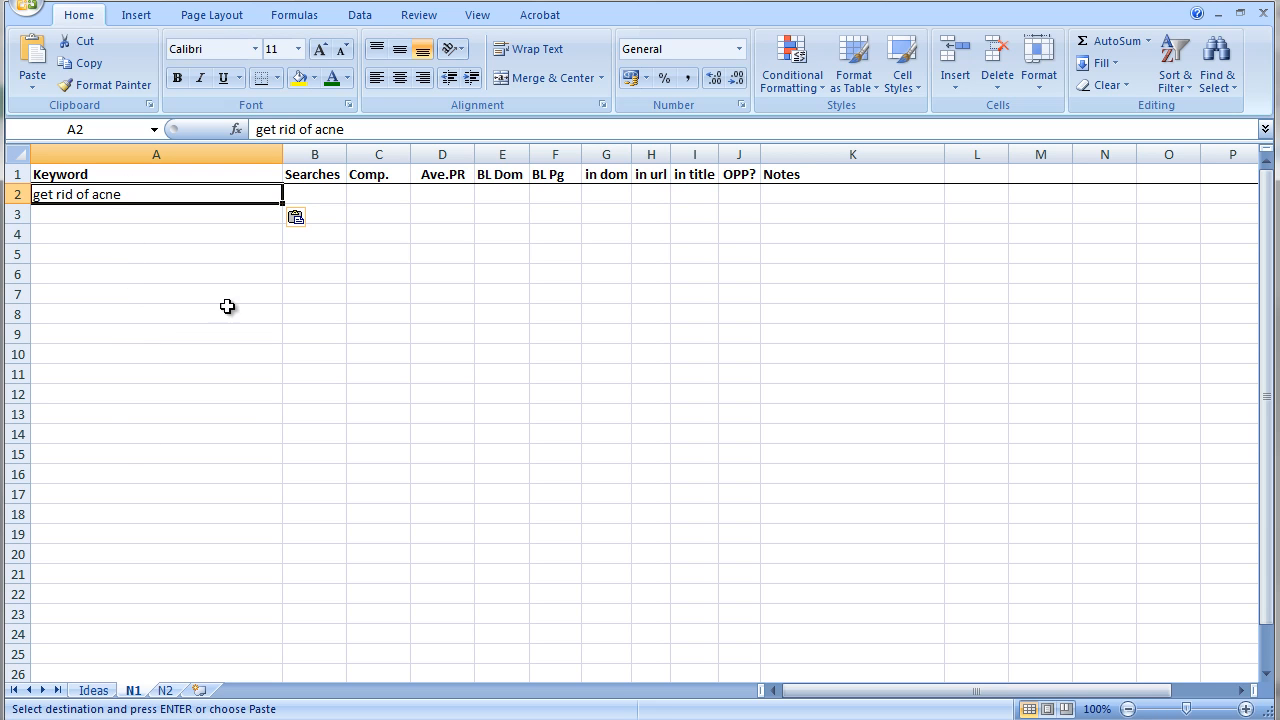
{"action": "mouse_move", "coordinate": [196, 260]}
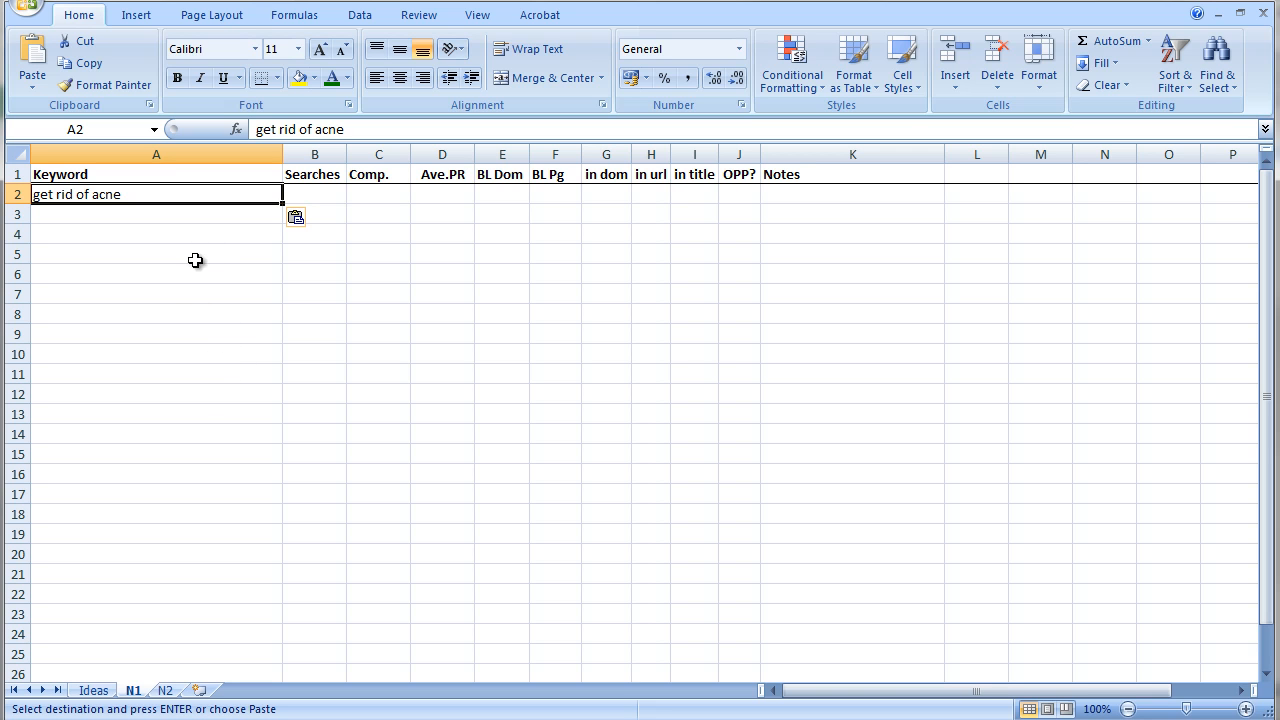
{"action": "mouse_move", "coordinate": [226, 356]}
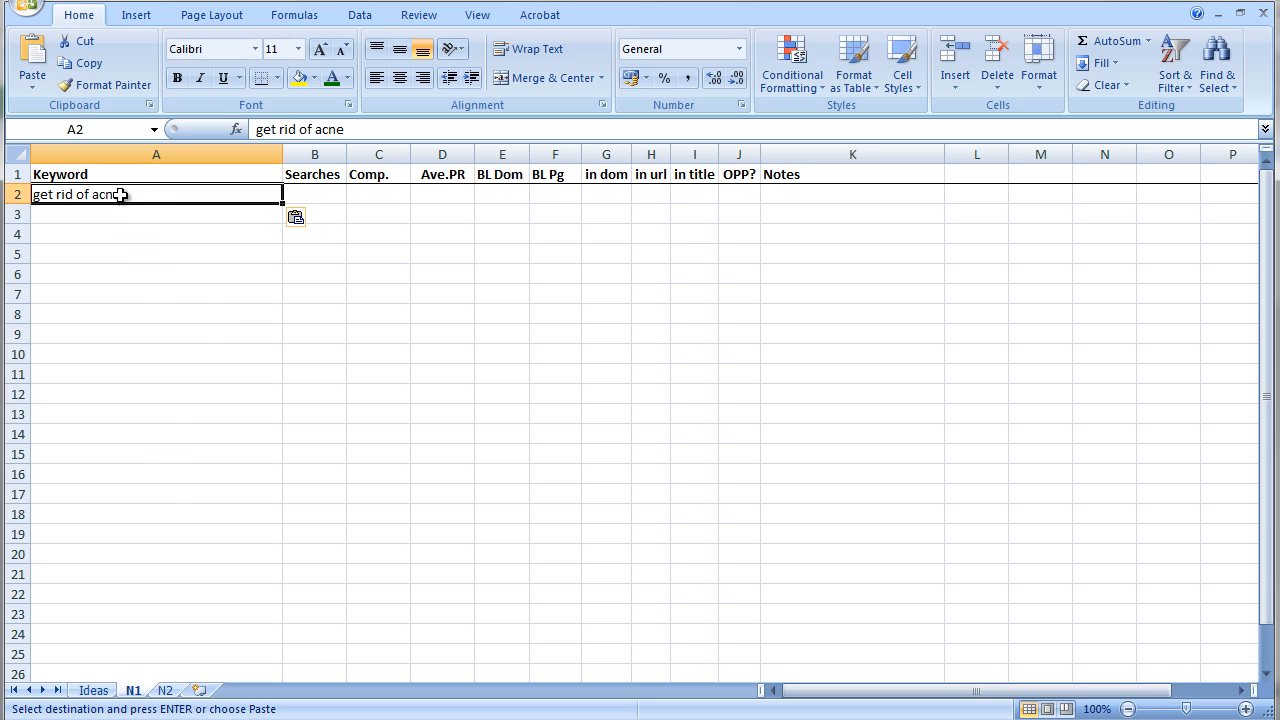
{"action": "mouse_move", "coordinate": [124, 486]}
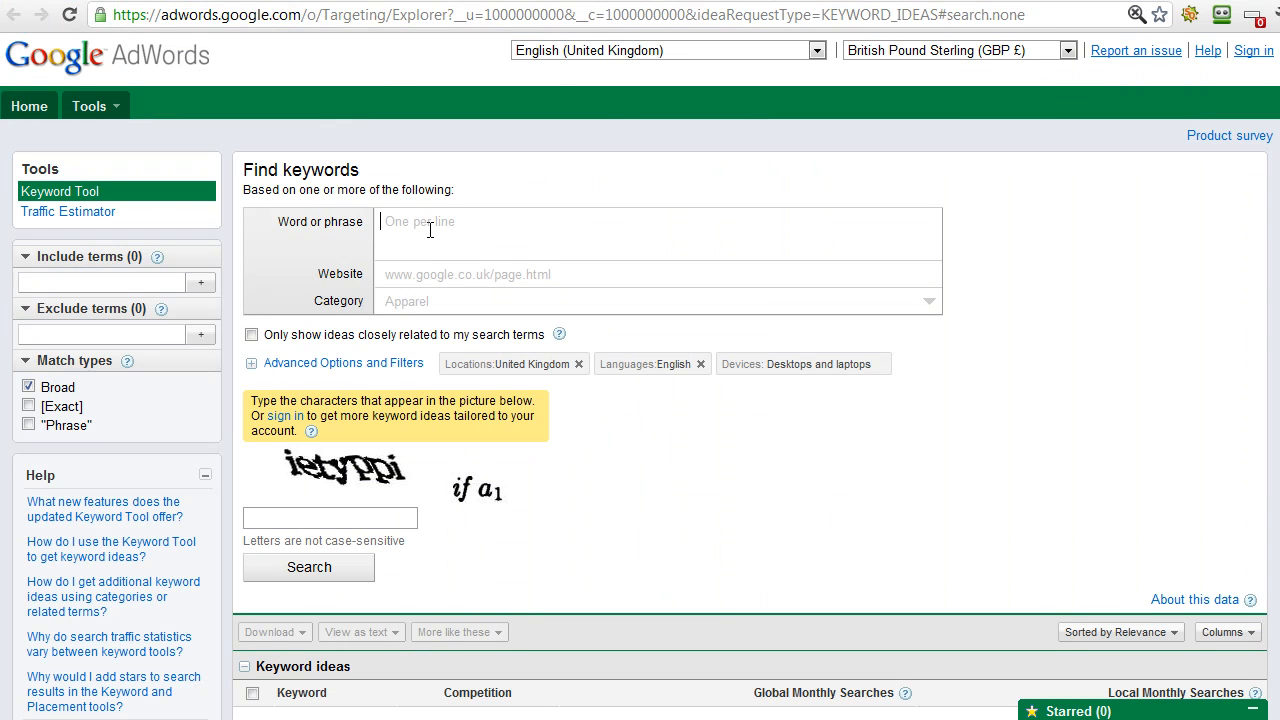
- Enter 'get rid of acne' and 'acne' as the phrases to research in the Word or phrase box
{"action": "type", "text": "get rid of acne"}
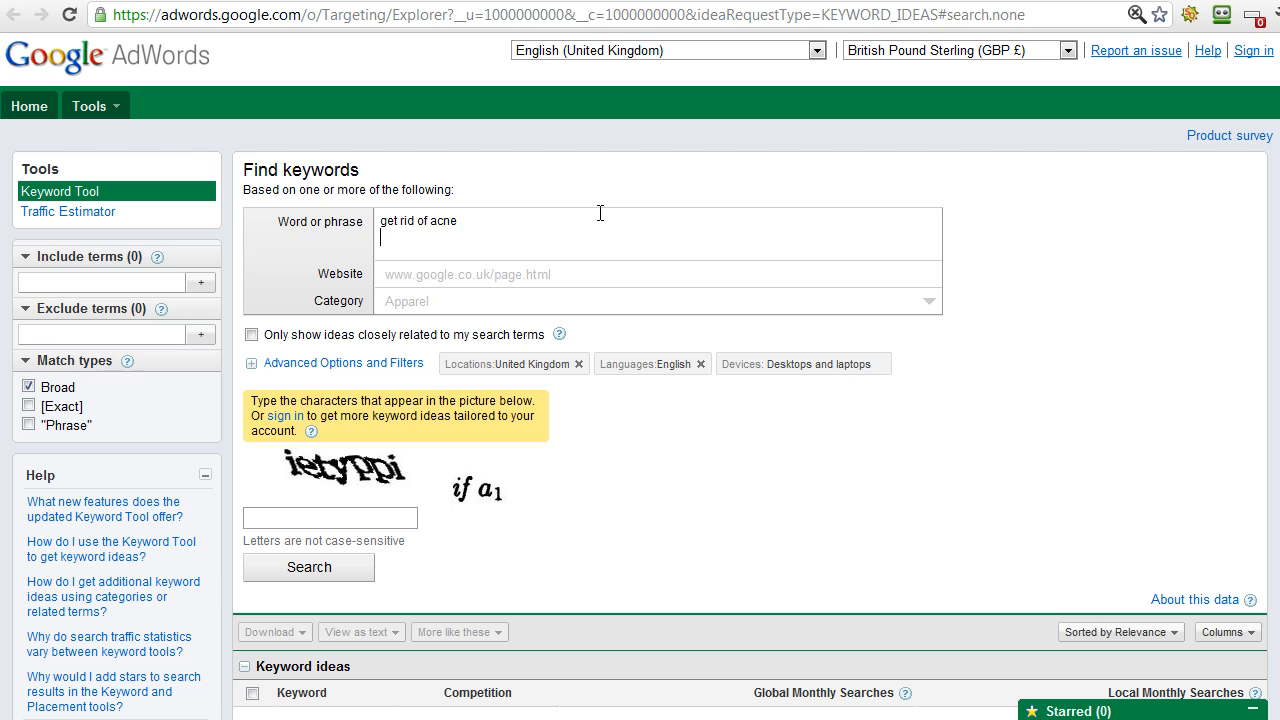
{"action": "type", "text": "acne"}
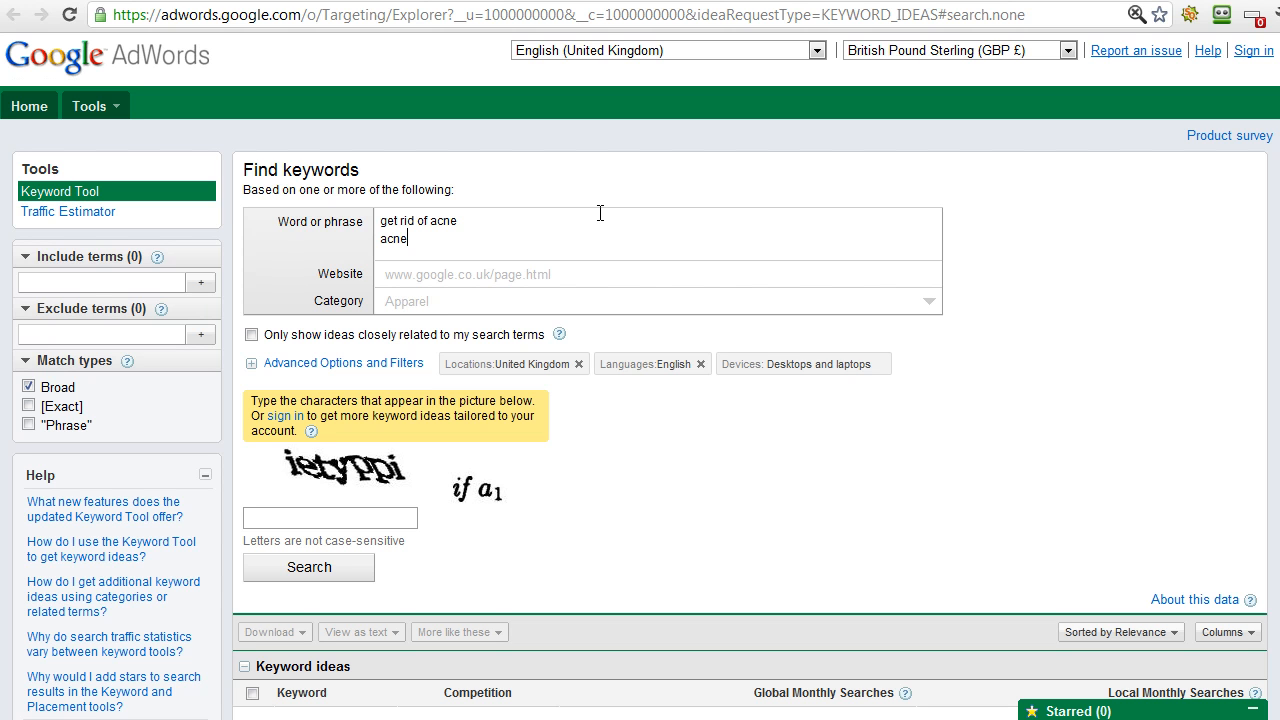
{"action": "mouse_move", "coordinate": [424, 240]}
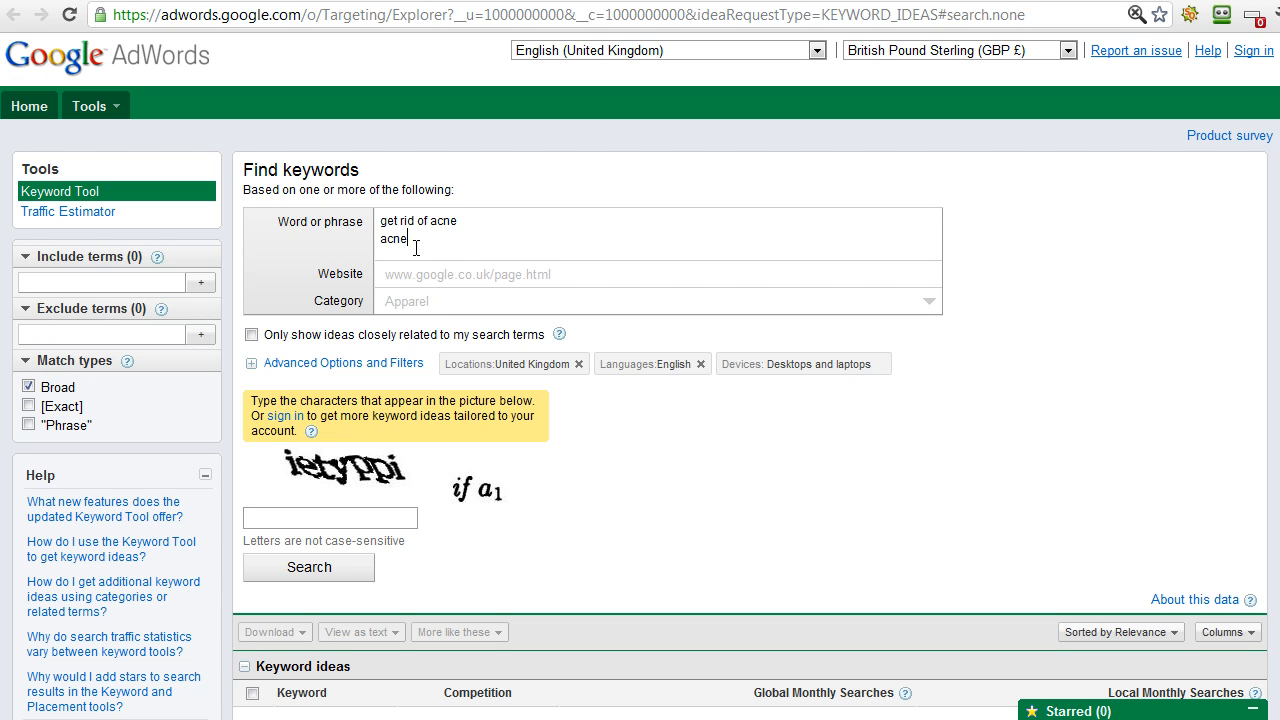
{"action": "double_click", "coordinate": [392, 238]}
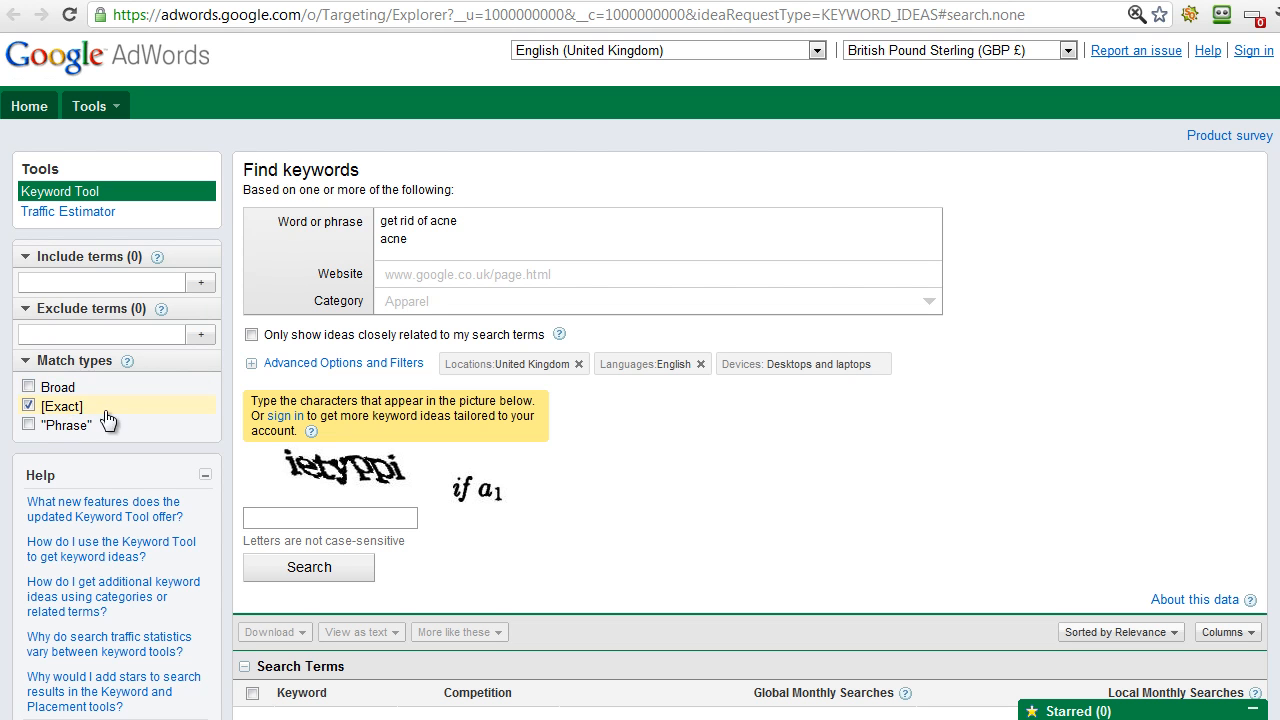
{"action": "mouse_move", "coordinate": [132, 418]}
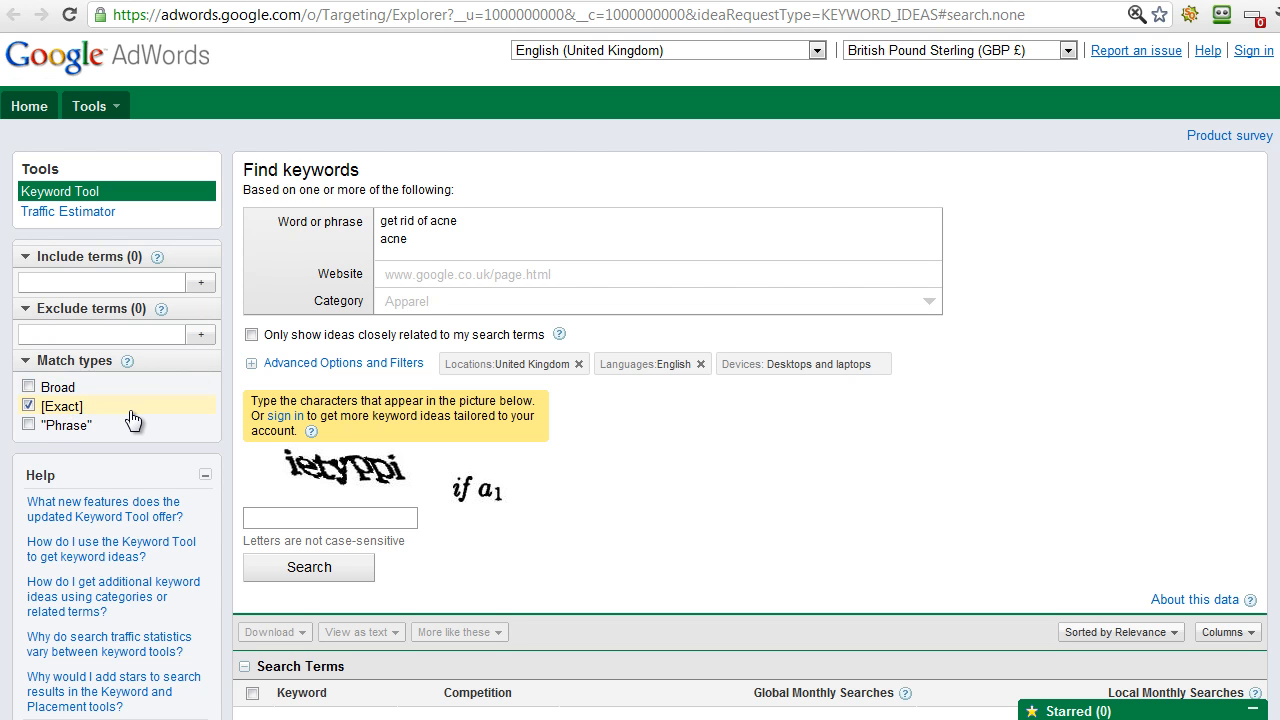
- Switch the match type so only Exact matches are reported instead of Broad
{"action": "left_click", "coordinate": [128, 360]}
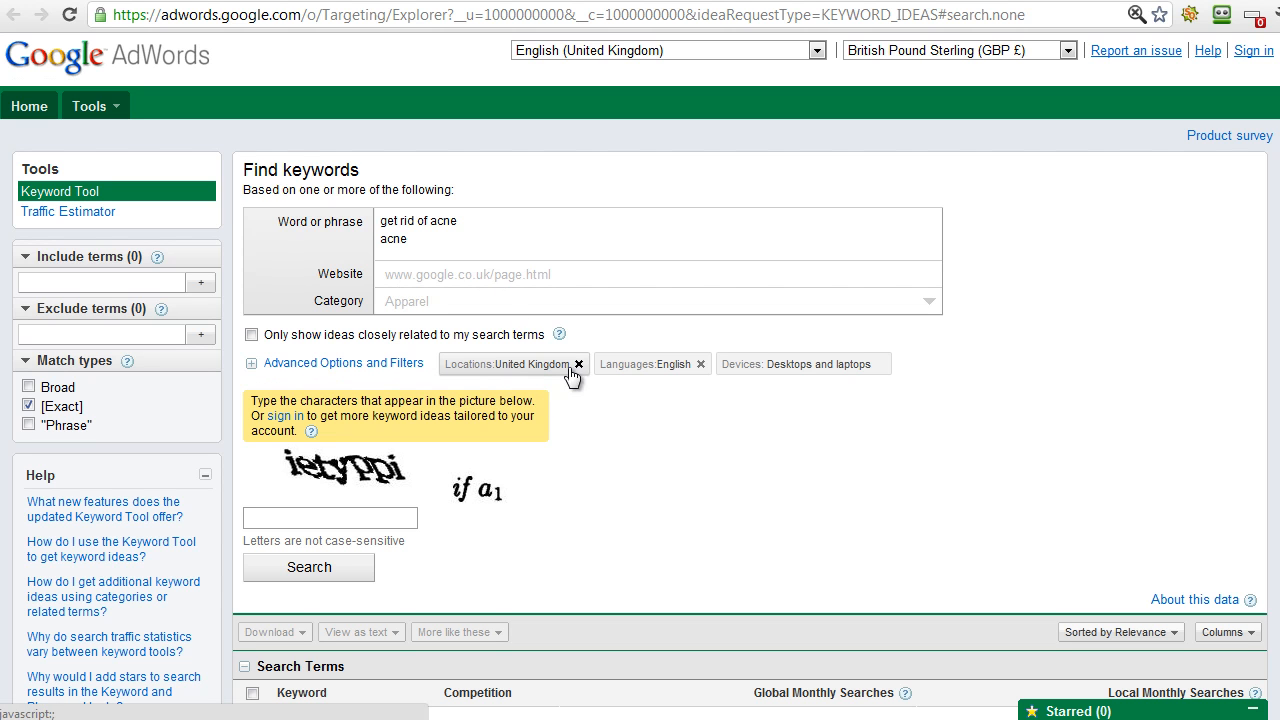
- Replace the United Kingdom location filter with United States in the Locations list
{"action": "left_click", "coordinate": [580, 364]}
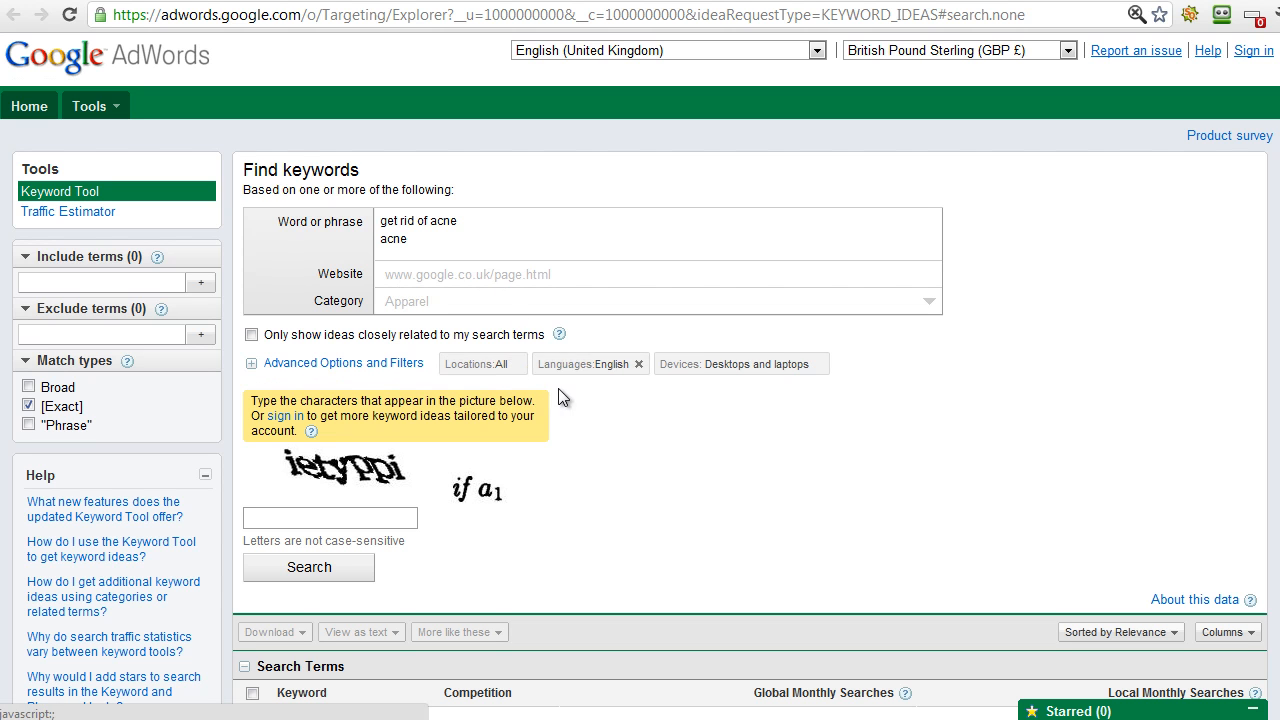
{"action": "mouse_move", "coordinate": [576, 408]}
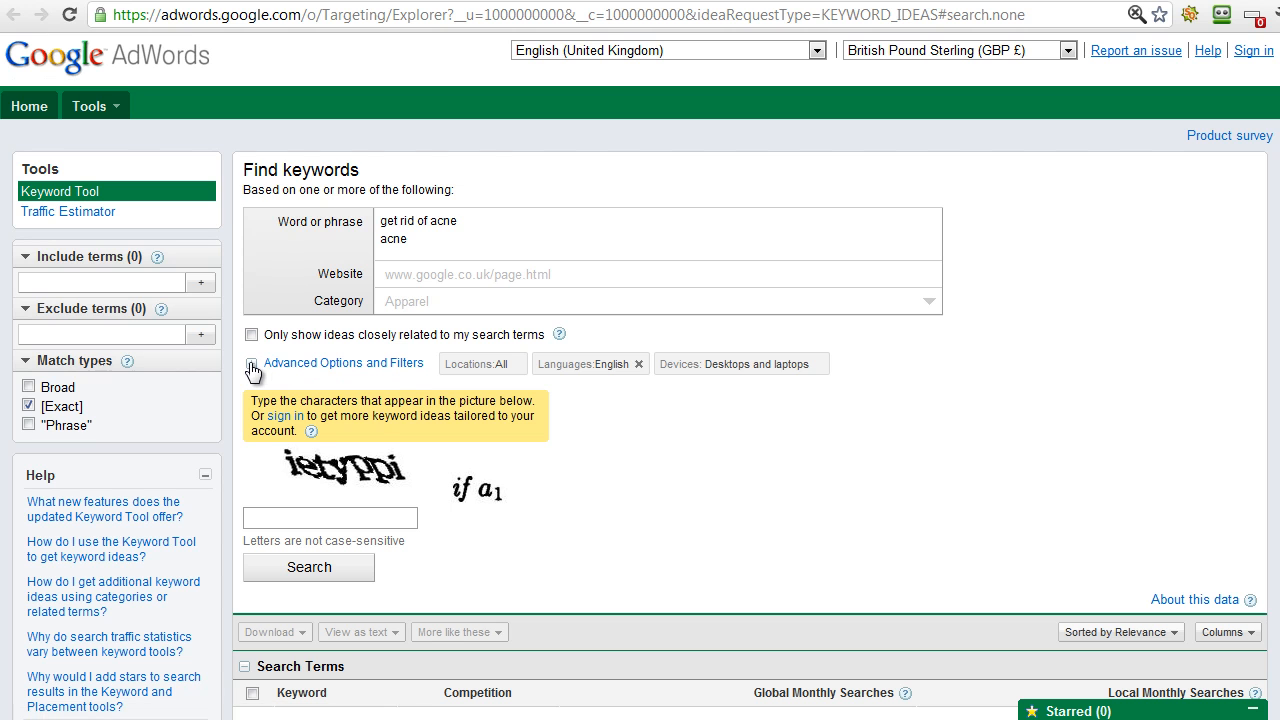
{"action": "mouse_move", "coordinate": [284, 370]}
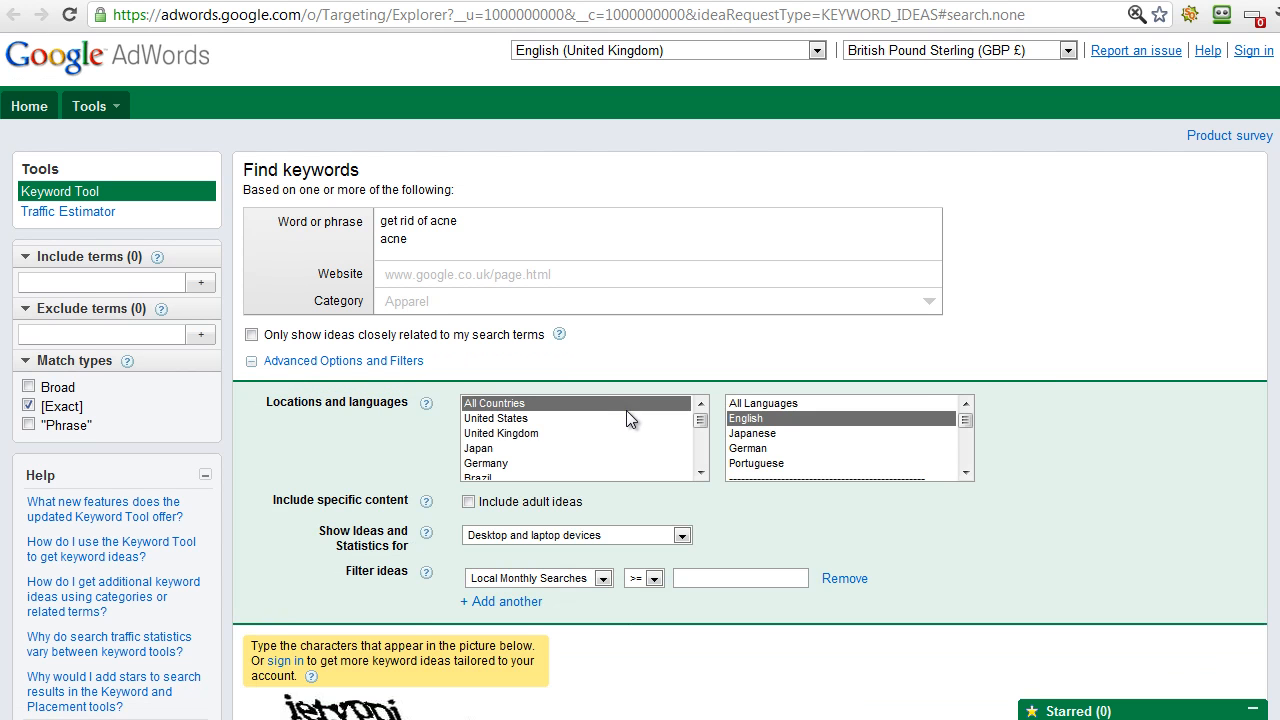
{"action": "mouse_move", "coordinate": [504, 428]}
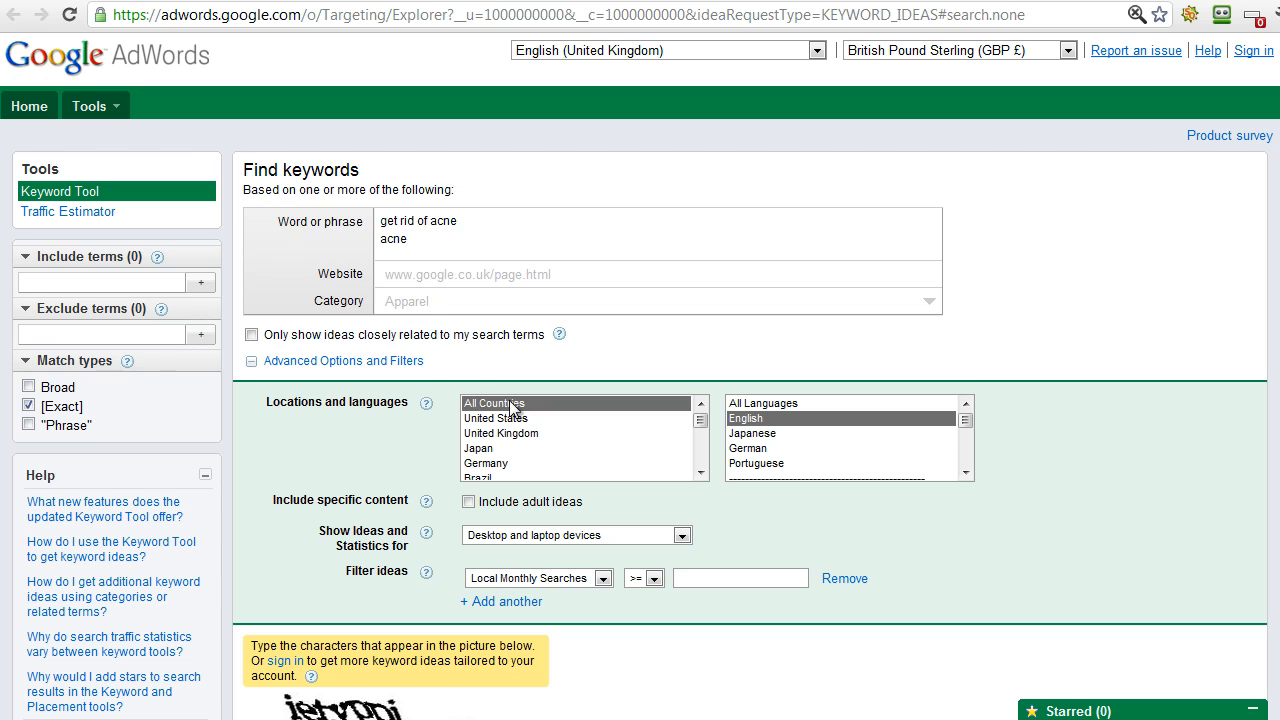
{"action": "mouse_move", "coordinate": [510, 424]}
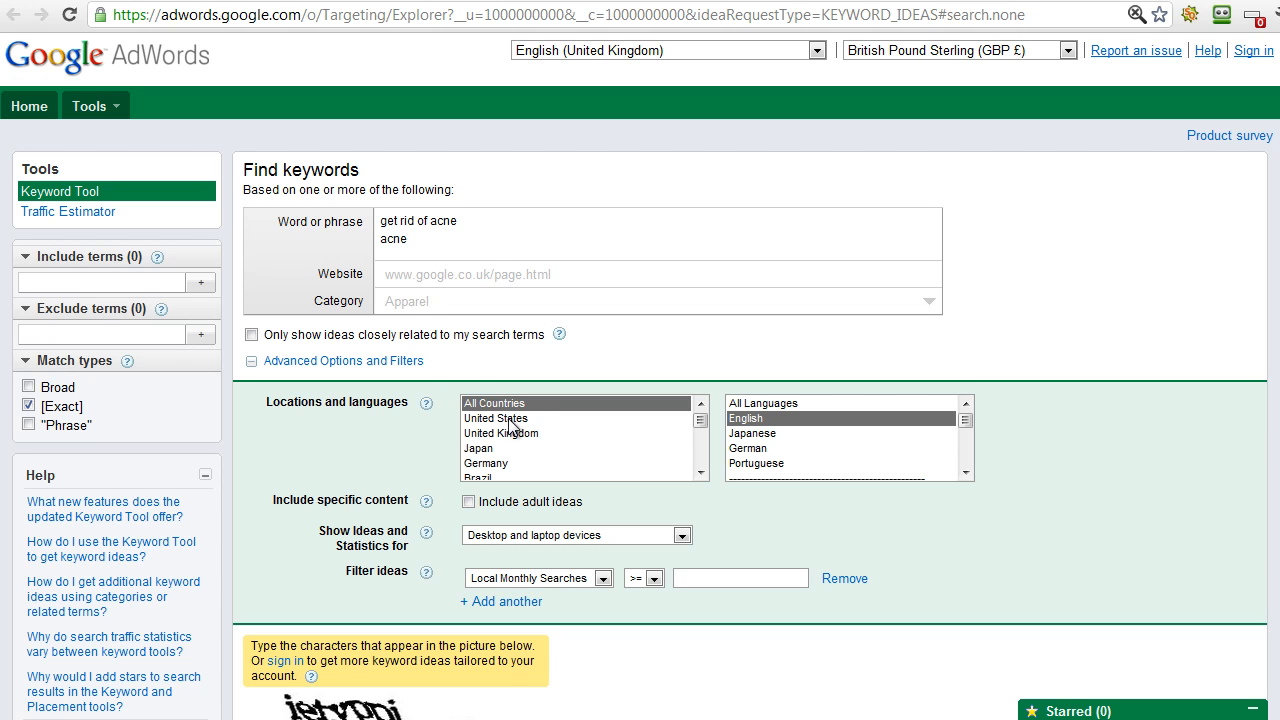
{"action": "left_click", "coordinate": [496, 418]}
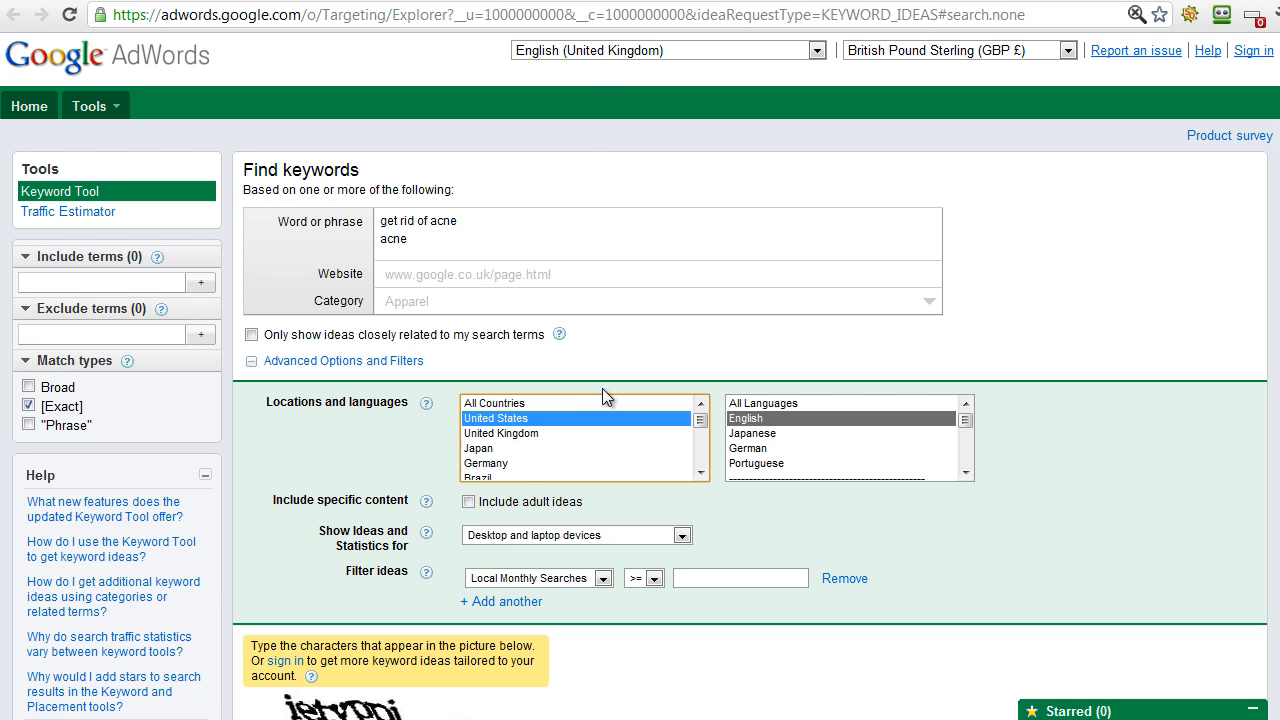
{"action": "mouse_move", "coordinate": [616, 360]}
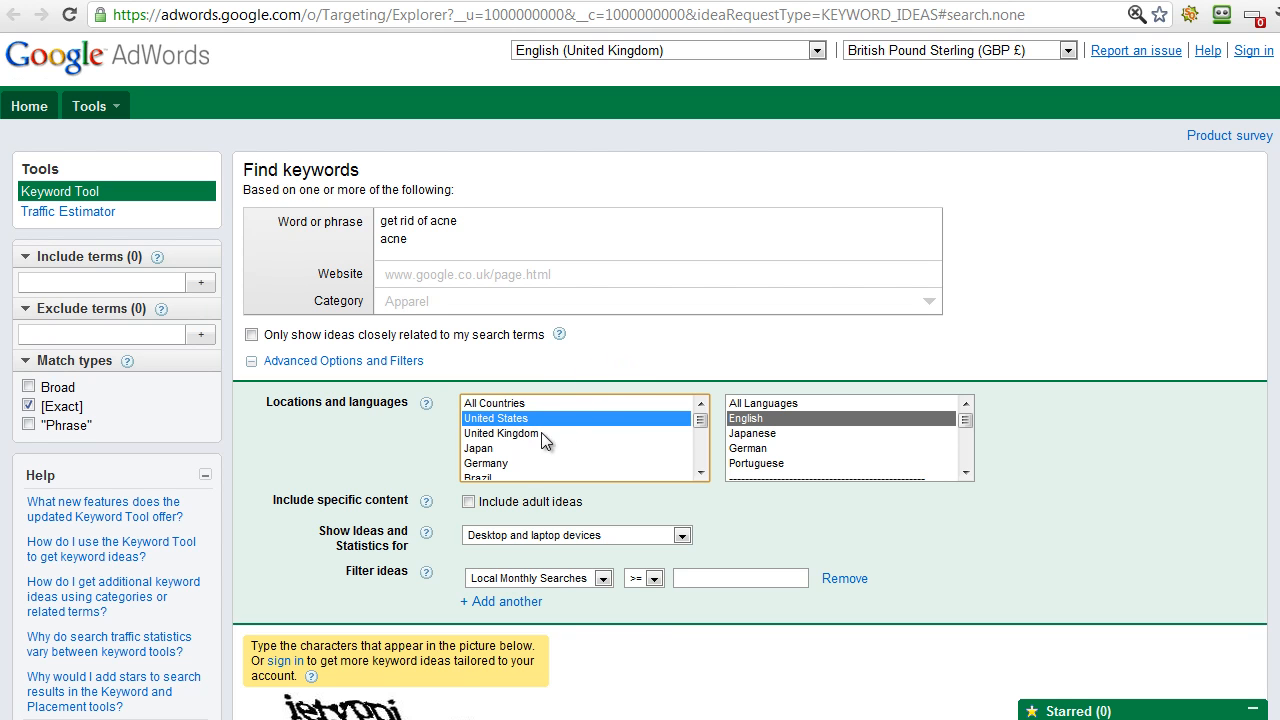
{"action": "mouse_move", "coordinate": [548, 444]}
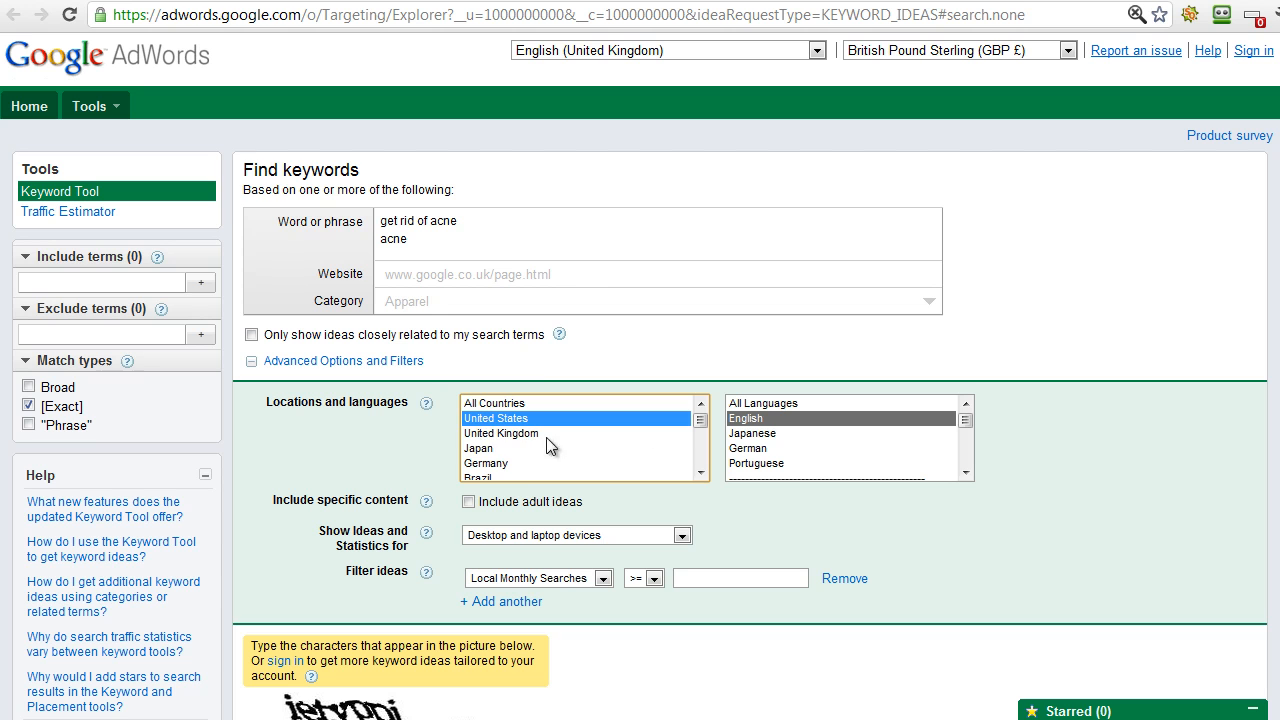
{"action": "mouse_move", "coordinate": [530, 432]}
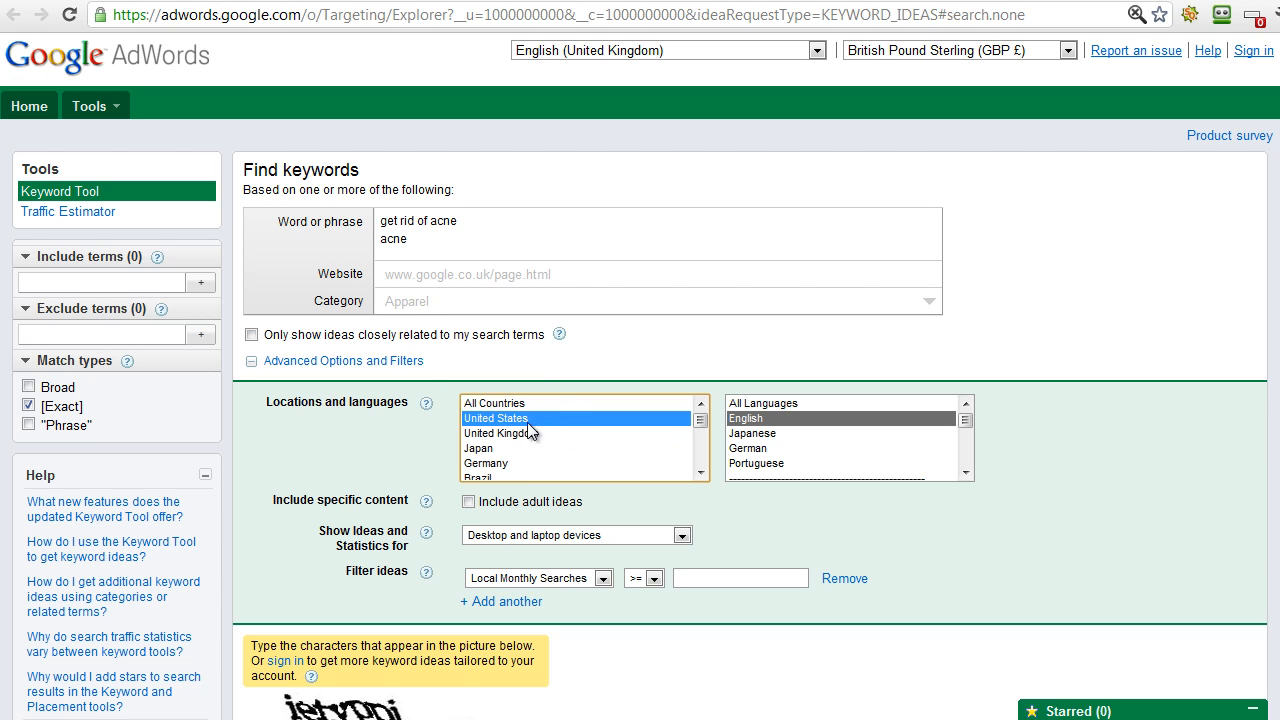
{"action": "mouse_move", "coordinate": [518, 424]}
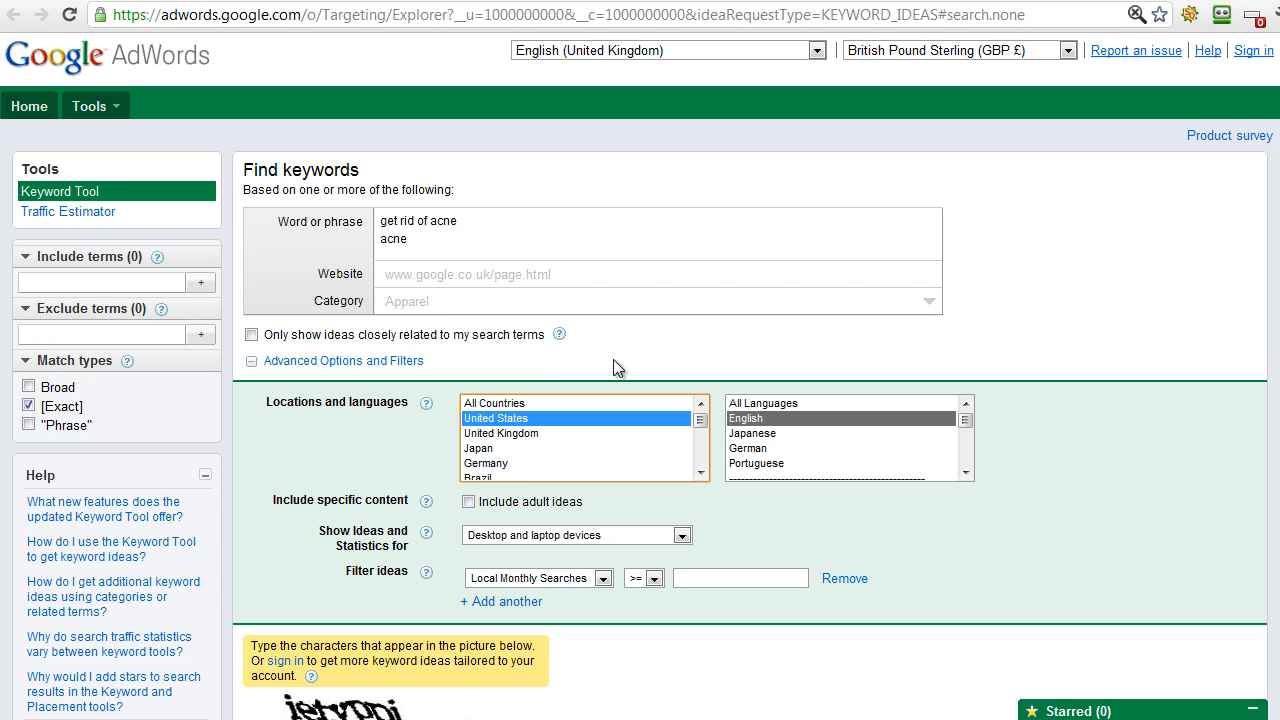
{"action": "mouse_move", "coordinate": [276, 362]}
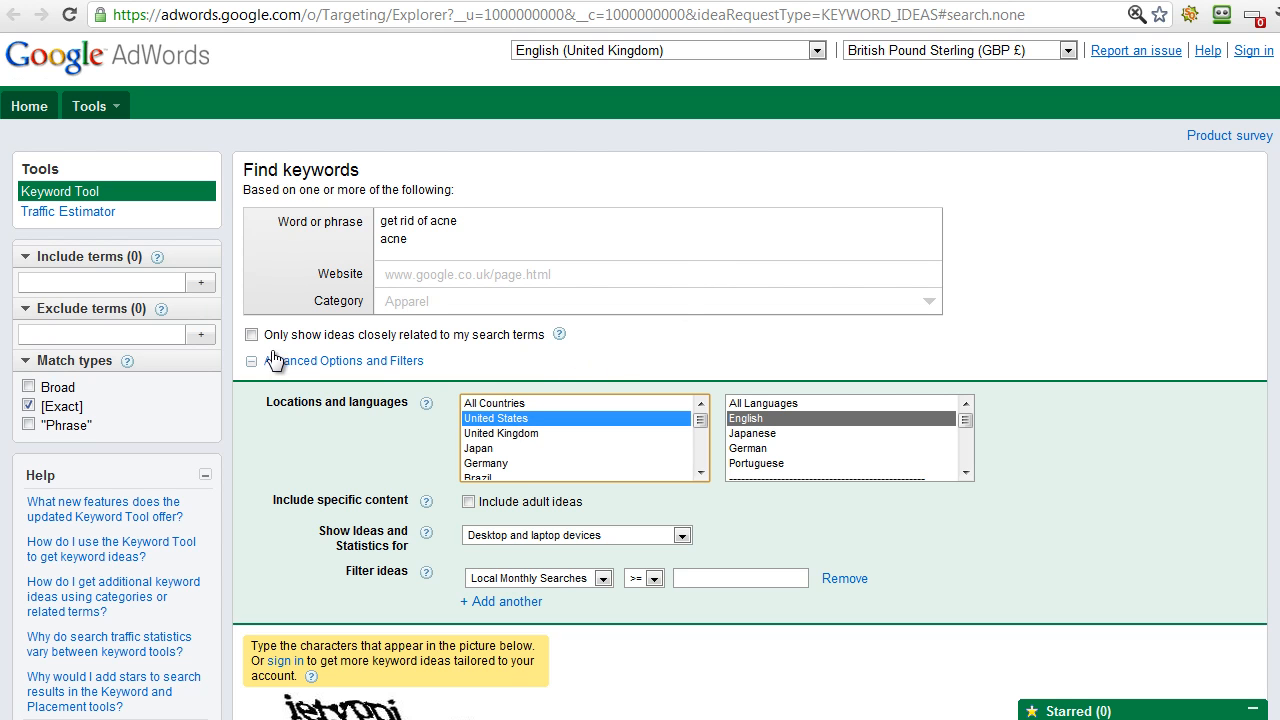
{"action": "left_click", "coordinate": [252, 334]}
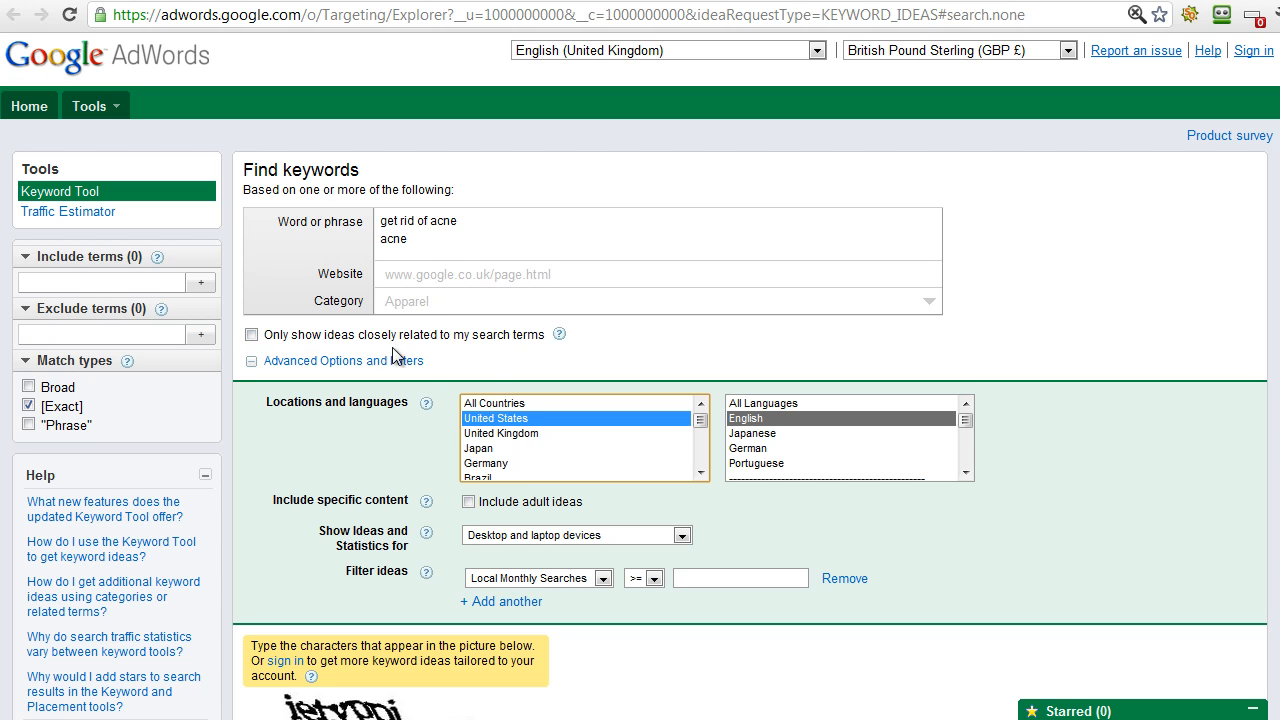
{"action": "mouse_move", "coordinate": [432, 230]}
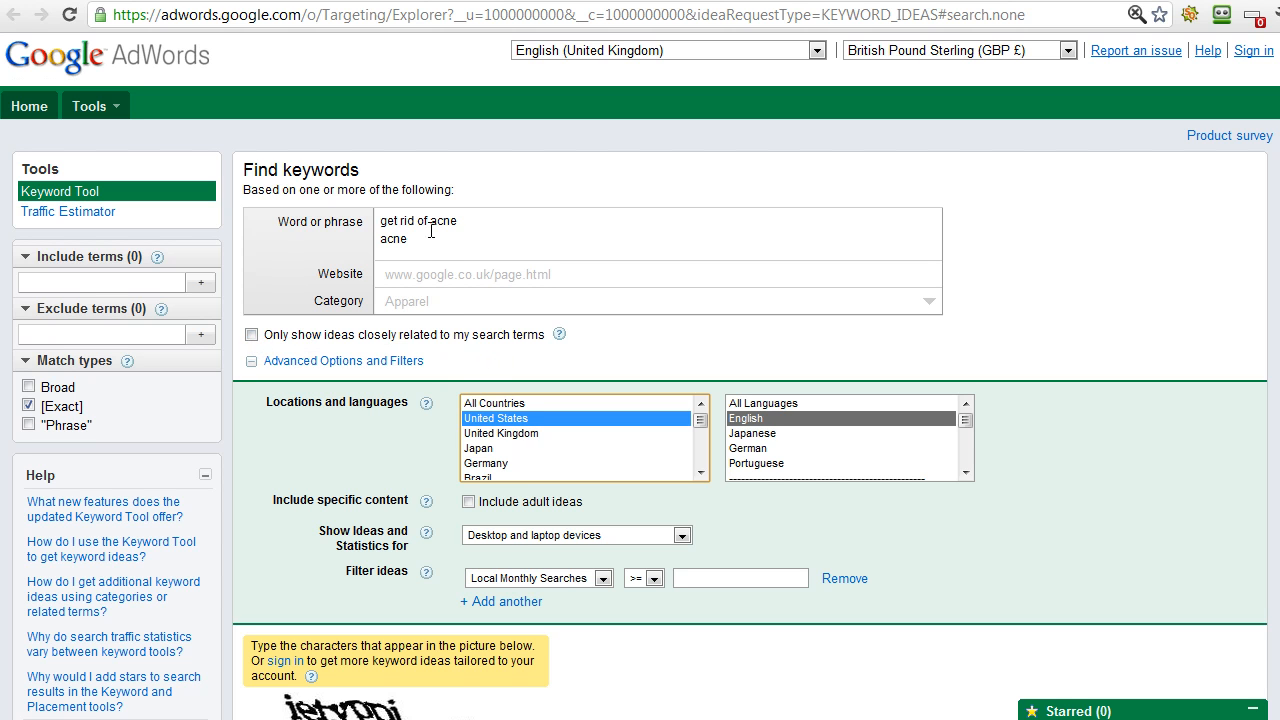
{"action": "left_click", "coordinate": [252, 334]}
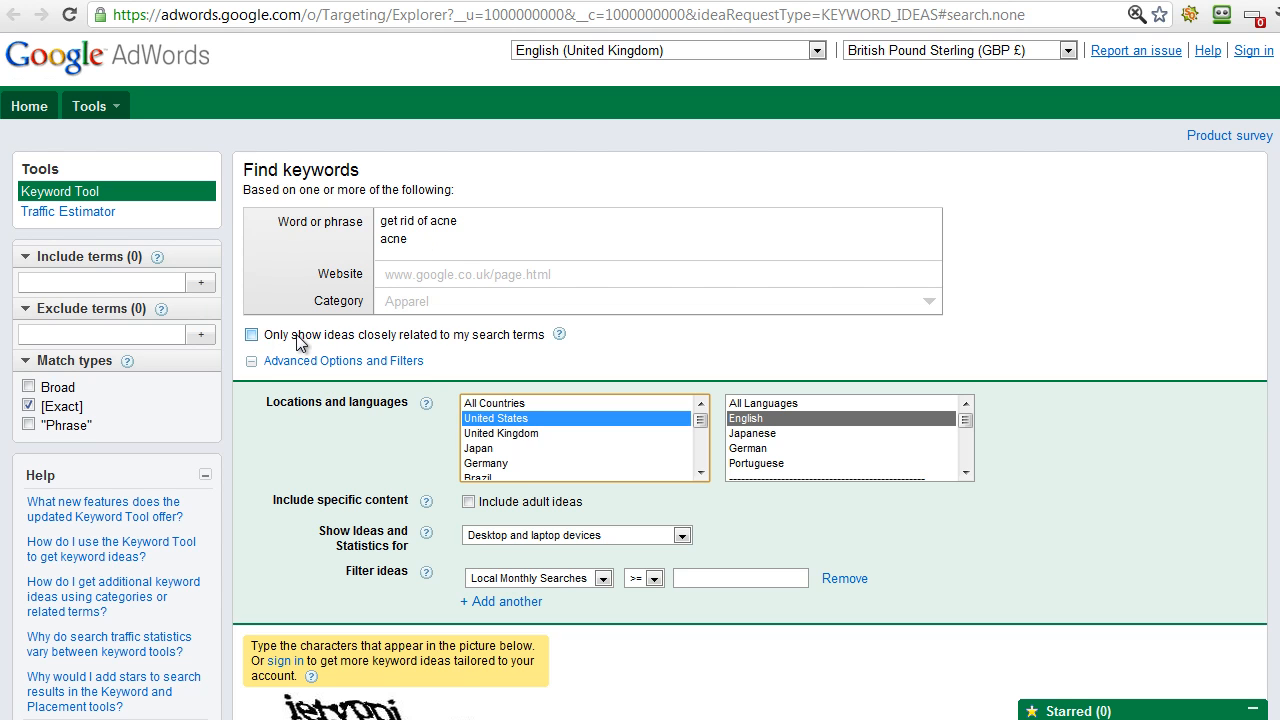
{"action": "mouse_move", "coordinate": [312, 340]}
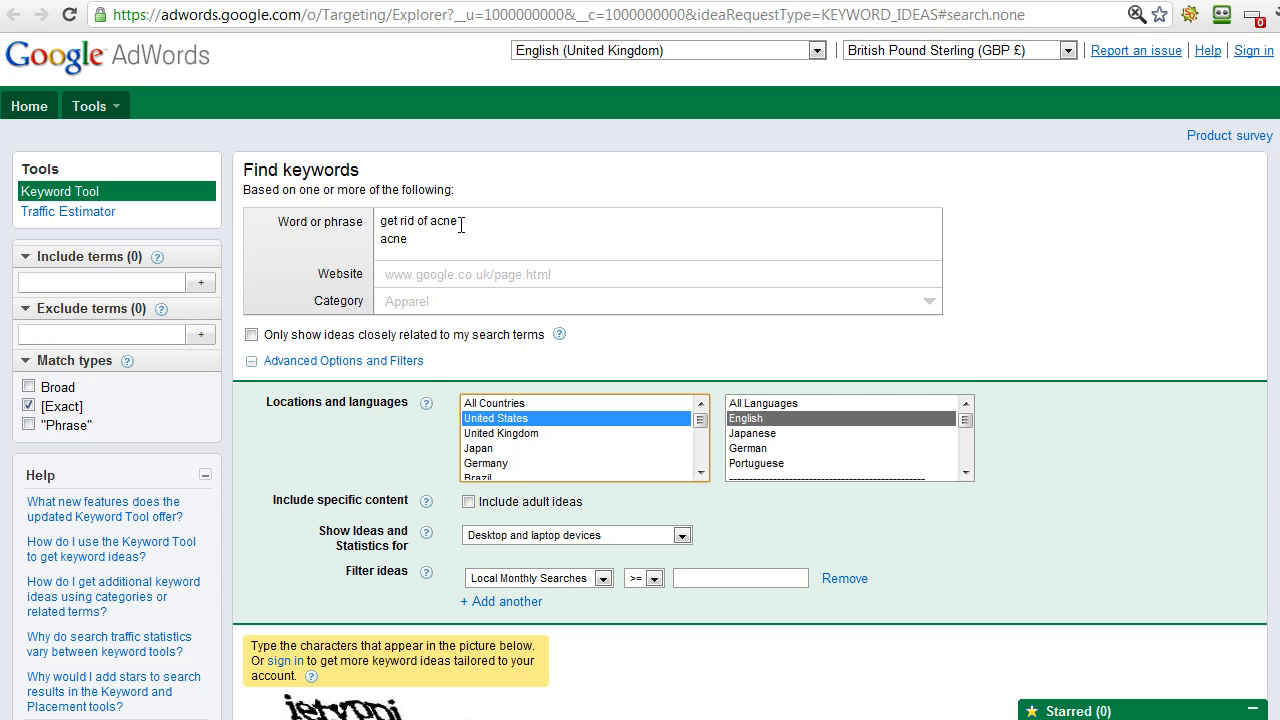
{"action": "mouse_move", "coordinate": [364, 324]}
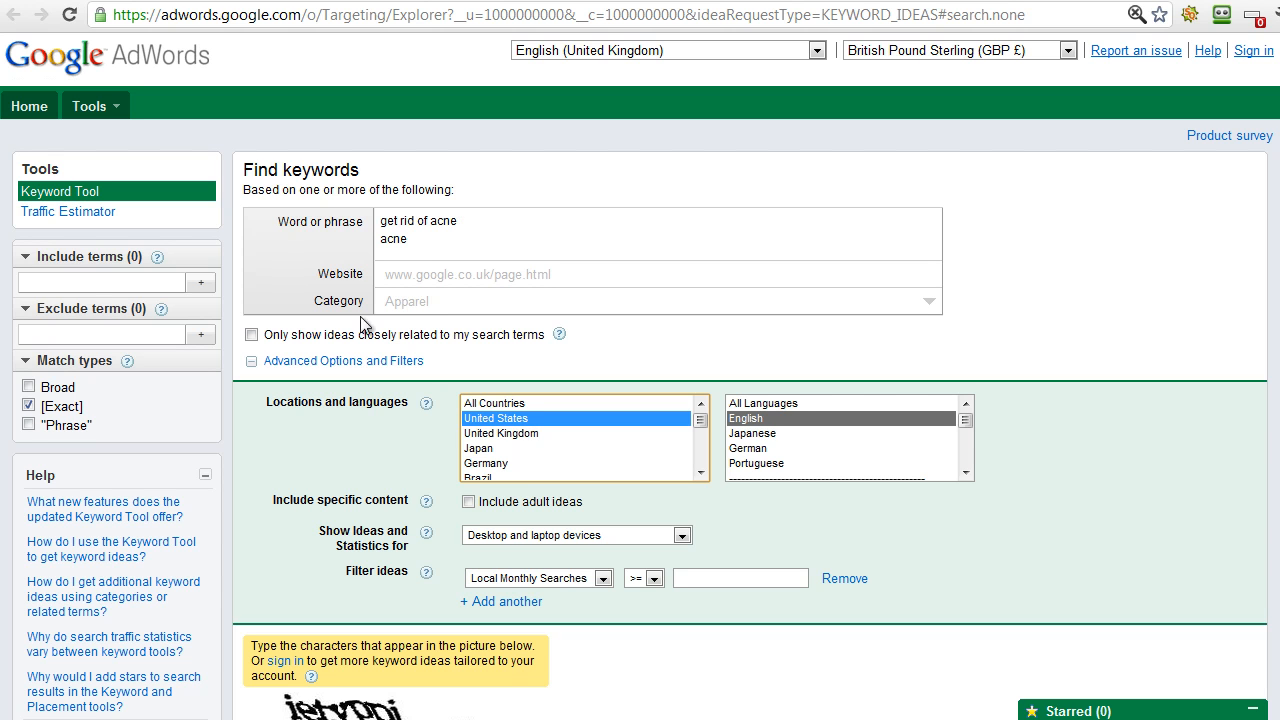
{"action": "mouse_move", "coordinate": [512, 246]}
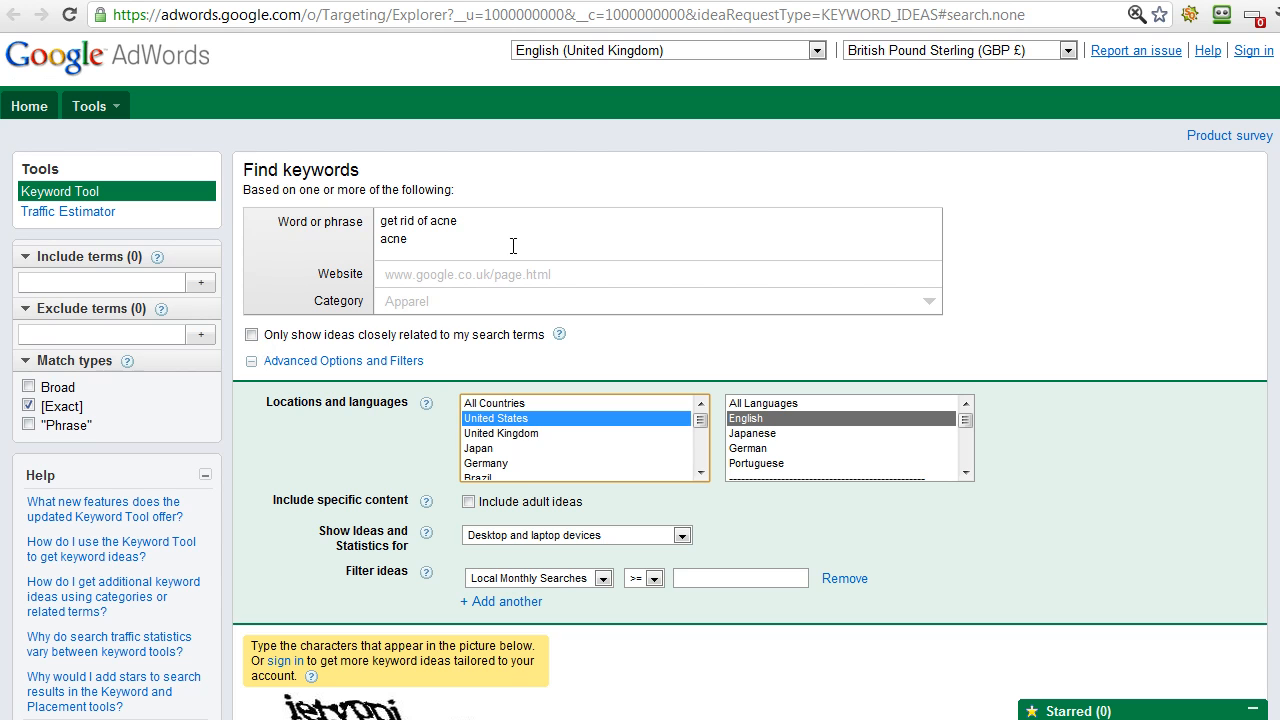
{"action": "mouse_move", "coordinate": [516, 236]}
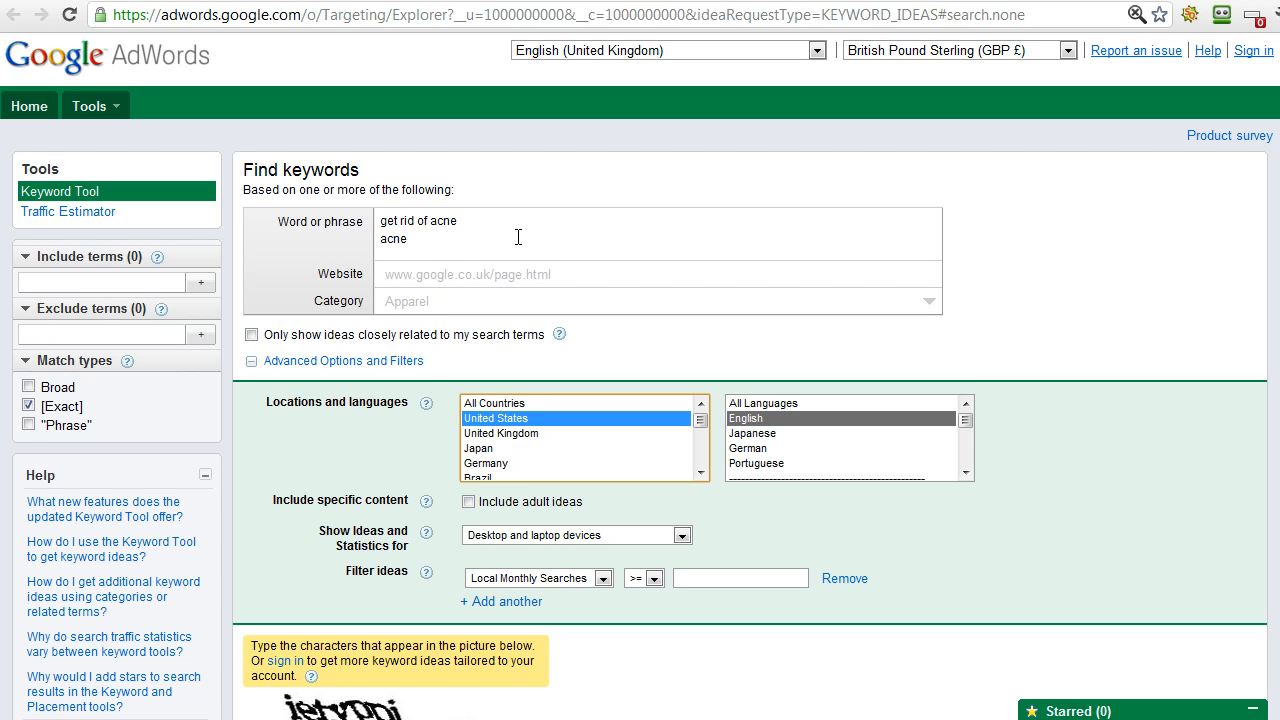
{"action": "mouse_move", "coordinate": [552, 250]}
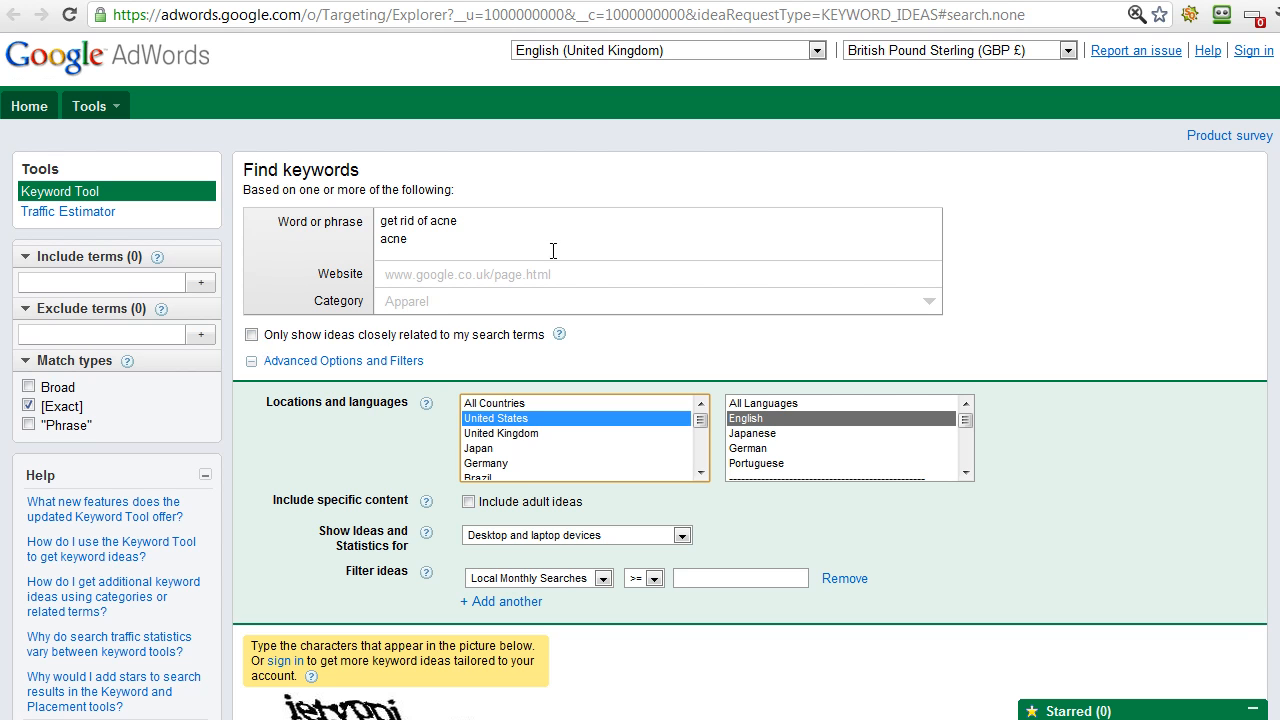
{"action": "mouse_move", "coordinate": [1274, 214]}
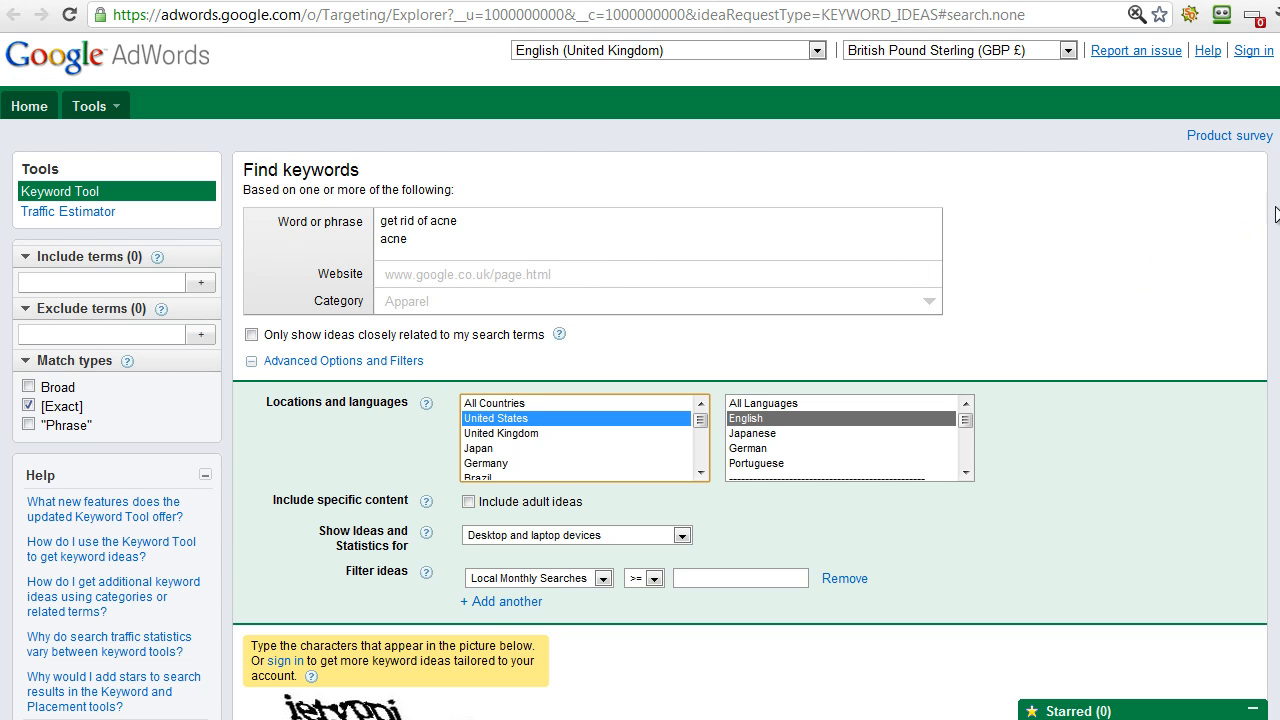
- Enter the captcha verification characters and submit the keyword search
{"action": "scroll", "scroll_direction": "down", "scroll_amount": 3}
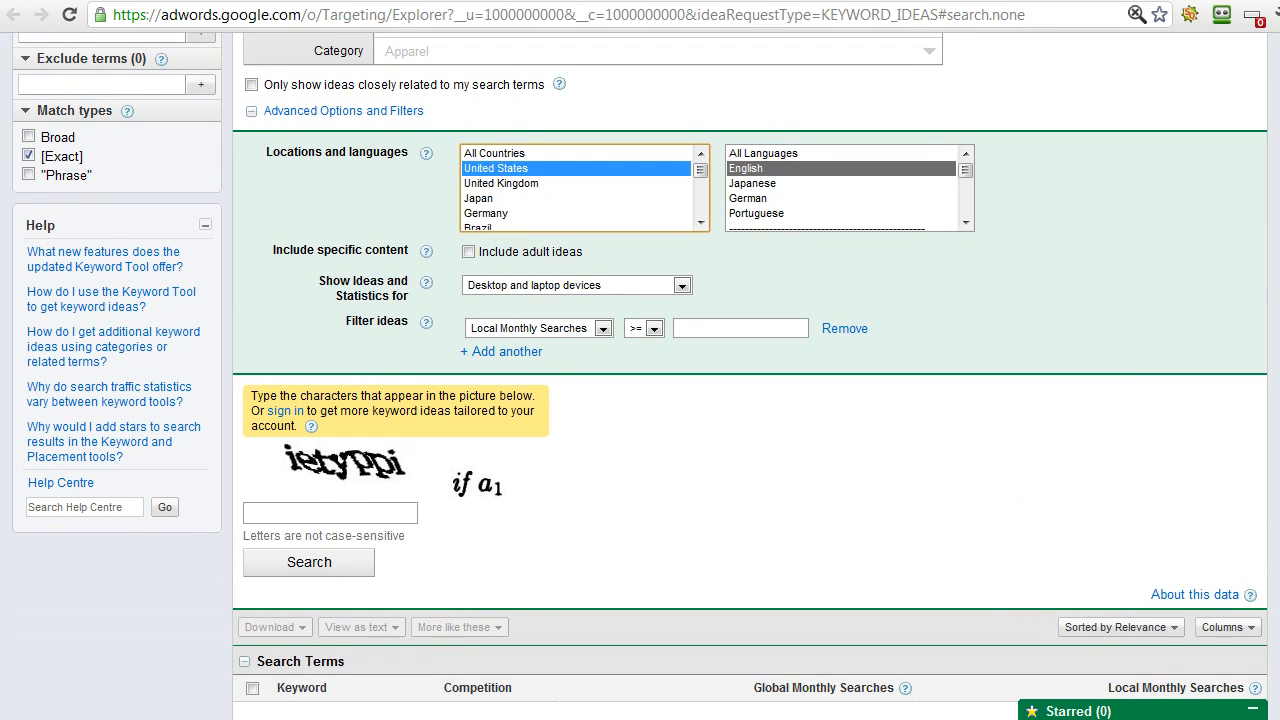
{"action": "scroll", "scroll_direction": "down", "scroll_amount": 3}
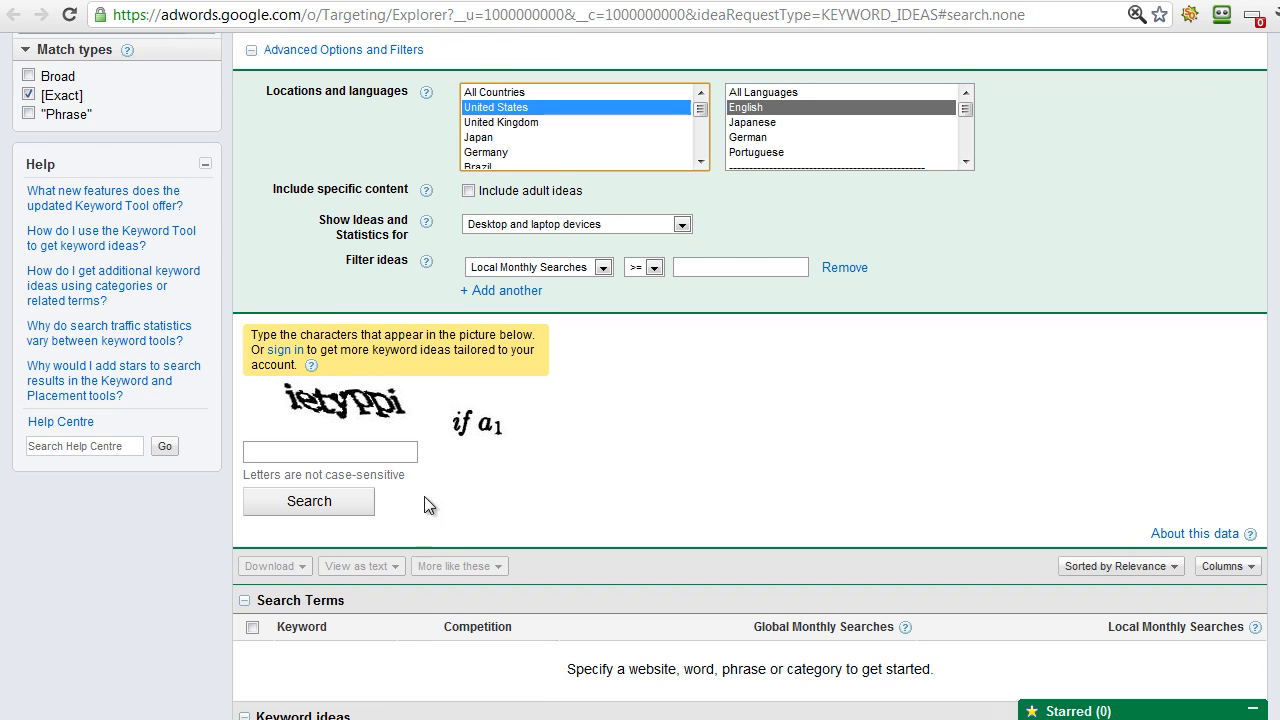
{"action": "left_click", "coordinate": [330, 452]}
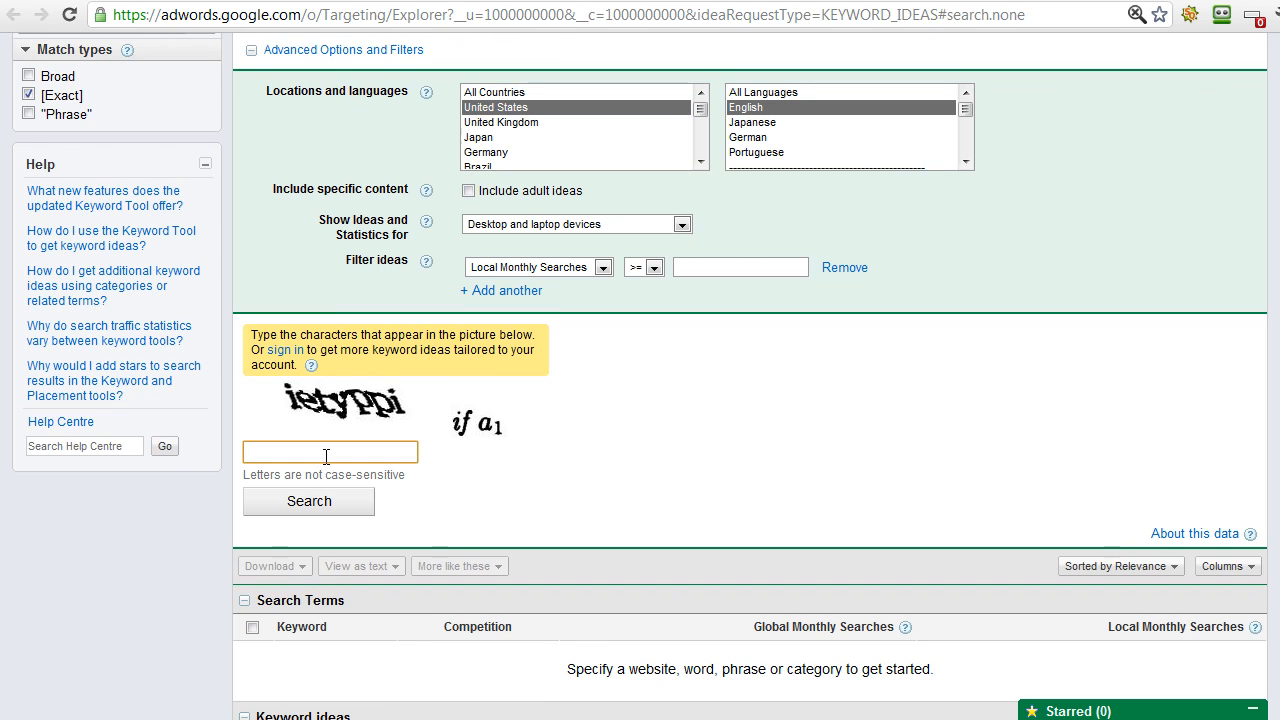
{"action": "type", "text": "iety"}
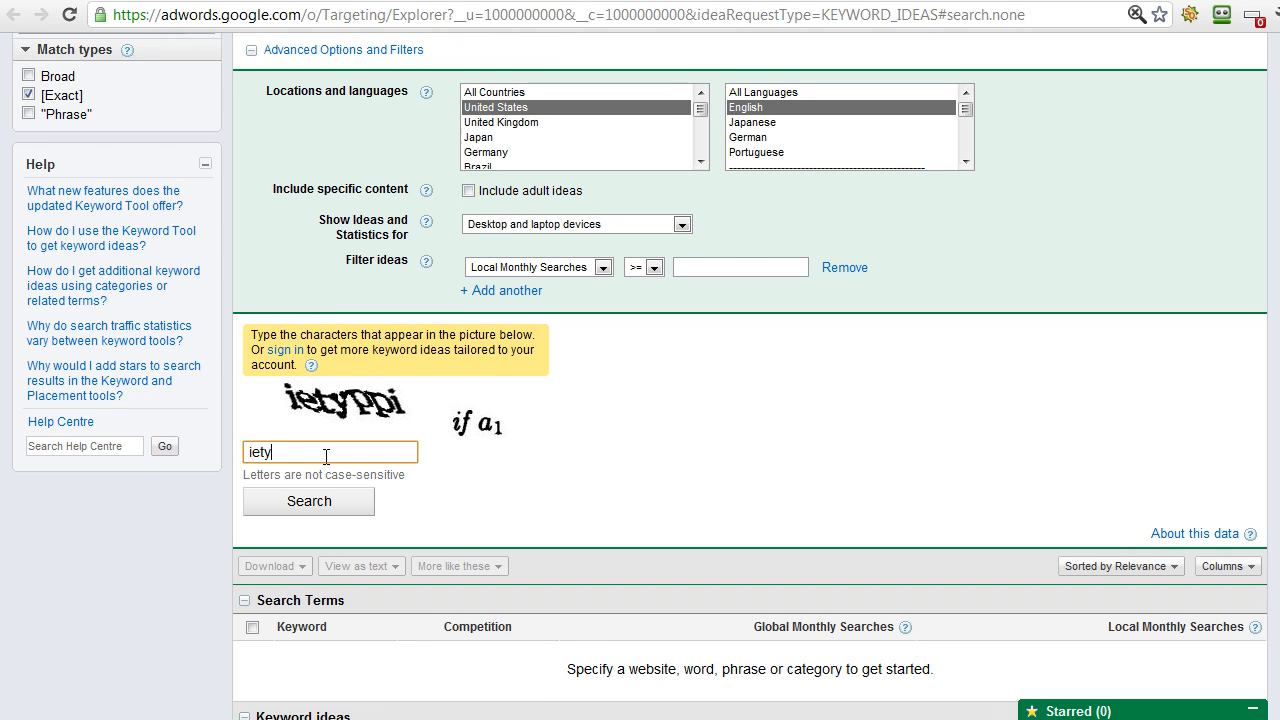
{"action": "type", "text": "ppi"}
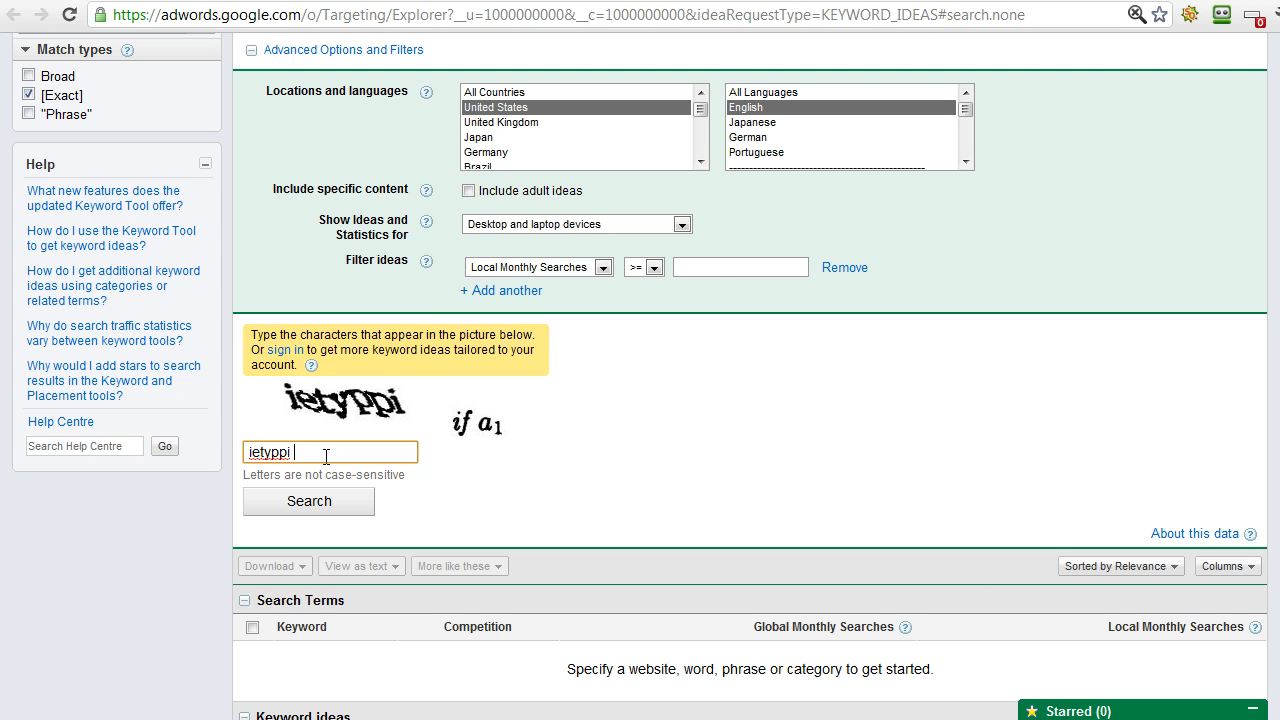
{"action": "type", "text": "if"}
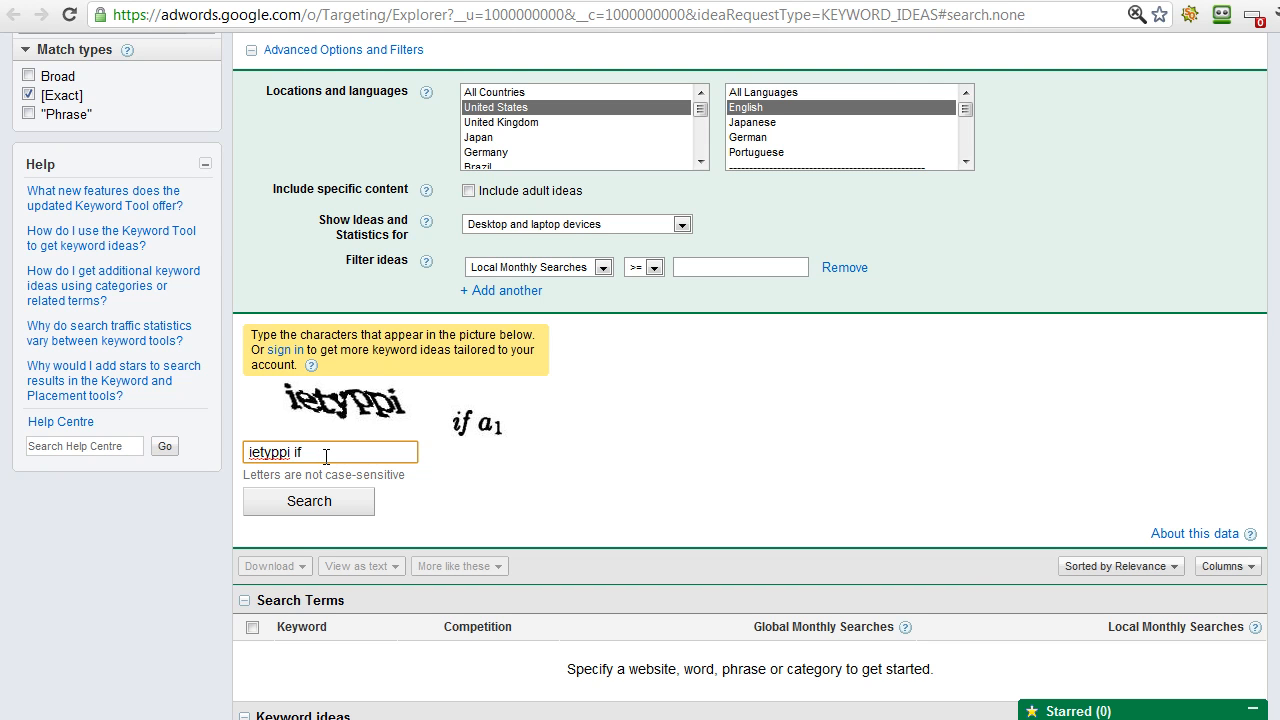
{"action": "type", "text": "a1"}
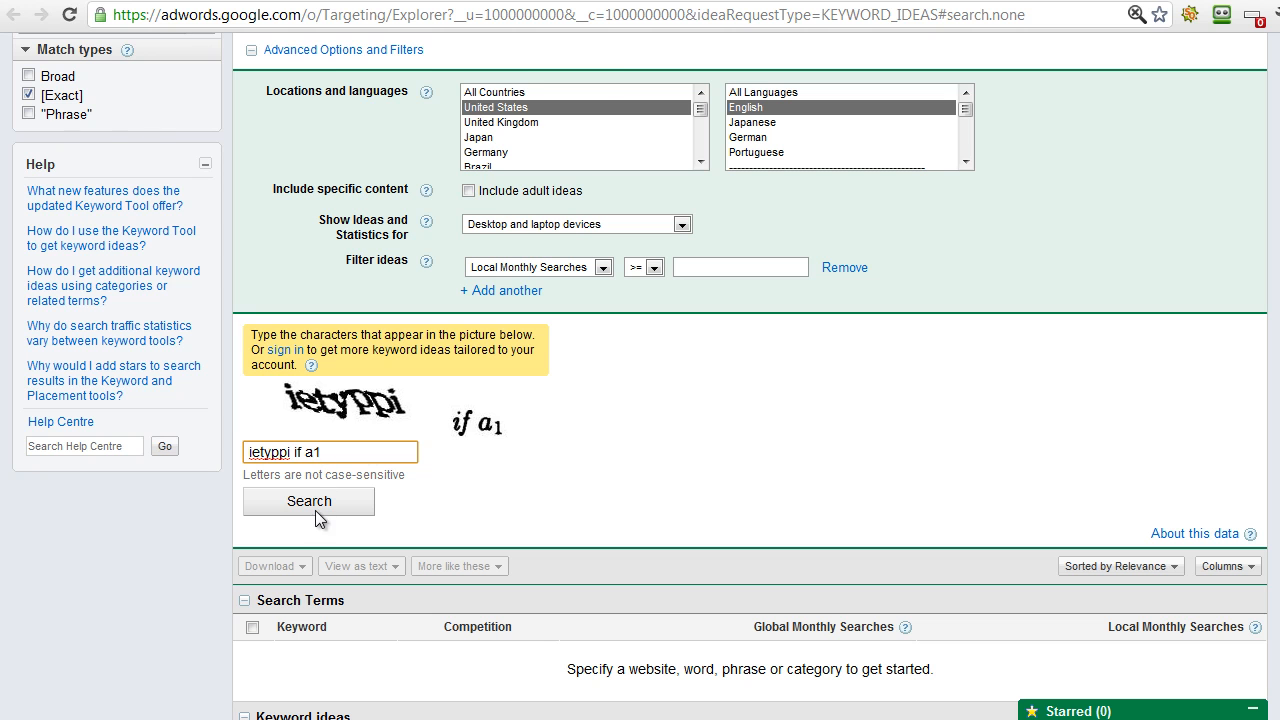
{"action": "left_click", "coordinate": [308, 500]}
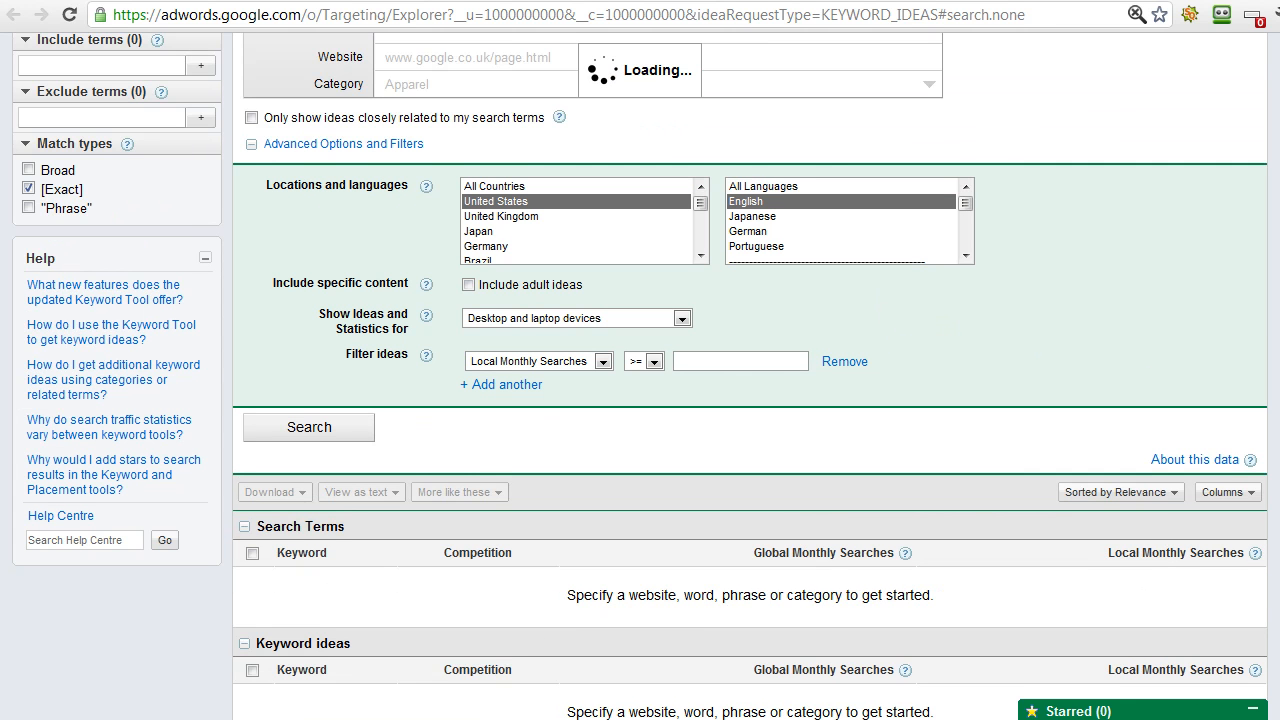
- Scroll to the Search Terms table showing monthly searches for both acne phrases
{"action": "left_click", "coordinate": [308, 428]}
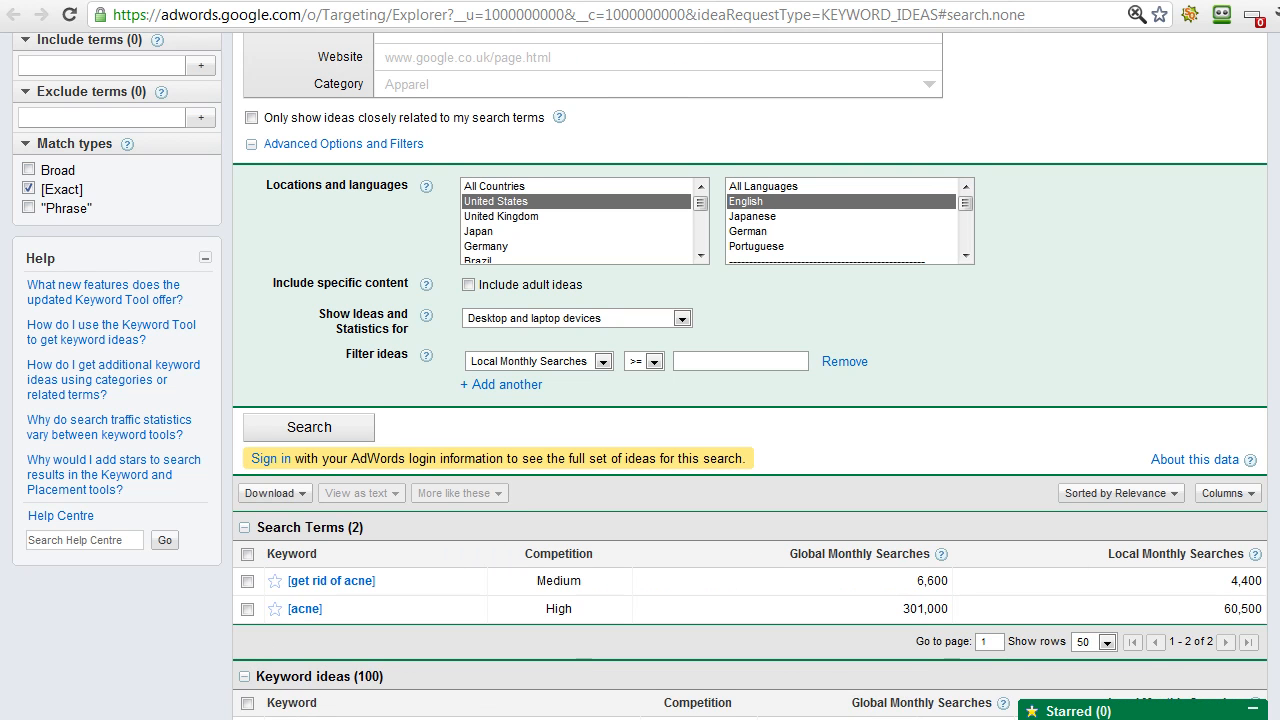
{"action": "scroll", "scroll_direction": "down", "scroll_amount": 3}
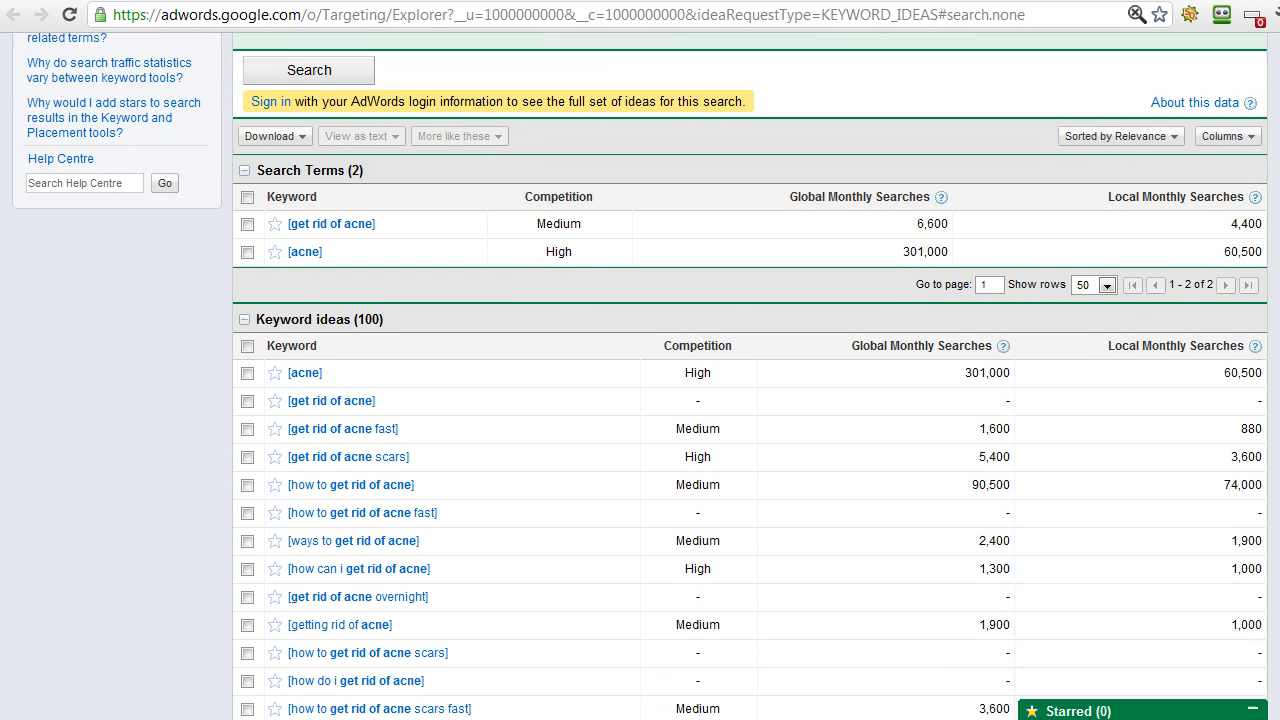
{"action": "scroll", "scroll_direction": "down", "scroll_amount": 3}
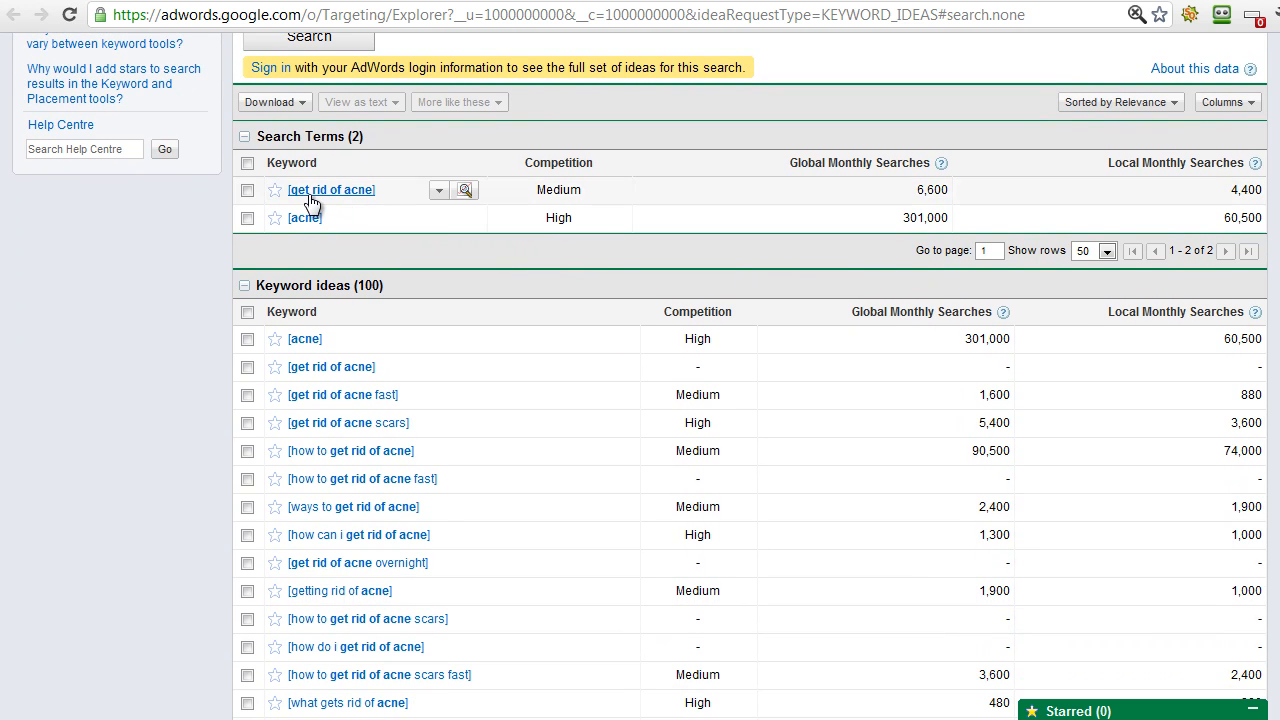
{"action": "mouse_move", "coordinate": [1176, 196]}
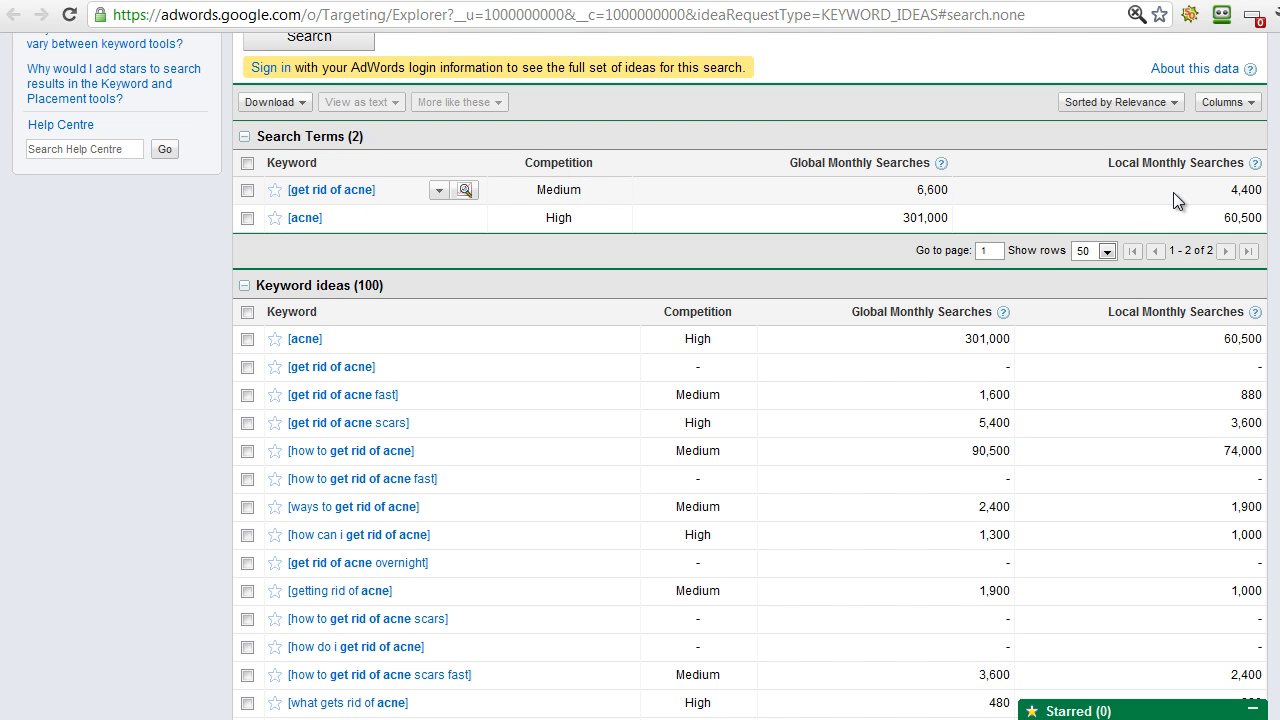
{"action": "mouse_move", "coordinate": [1190, 188]}
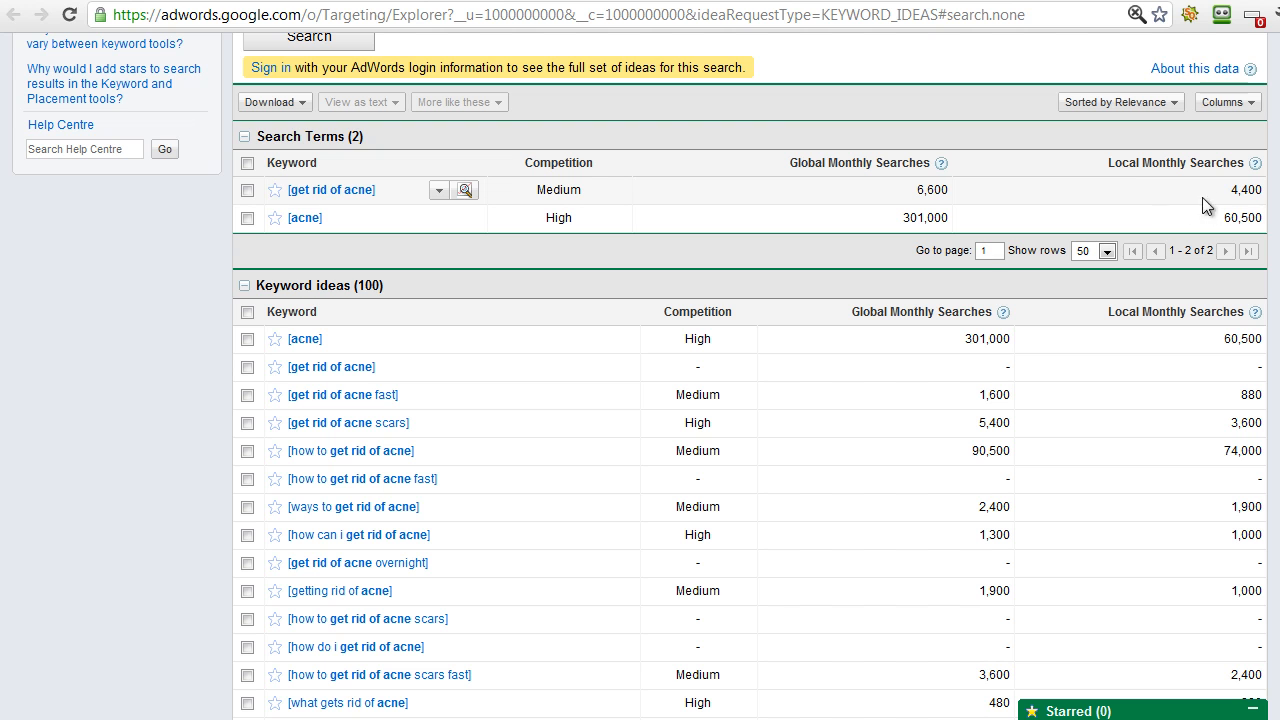
{"action": "mouse_move", "coordinate": [1236, 208]}
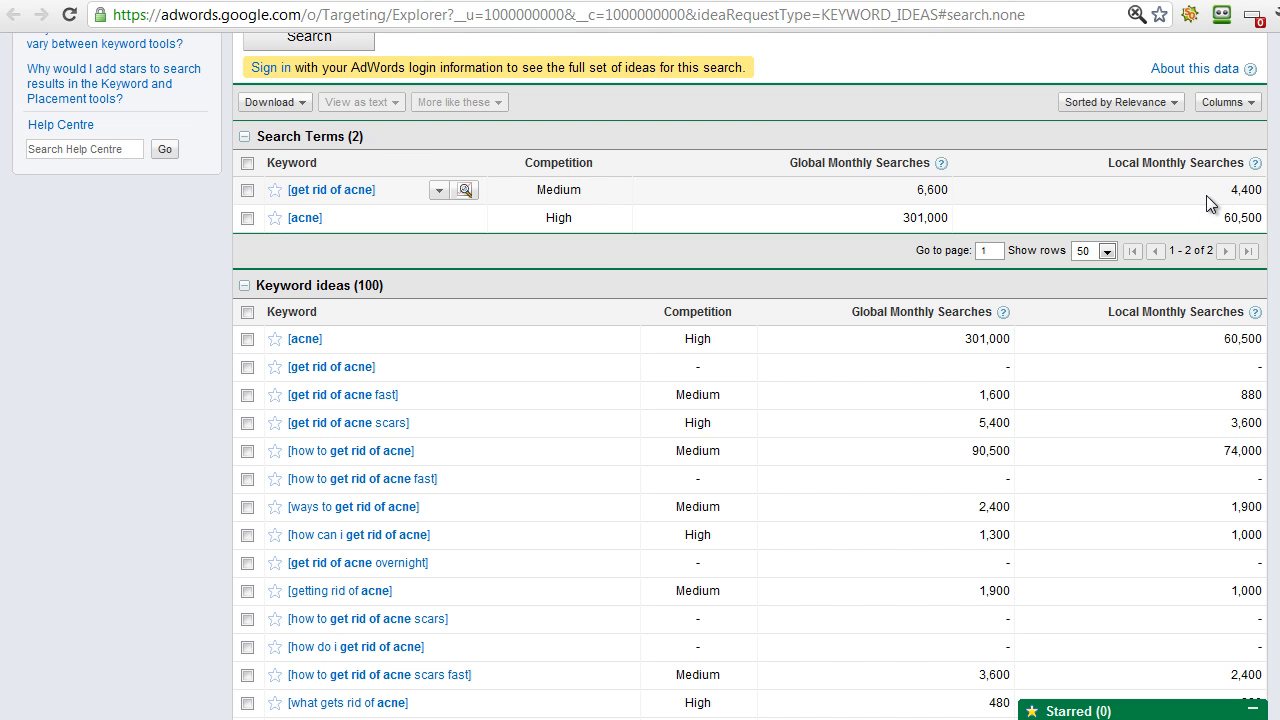
{"action": "mouse_move", "coordinate": [1184, 206]}
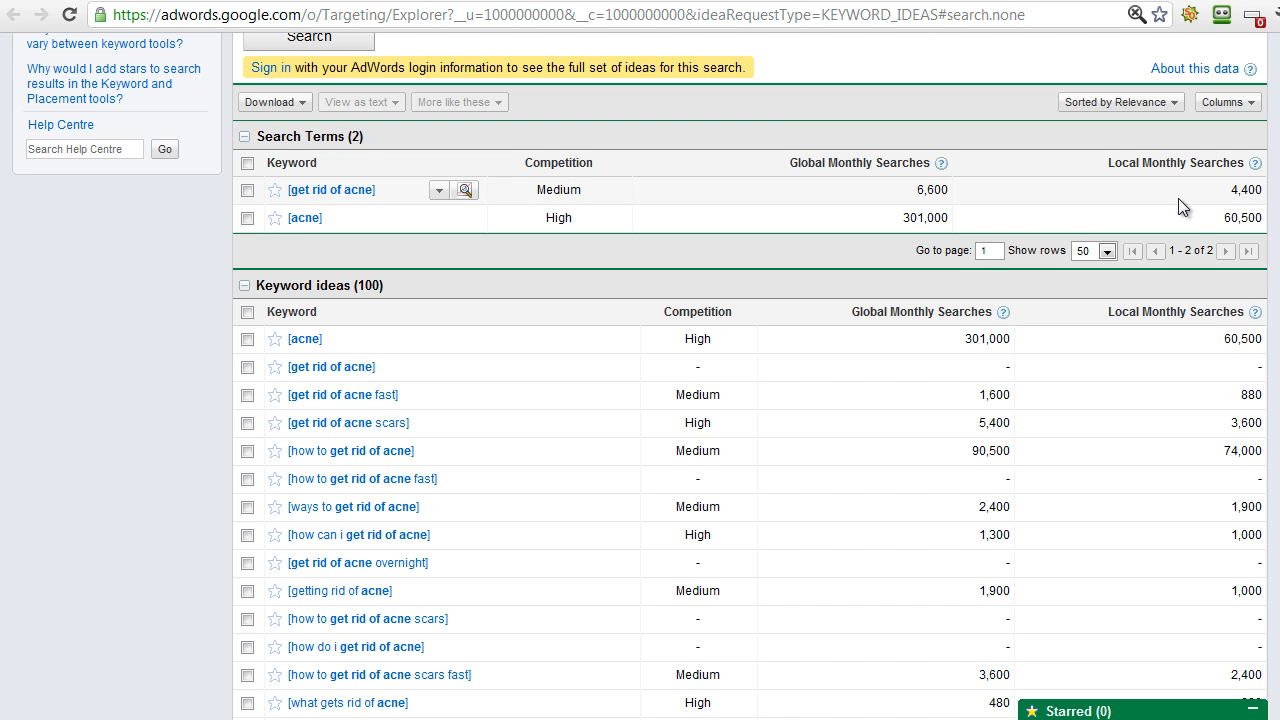
{"action": "mouse_move", "coordinate": [1208, 204]}
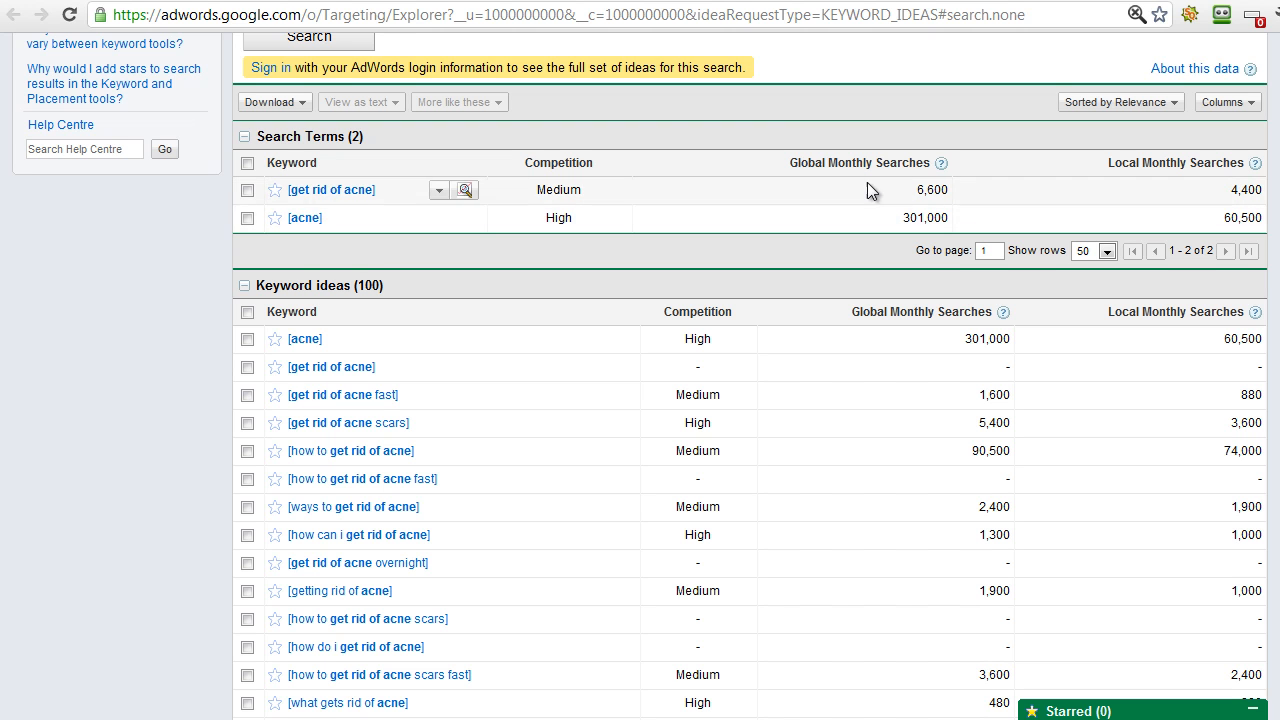
{"action": "mouse_move", "coordinate": [1220, 228]}
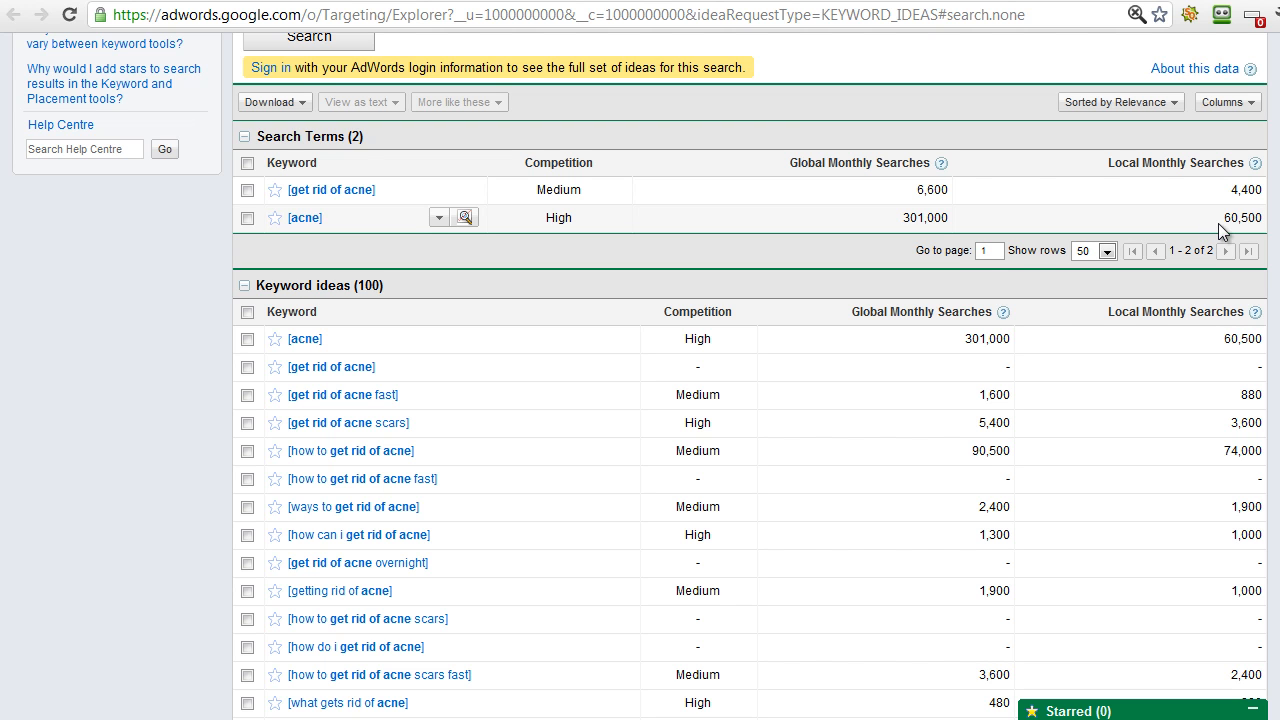
{"action": "mouse_move", "coordinate": [1210, 224]}
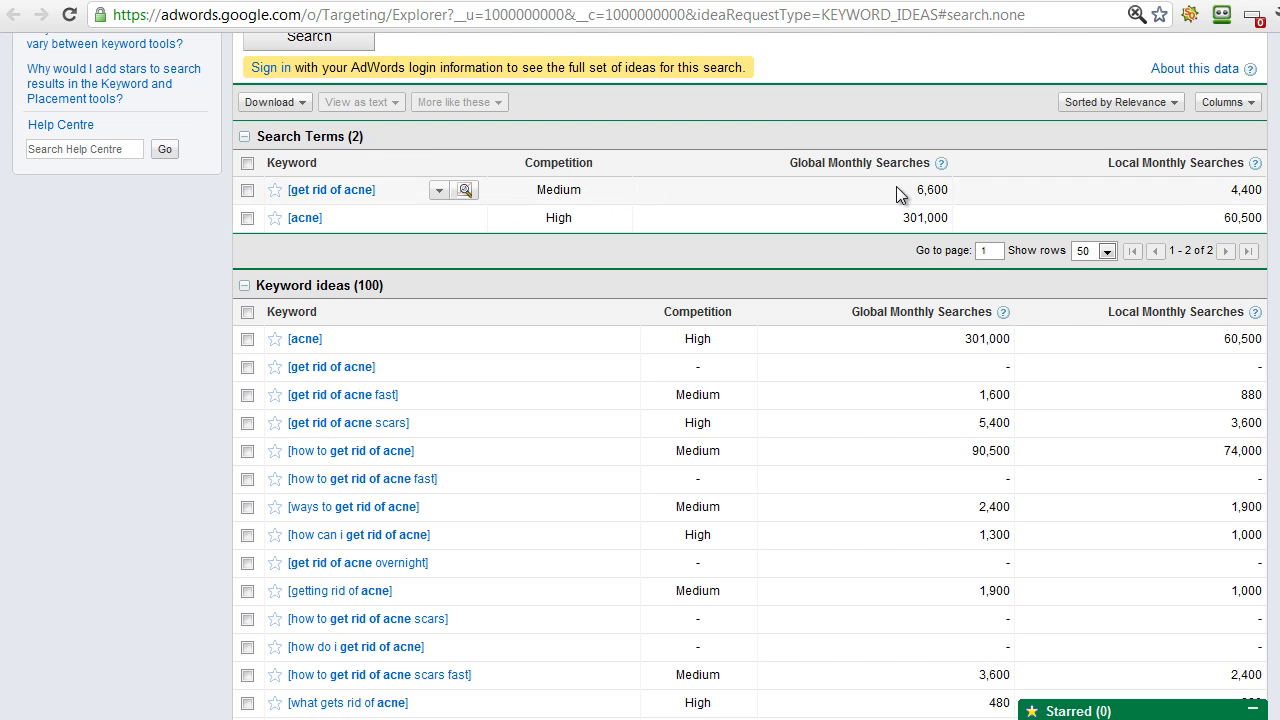
{"action": "mouse_move", "coordinate": [992, 198]}
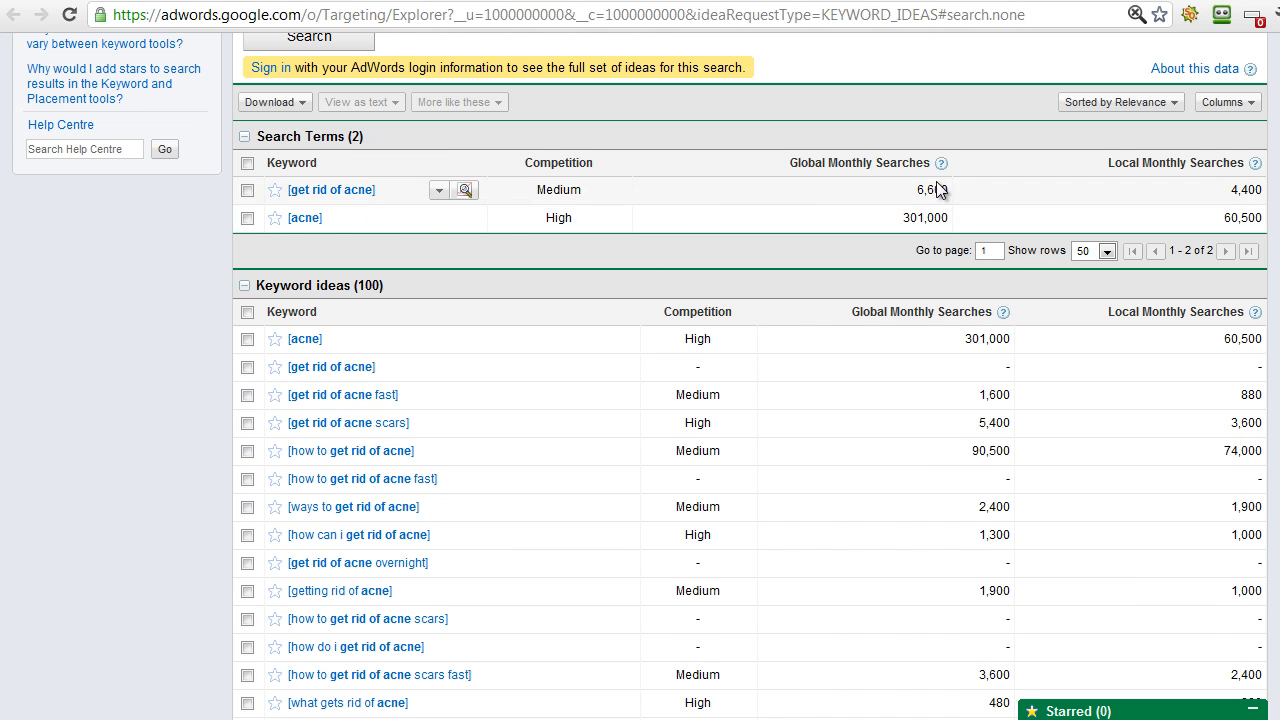
{"action": "mouse_move", "coordinate": [1236, 200]}
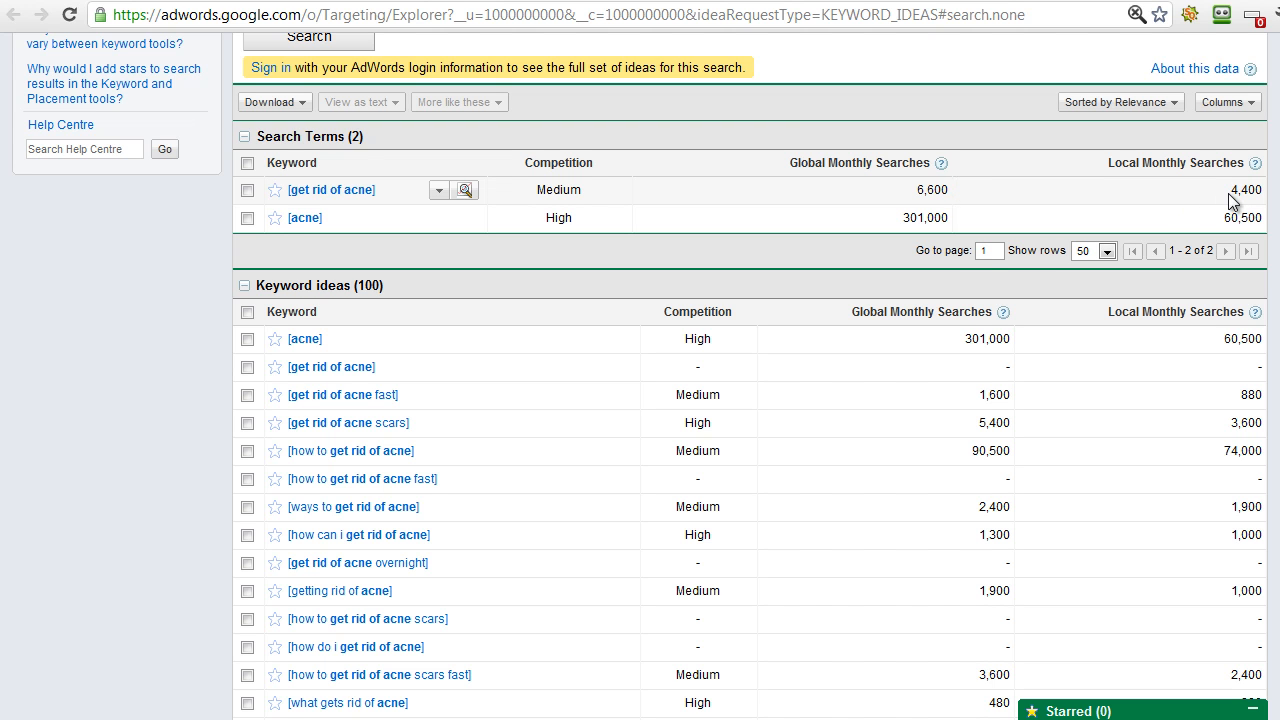
{"action": "mouse_move", "coordinate": [1216, 204]}
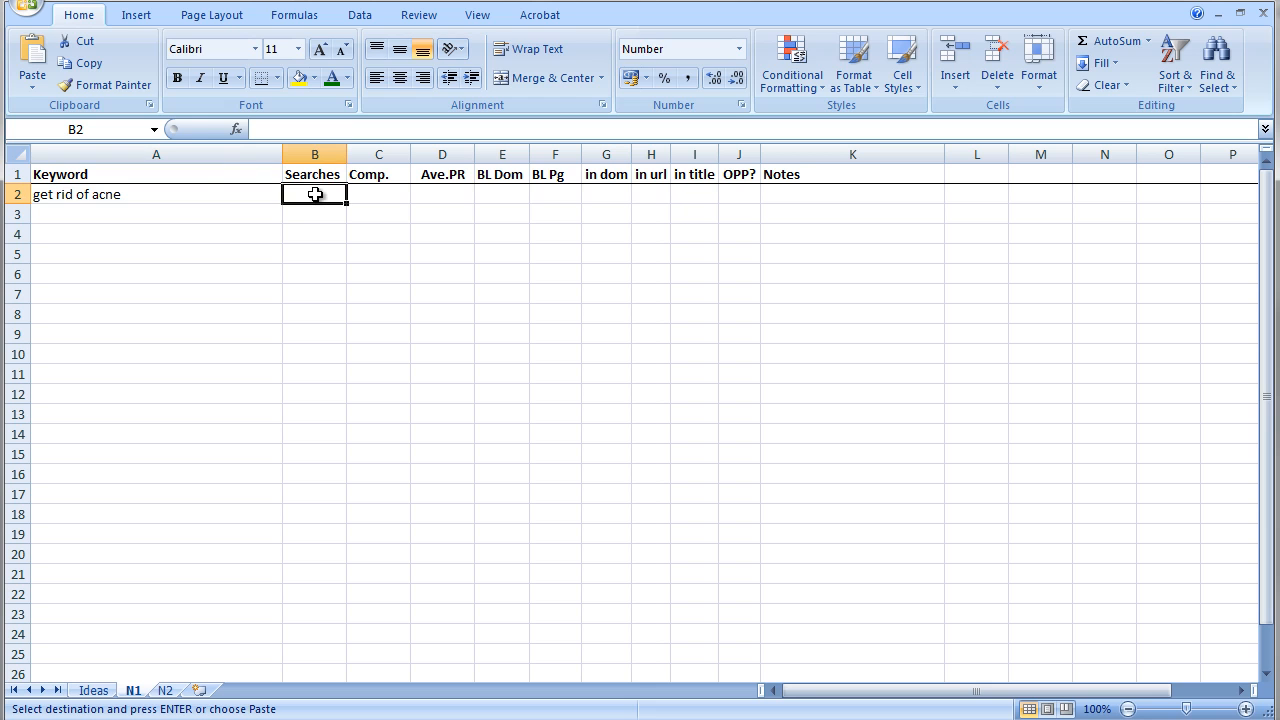
- Enter the local monthly search figure for 'get rid of acne' in cell B2 under Searches
{"action": "type", "text": "4400"}
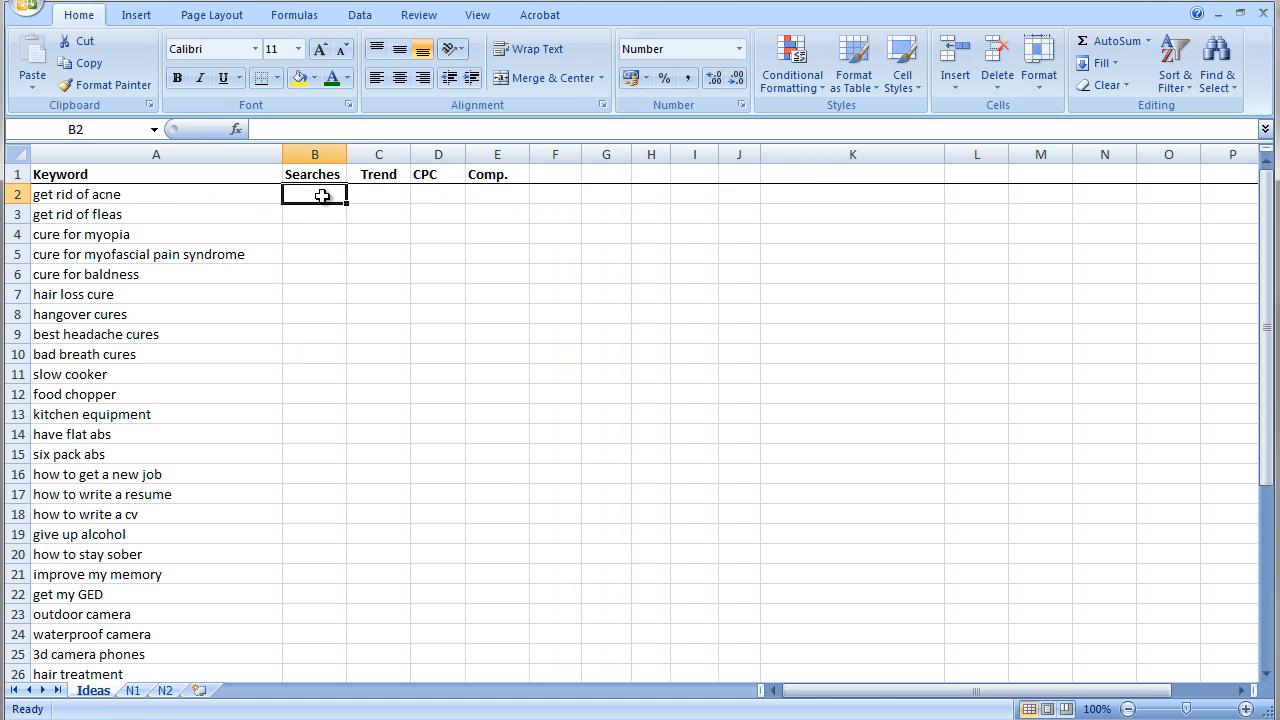
{"action": "type", "text": "4500"}
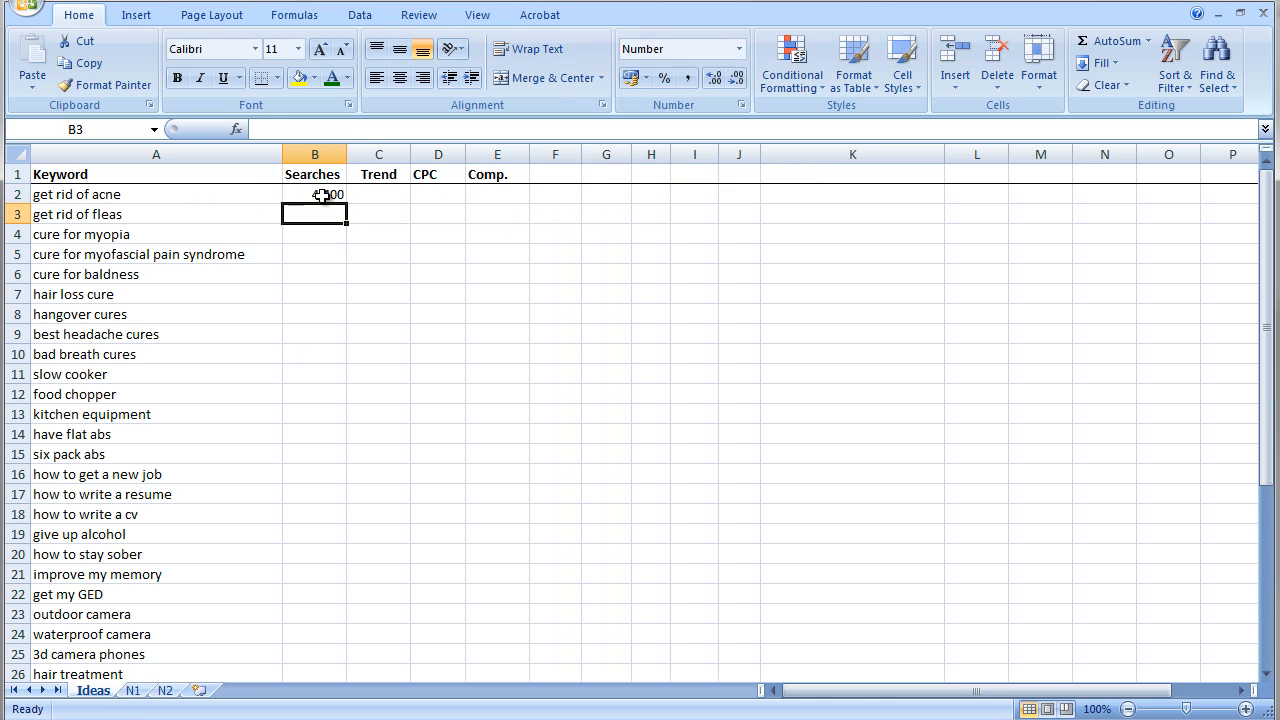